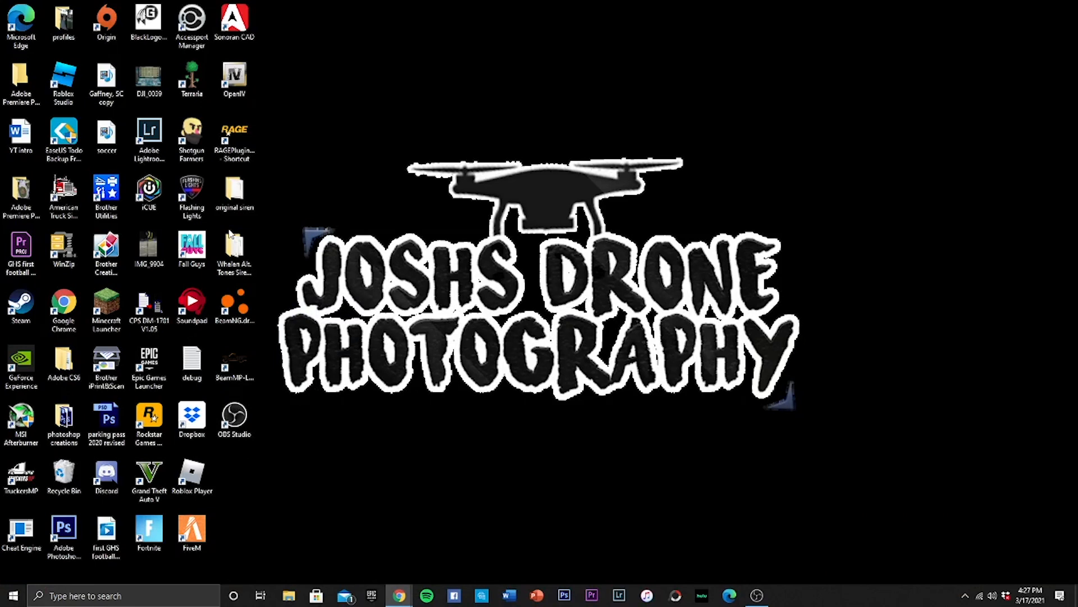
{"action": "mouse_move", "coordinate": [532, 529]}
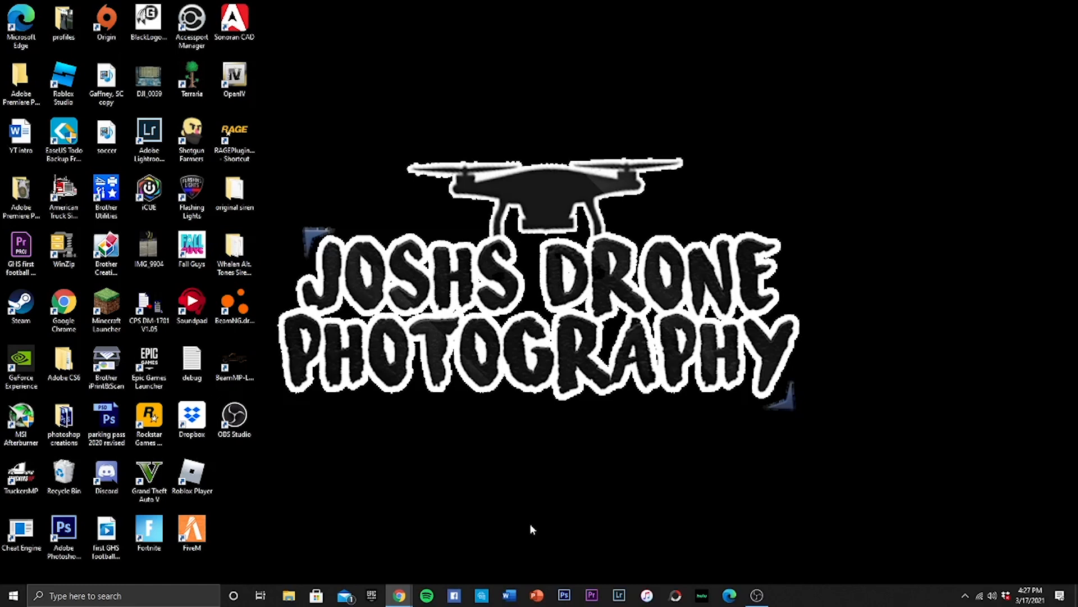
{"action": "mouse_move", "coordinate": [662, 531]}
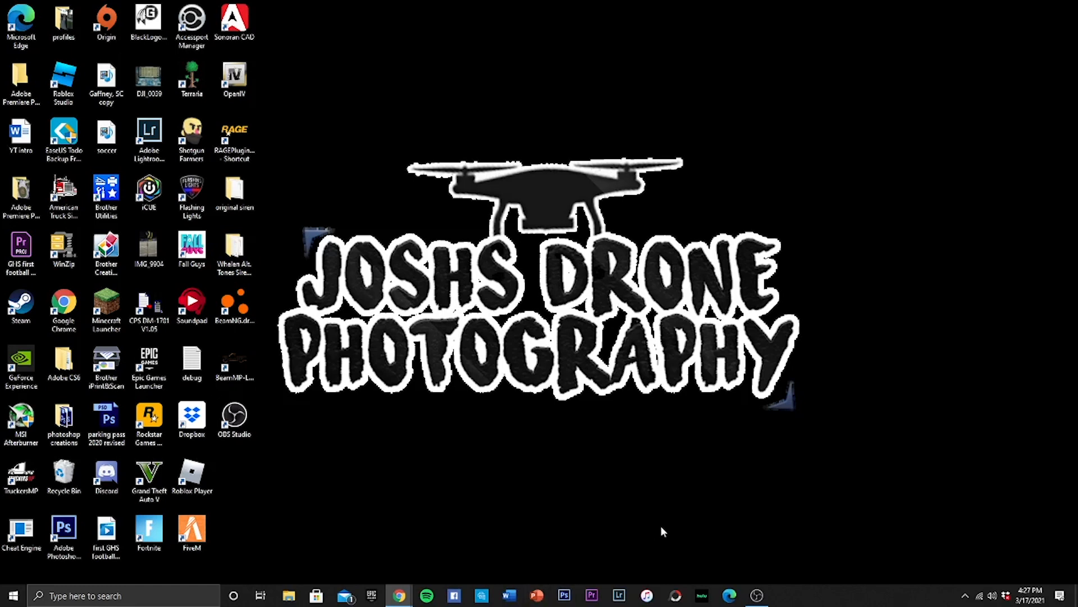
{"action": "mouse_move", "coordinate": [619, 552]}
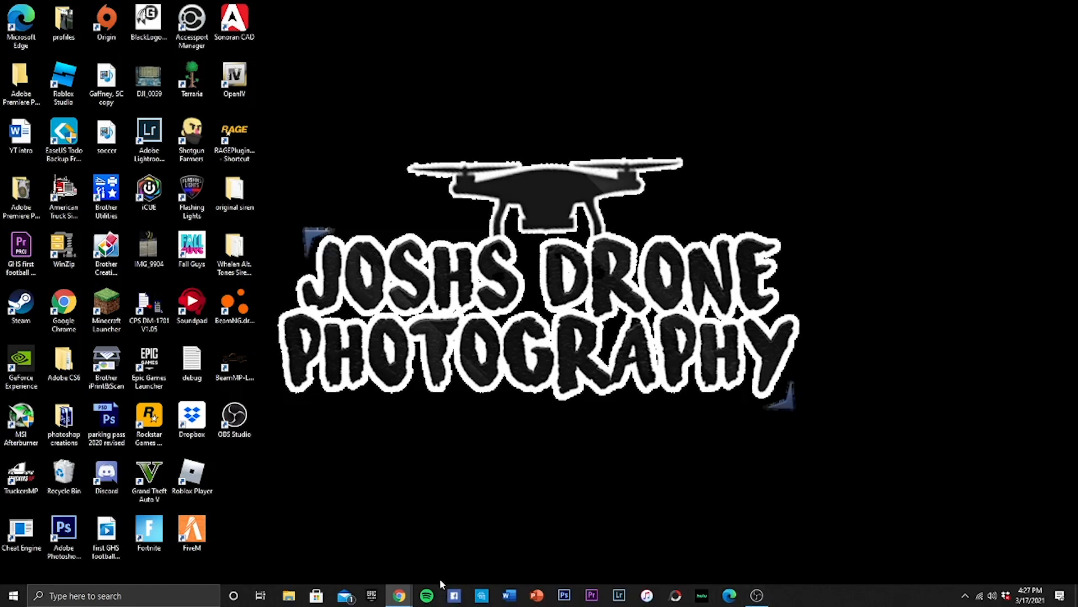
{"action": "mouse_move", "coordinate": [411, 573]}
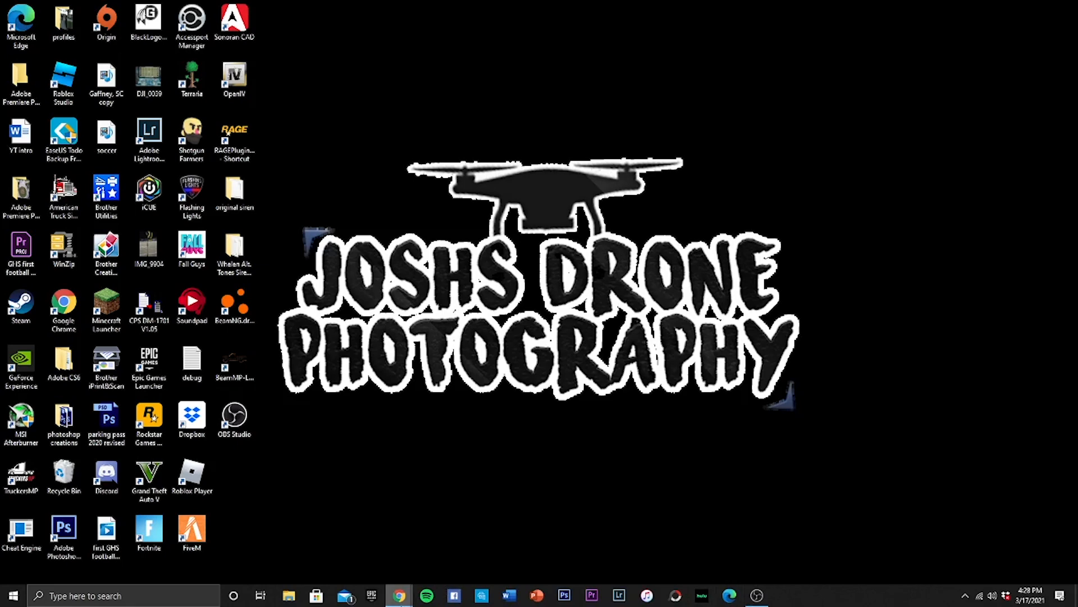
Bring up the Unity Assets Bundle Extractor 2.2 Stable D page on FLMods in Chrome
{"action": "left_click", "coordinate": [398, 596]}
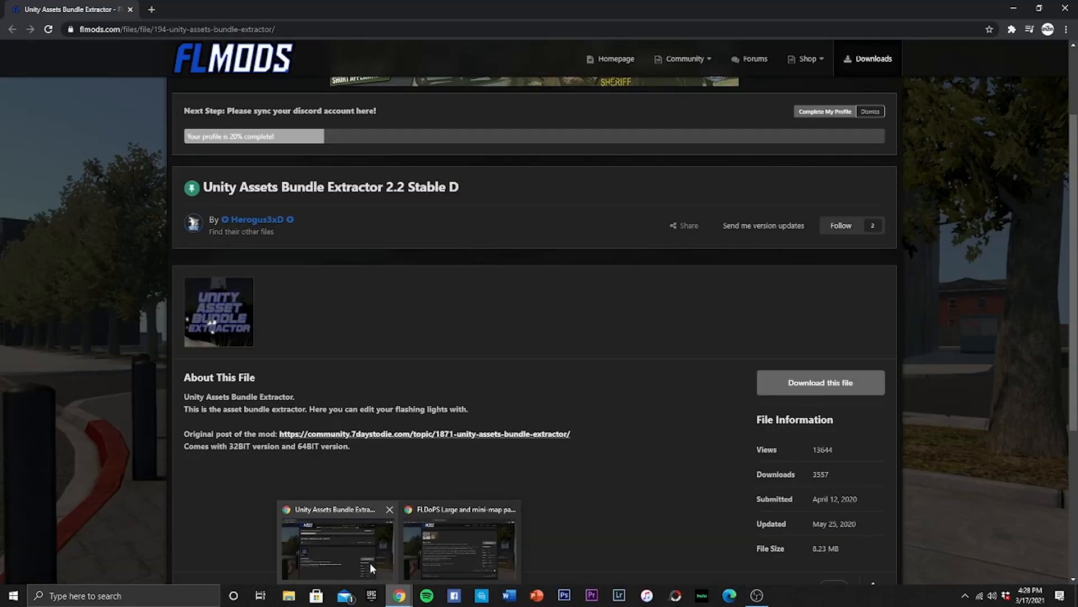
{"action": "triple_click", "coordinate": [328, 187]}
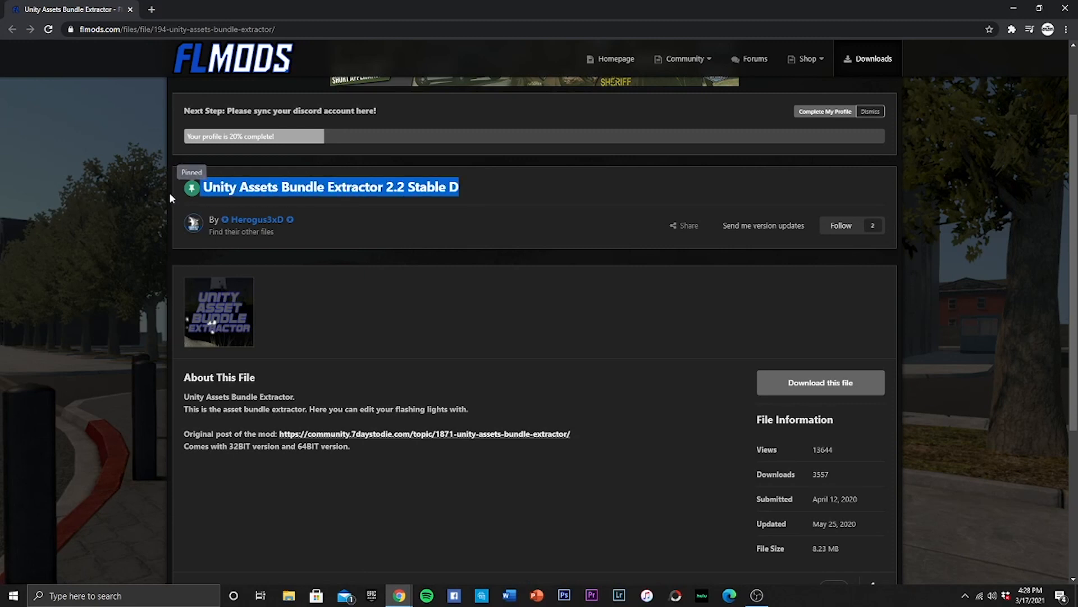
{"action": "mouse_move", "coordinate": [393, 208]}
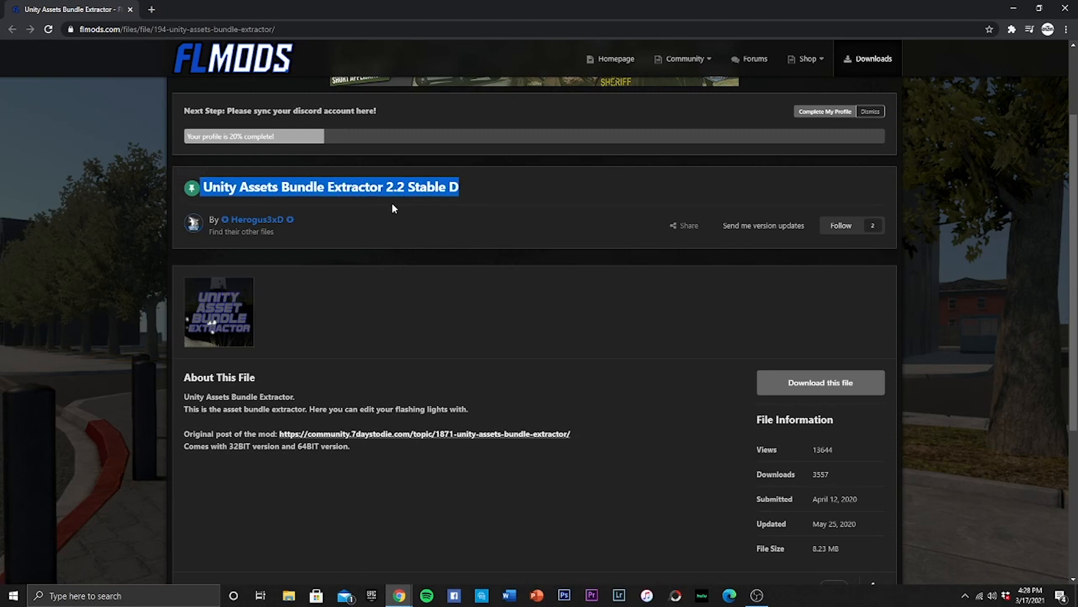
{"action": "mouse_move", "coordinate": [552, 336]}
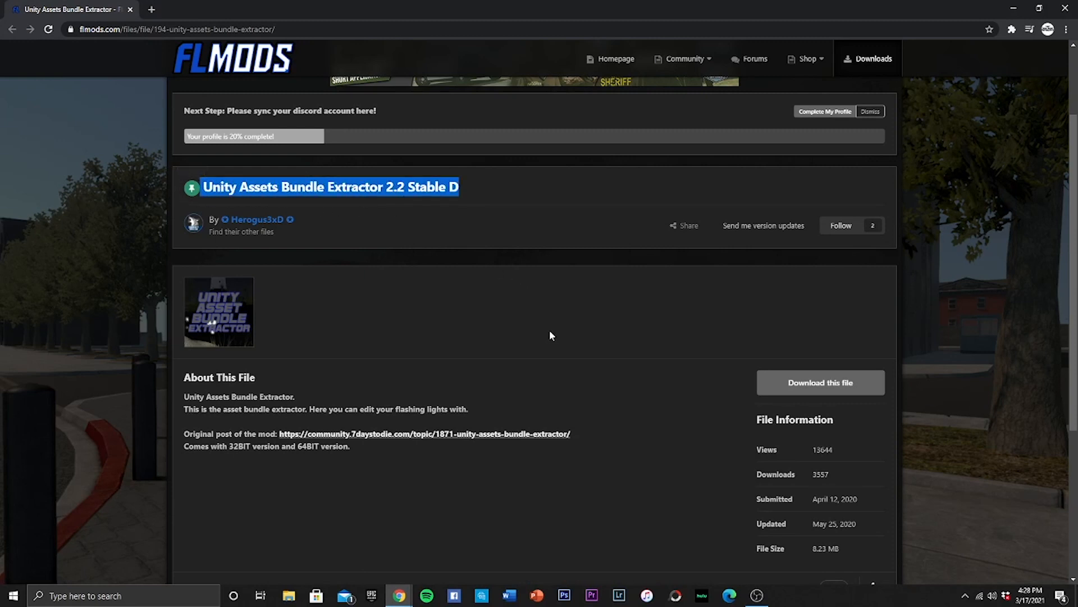
{"action": "left_click", "coordinate": [477, 198]}
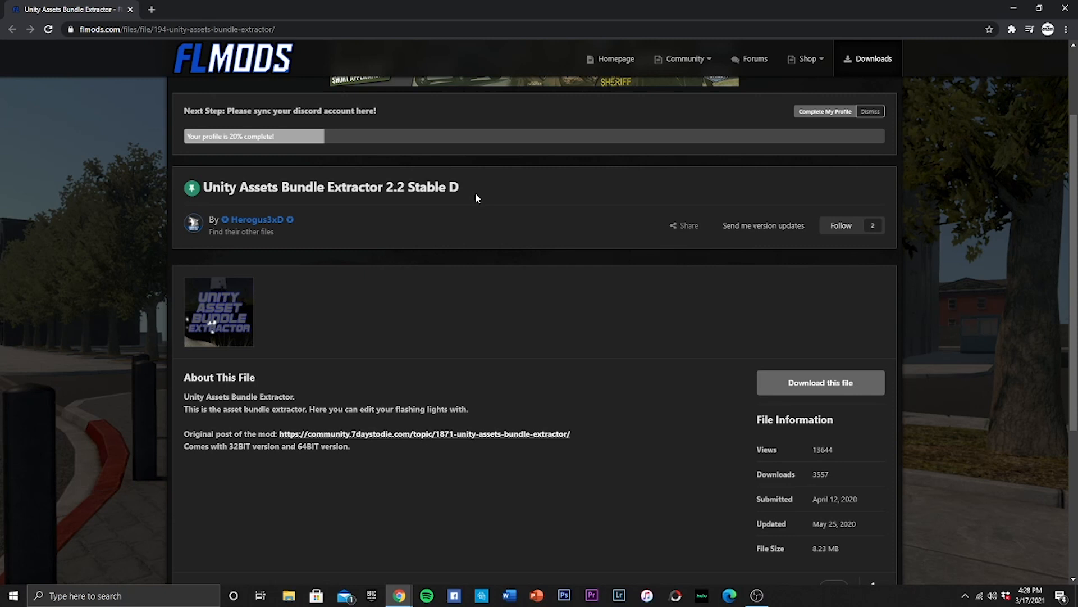
{"action": "mouse_move", "coordinate": [471, 260]}
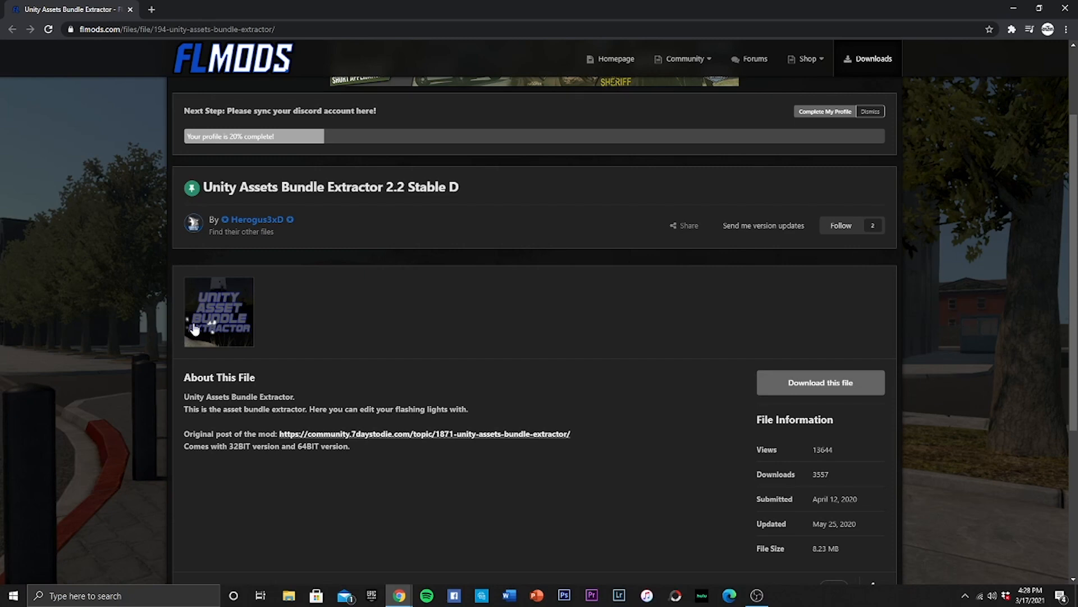
{"action": "scroll", "scroll_direction": "down", "scroll_amount": 3}
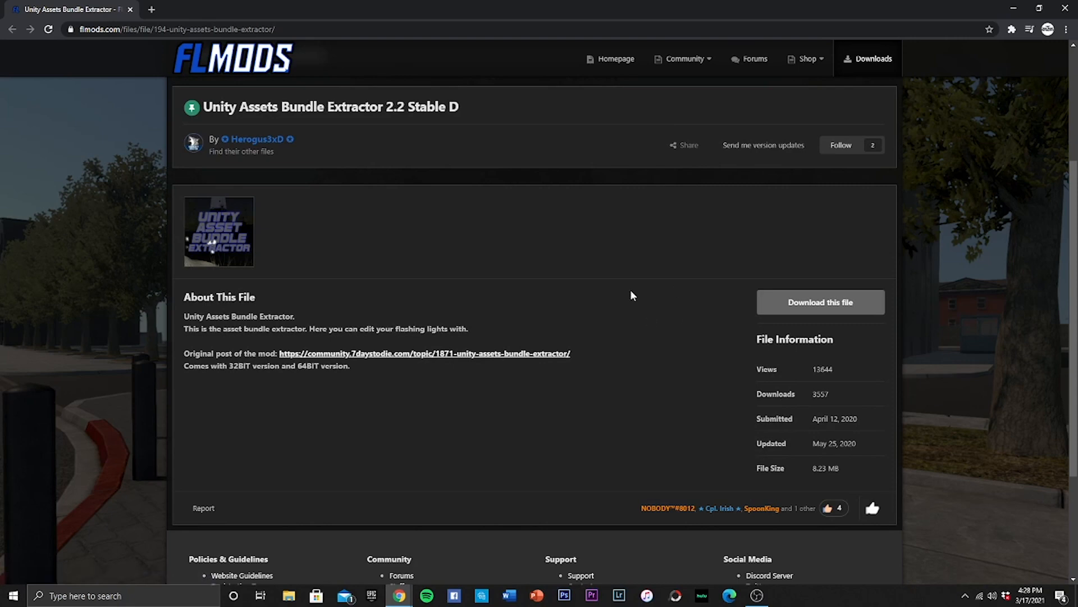
{"action": "mouse_move", "coordinate": [744, 258]}
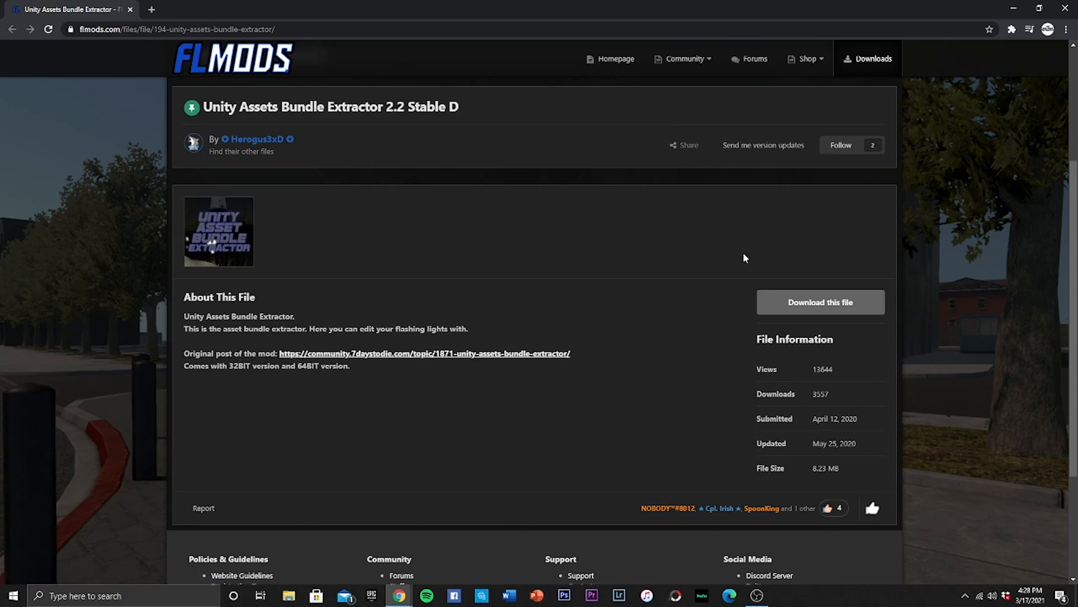
Download the 64bit extractor zip from the list of downloadable files
{"action": "left_click", "coordinate": [820, 303]}
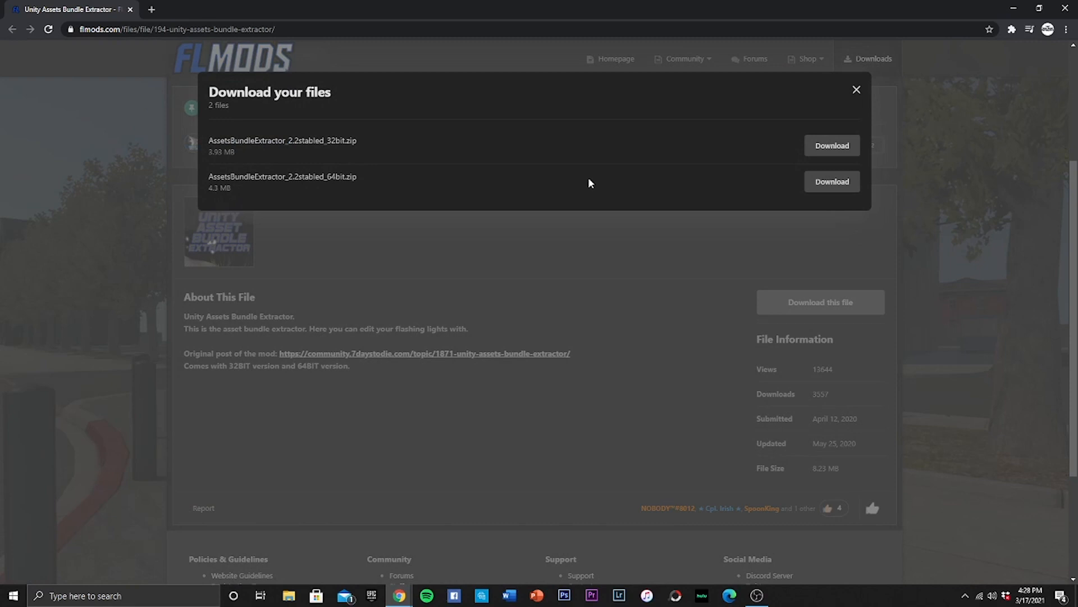
{"action": "left_click", "coordinate": [831, 181]}
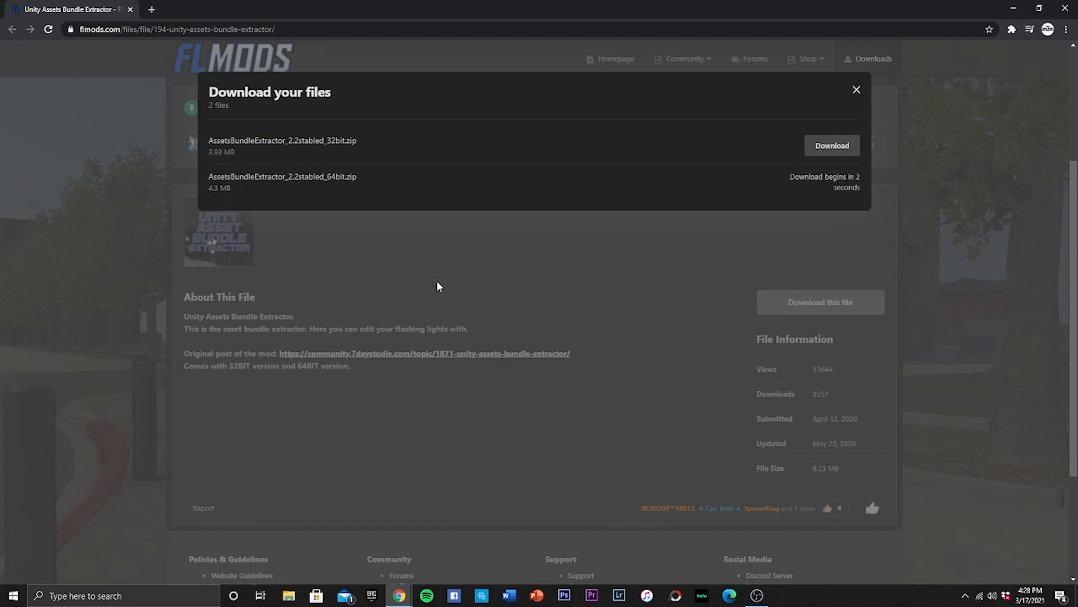
{"action": "left_click", "coordinate": [856, 90]}
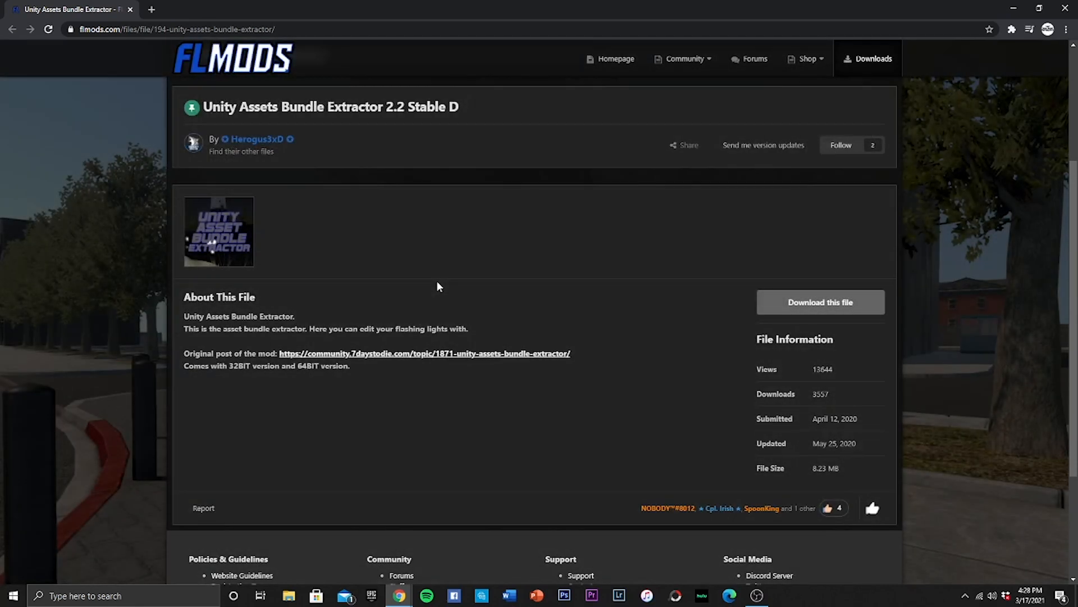
{"action": "scroll", "scroll_direction": "down", "scroll_amount": 3}
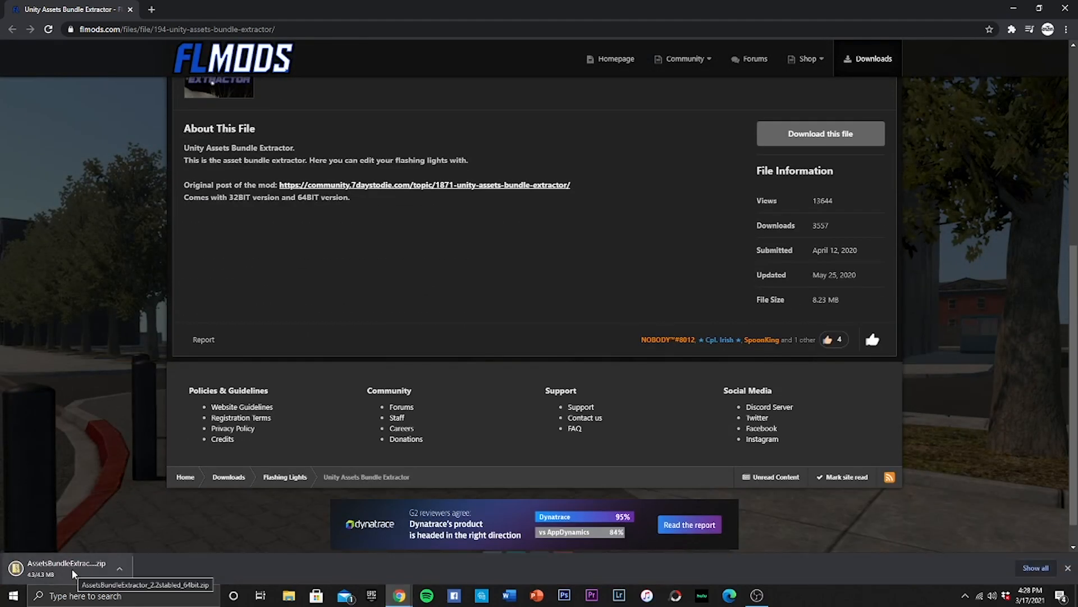
Extract the downloaded 64bit zip into its suggested folder
{"action": "left_click", "coordinate": [72, 563]}
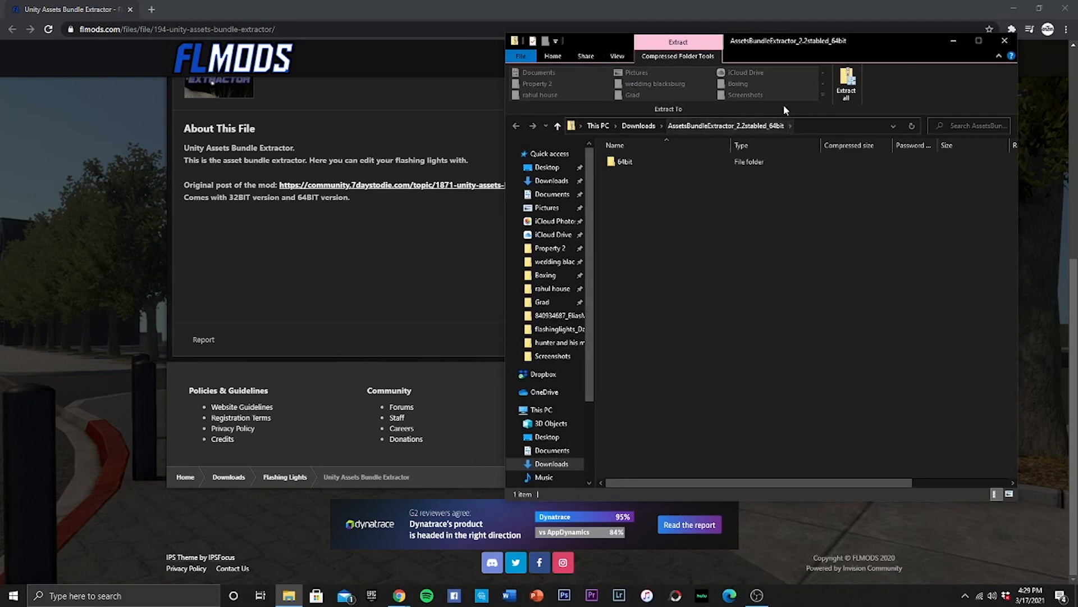
{"action": "left_click", "coordinate": [846, 82]}
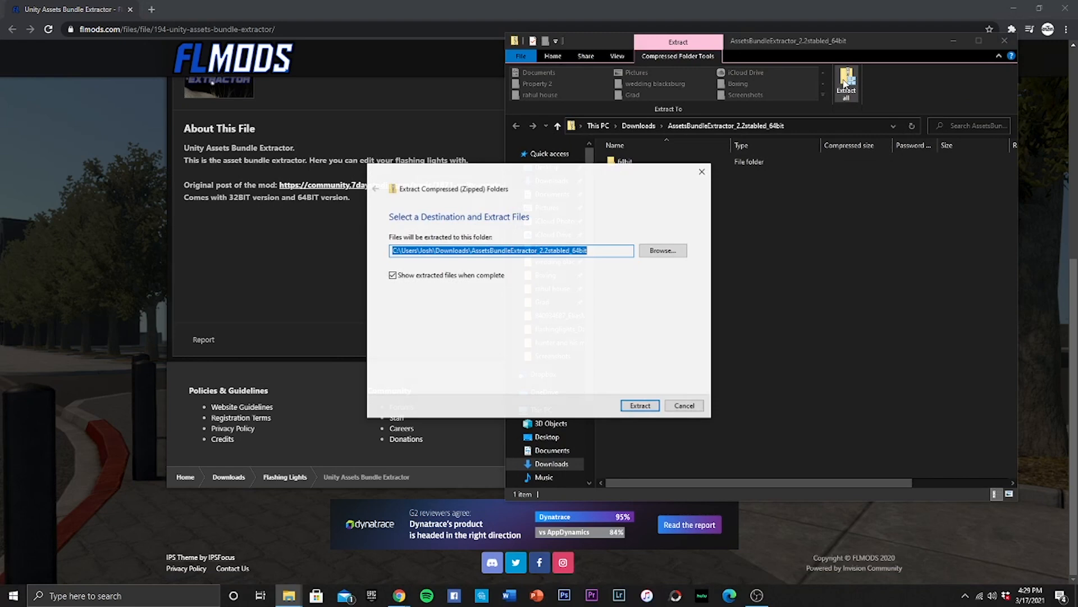
{"action": "left_click", "coordinate": [639, 405]}
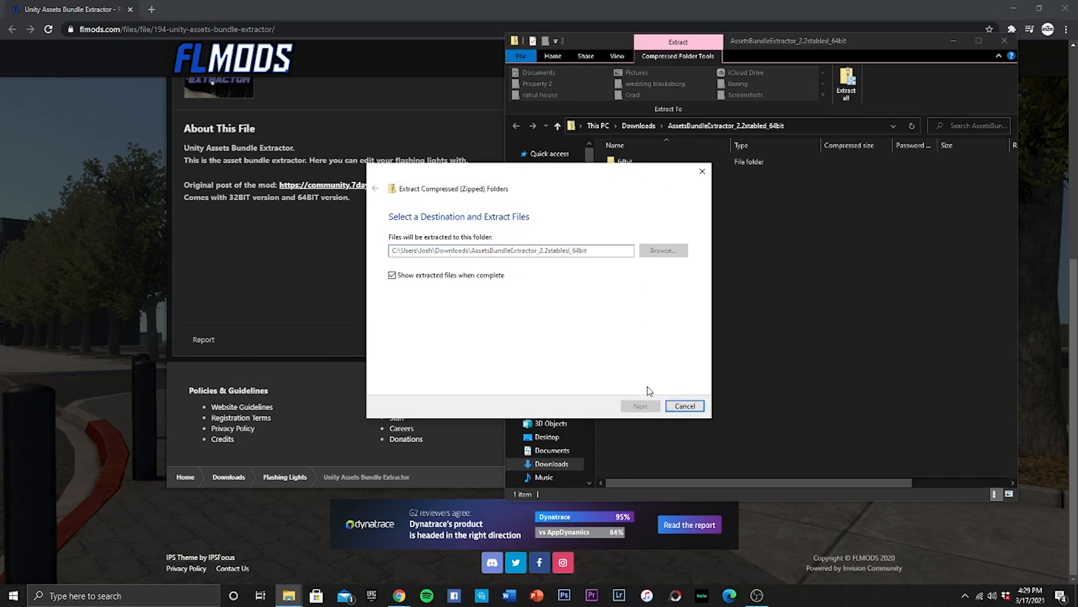
{"action": "left_click", "coordinate": [638, 405]}
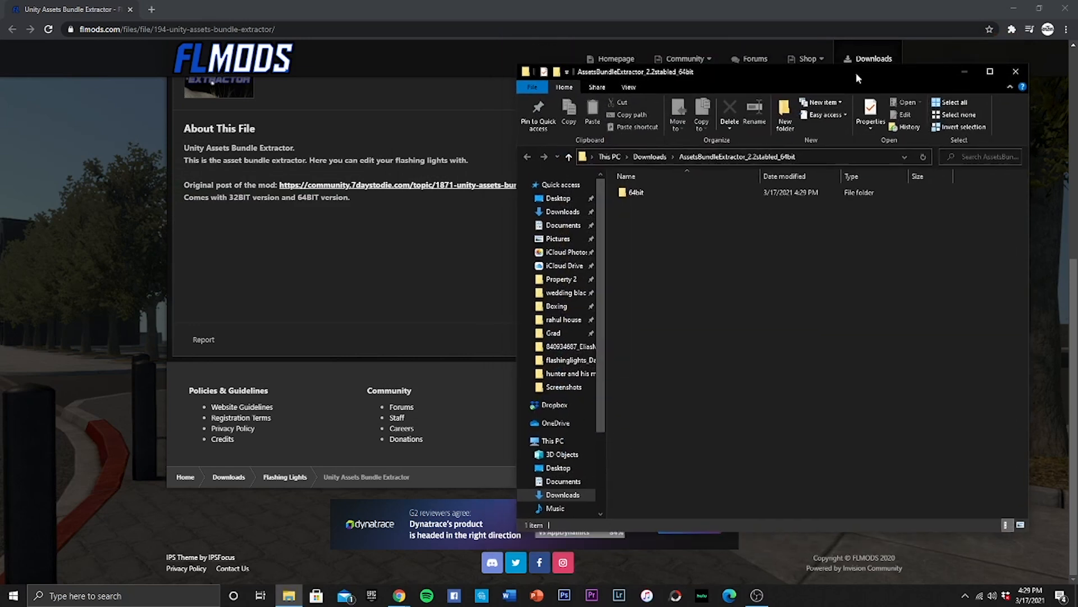
Open the extracted 64bit folder and select the AssetBundleExtractor application
{"action": "double_click", "coordinate": [636, 192]}
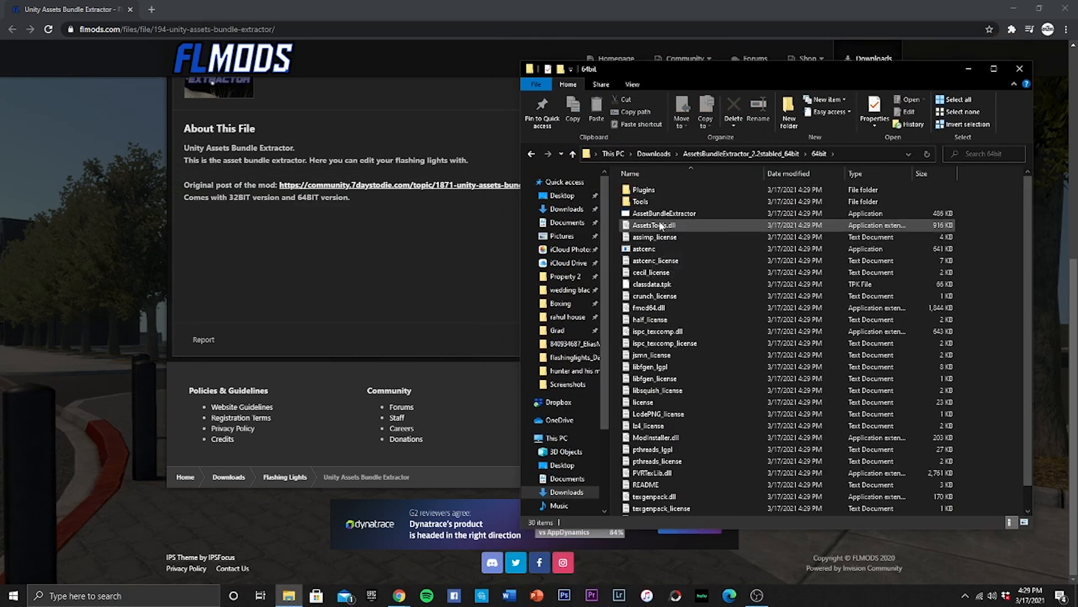
{"action": "left_click", "coordinate": [664, 213]}
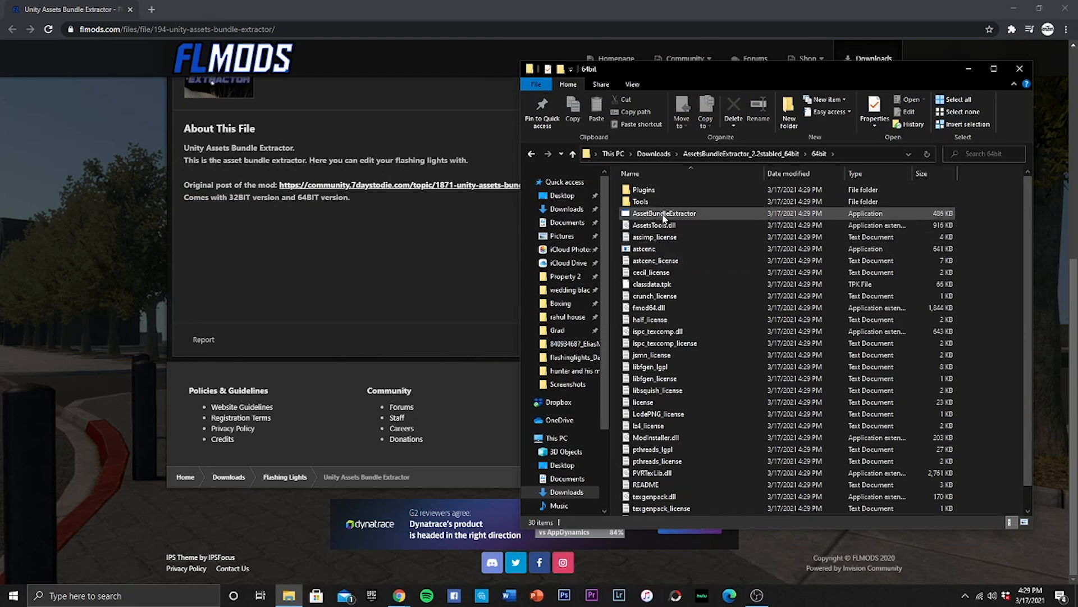
{"action": "left_click", "coordinate": [664, 212]}
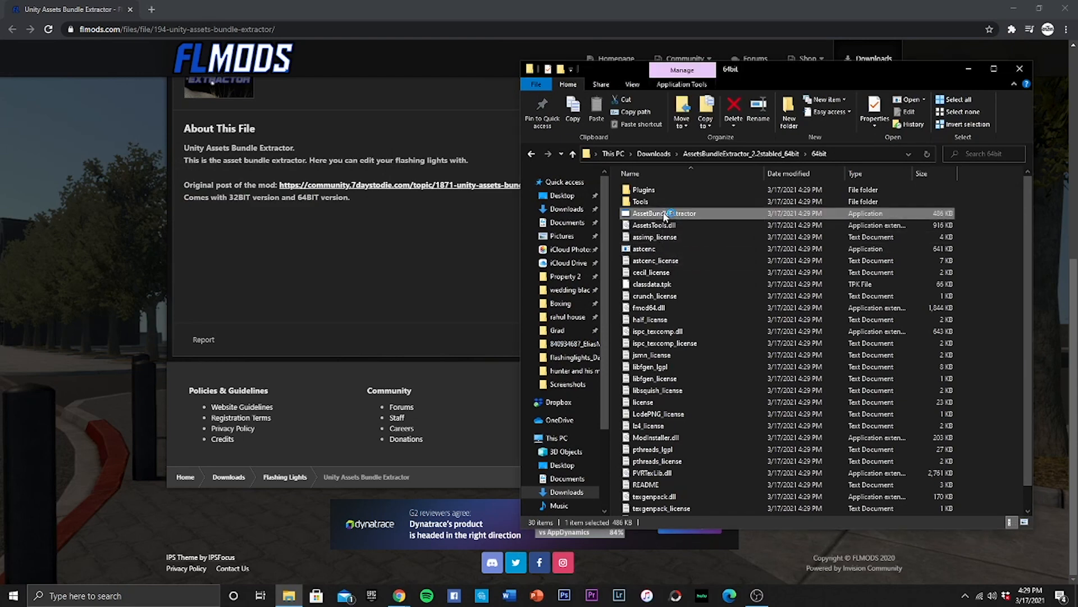
Launch AssetBundleExtractor and start opening an assets file from the File menu
{"action": "double_click", "coordinate": [663, 214]}
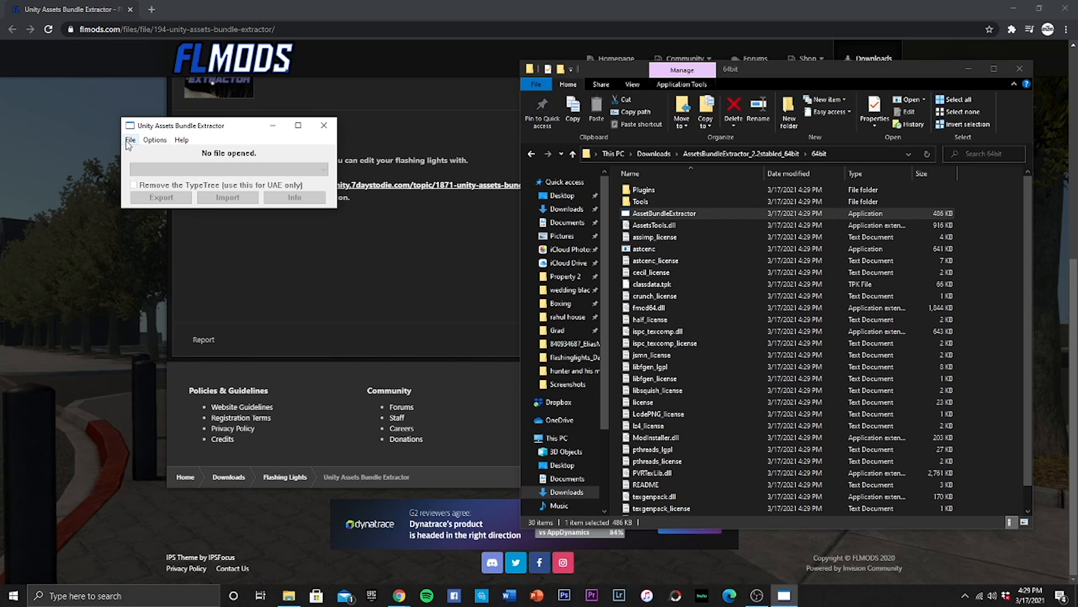
{"action": "left_click", "coordinate": [129, 139]}
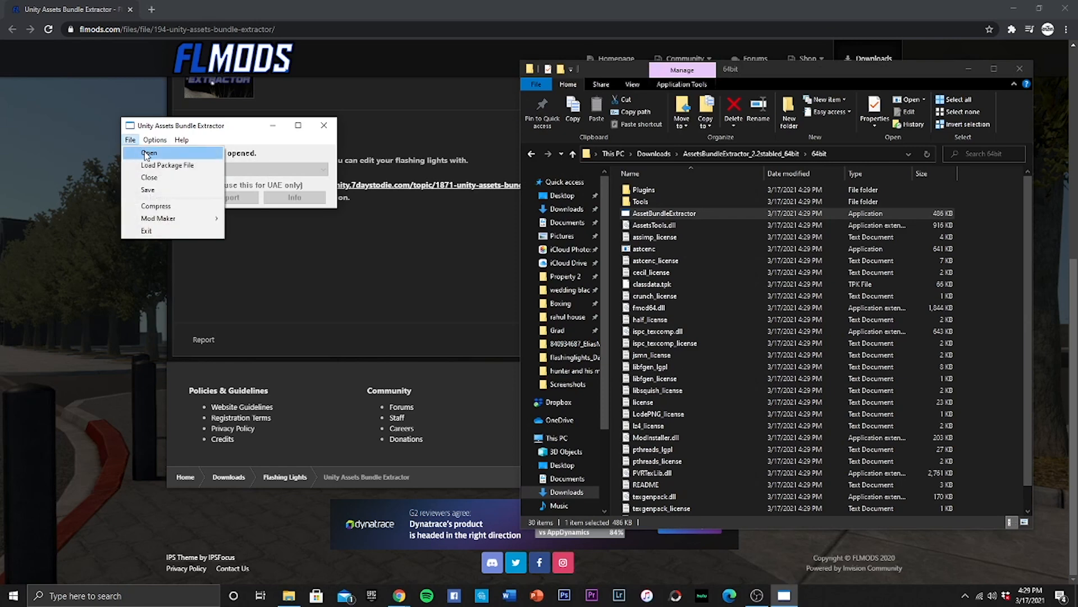
{"action": "left_click", "coordinate": [148, 153]}
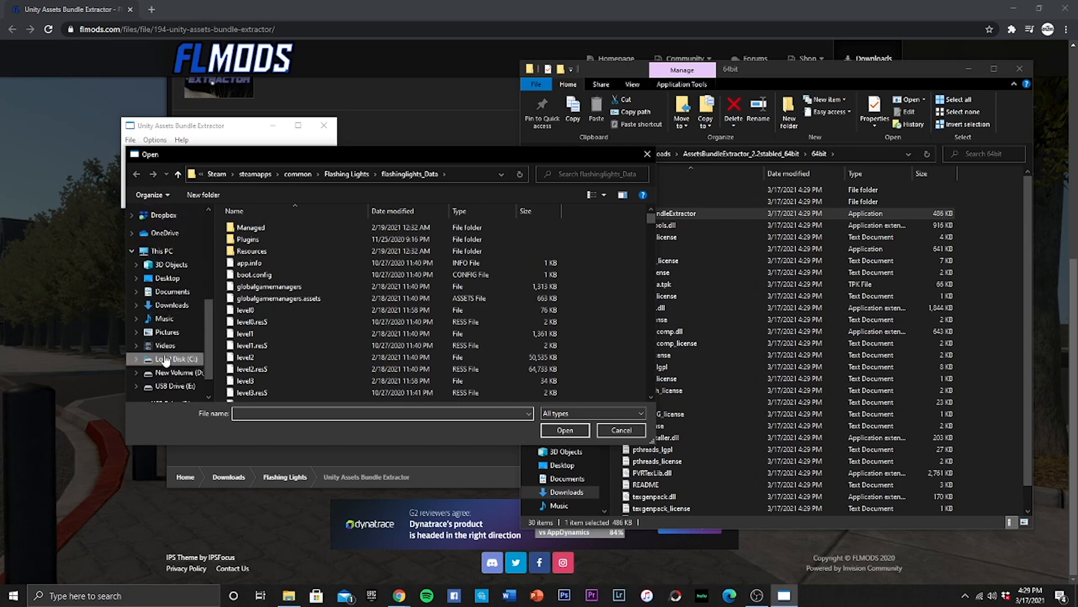
Browse C: > Program Files (x86) > Steam > steamapps > common > Flashing Lights > flashinglights_Data
{"action": "left_click", "coordinate": [174, 359]}
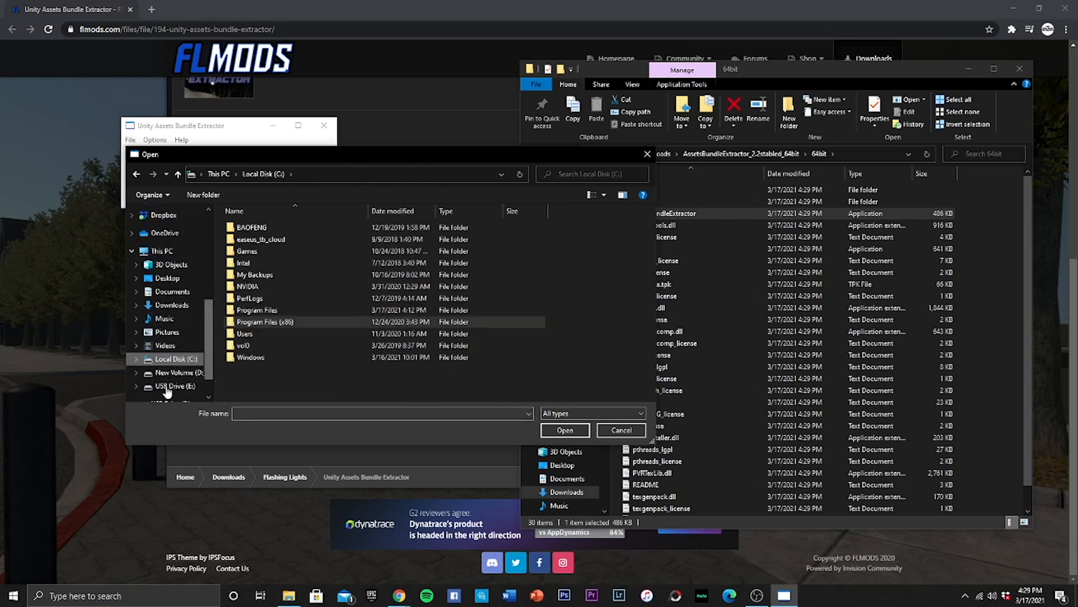
{"action": "left_click", "coordinate": [264, 321]}
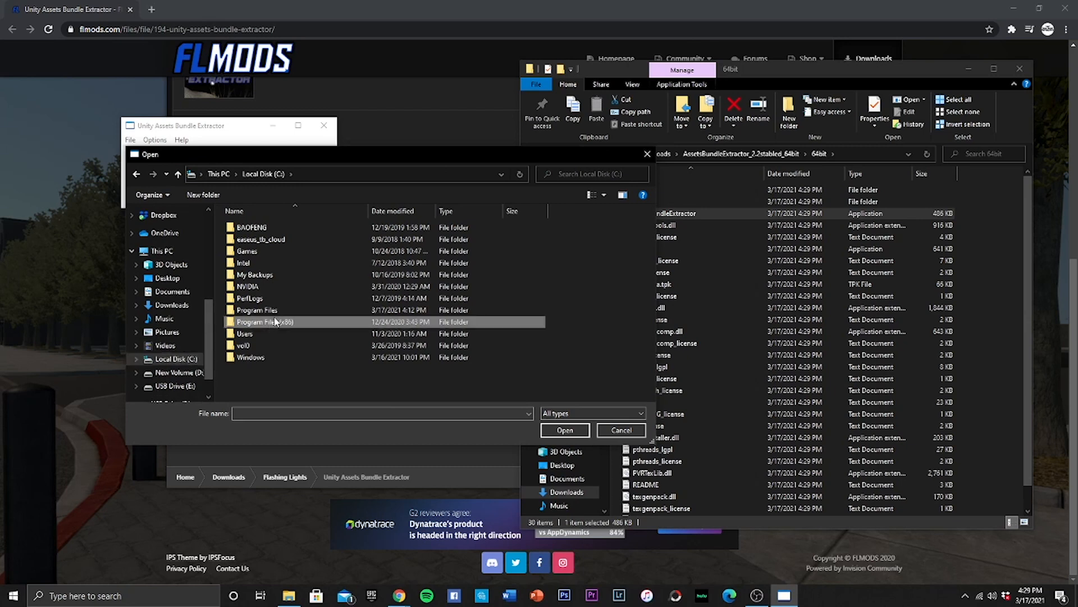
{"action": "double_click", "coordinate": [263, 321]}
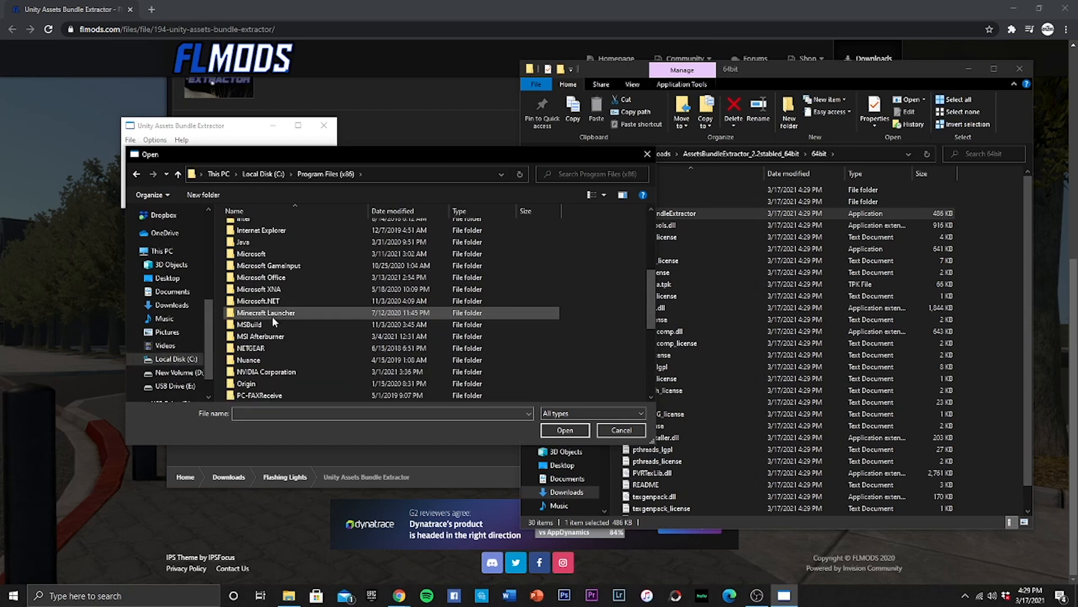
{"action": "scroll", "scroll_direction": "down", "scroll_amount": 3}
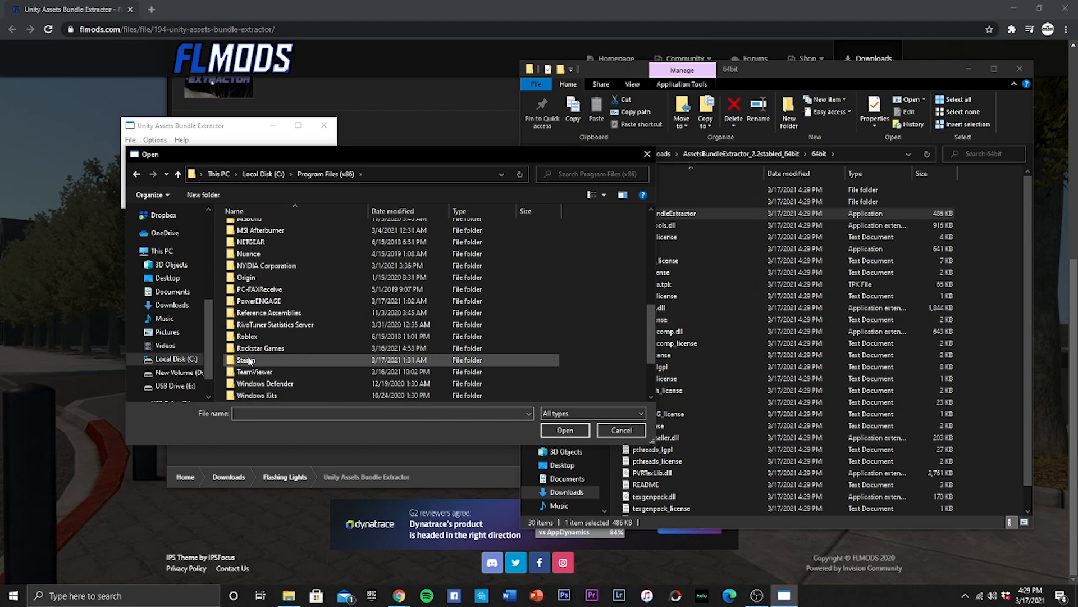
{"action": "double_click", "coordinate": [246, 360]}
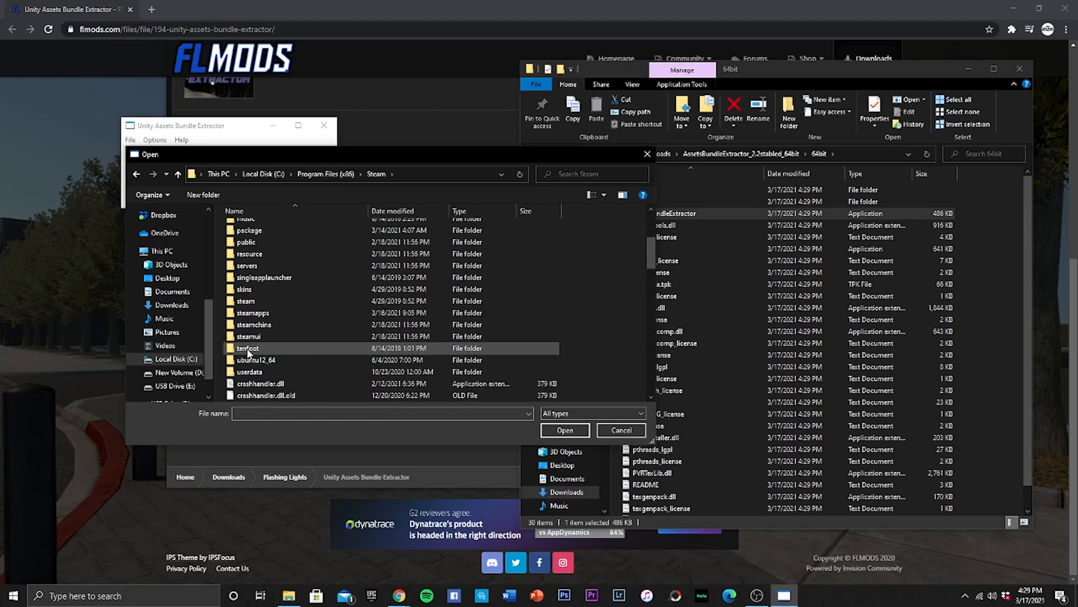
{"action": "double_click", "coordinate": [252, 313]}
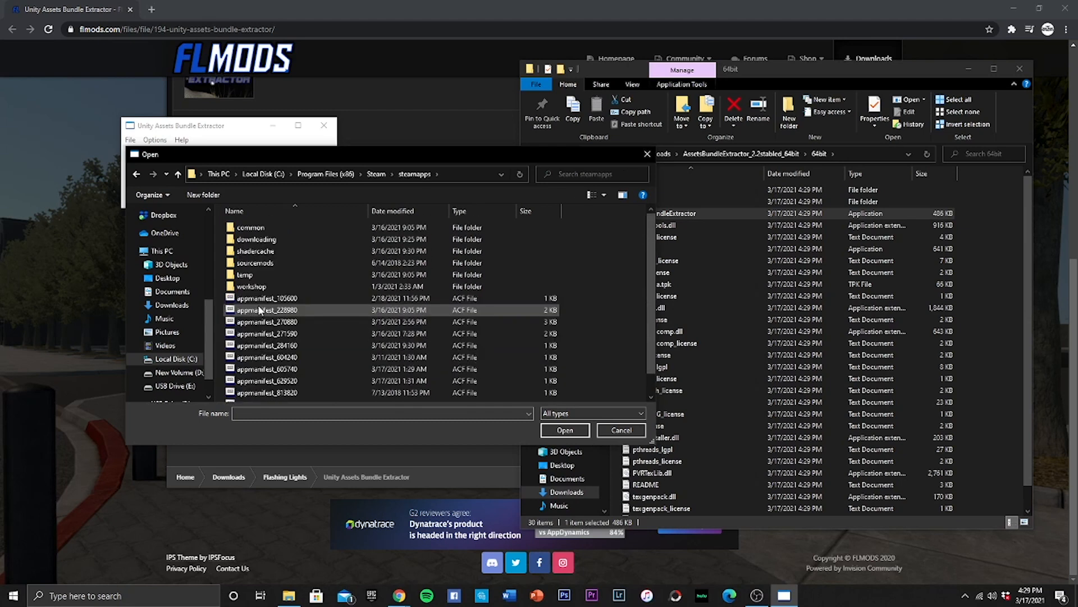
{"action": "double_click", "coordinate": [250, 227]}
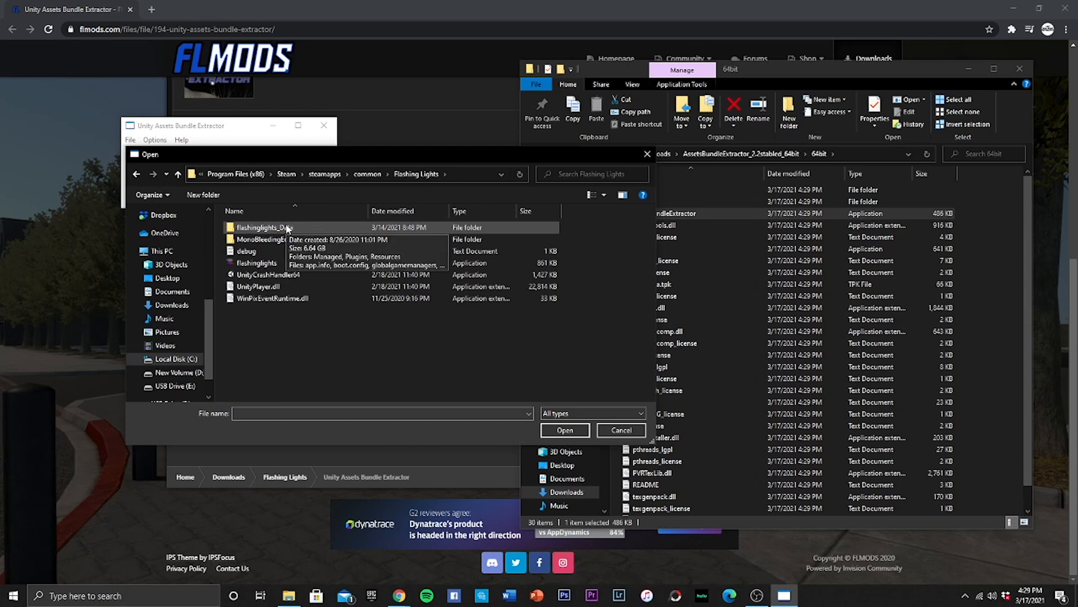
{"action": "double_click", "coordinate": [261, 227]}
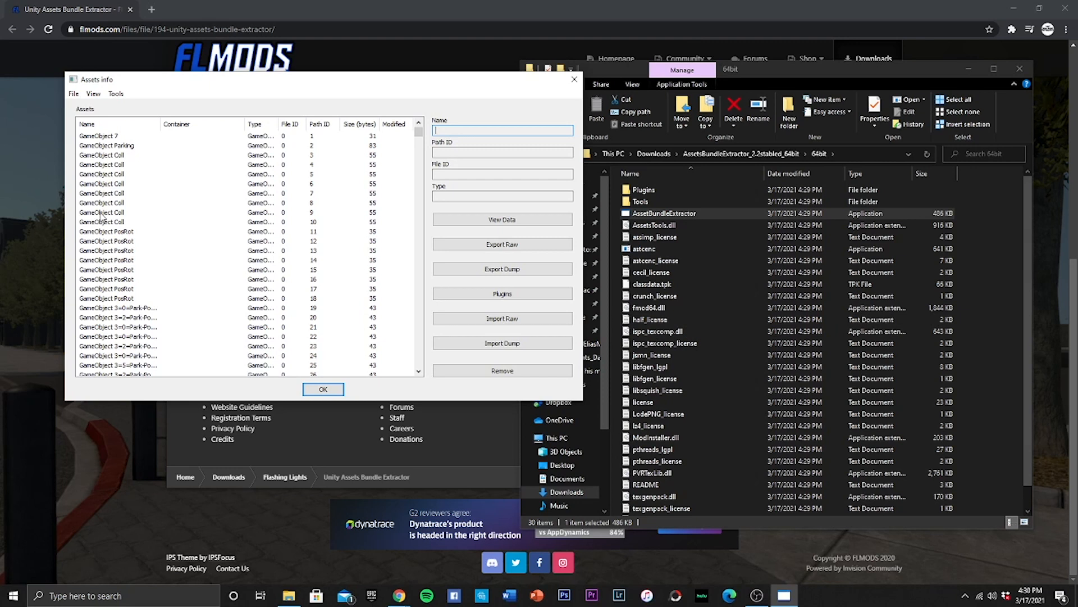
{"action": "mouse_move", "coordinate": [174, 192]}
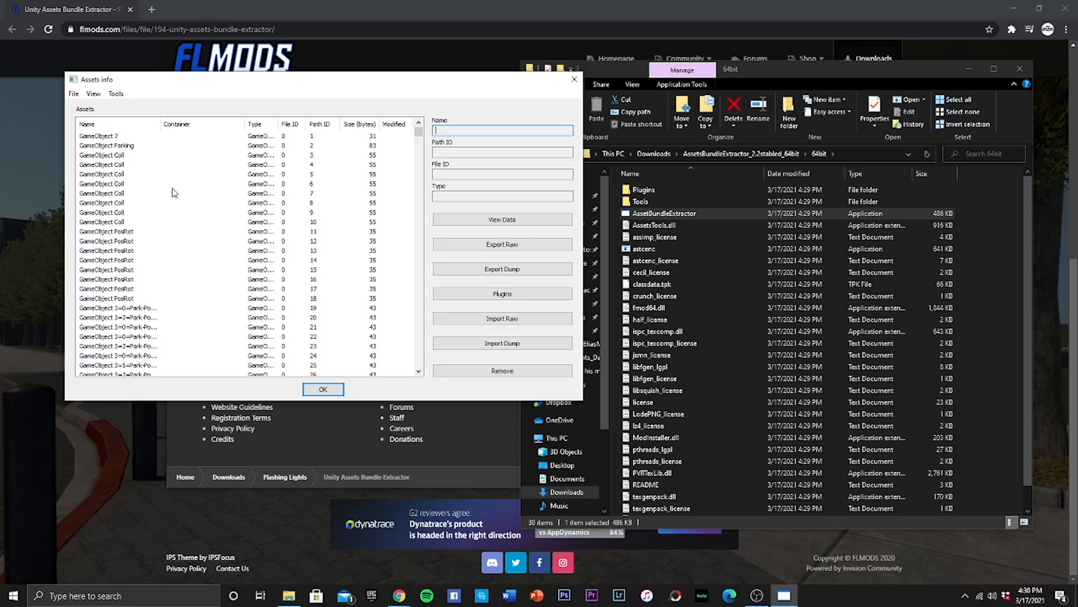
{"action": "mouse_move", "coordinate": [117, 266]}
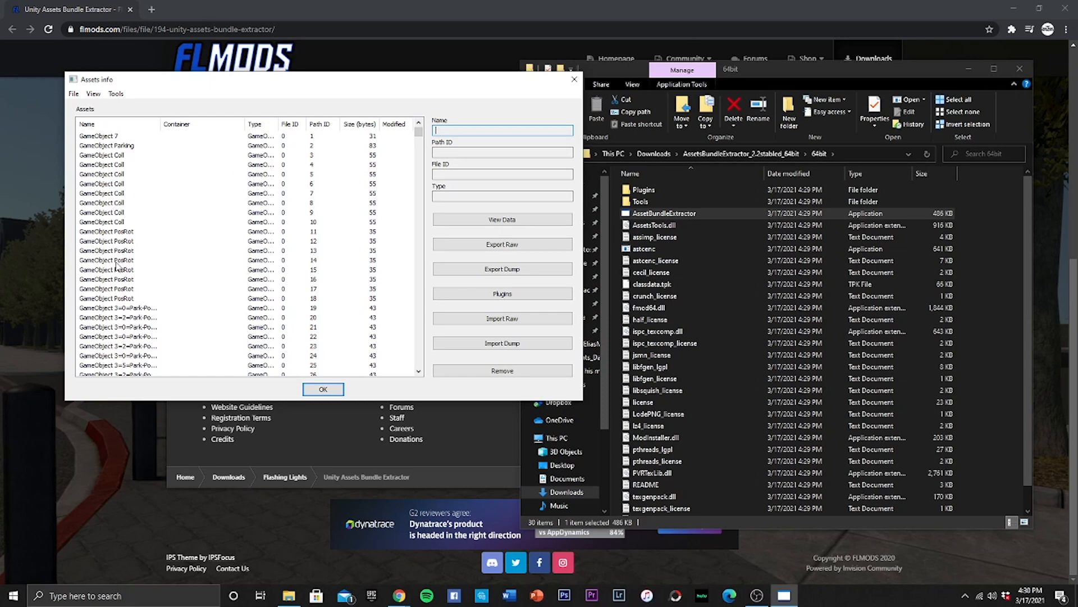
{"action": "scroll", "scroll_direction": "down", "scroll_amount": 3}
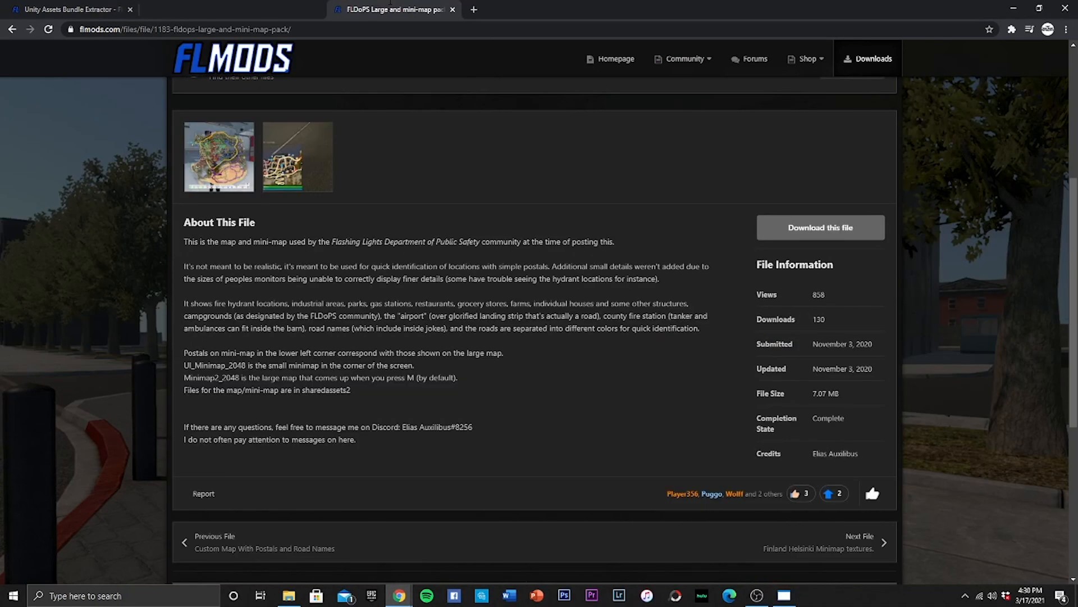
{"action": "scroll", "scroll_direction": "down", "scroll_amount": 3}
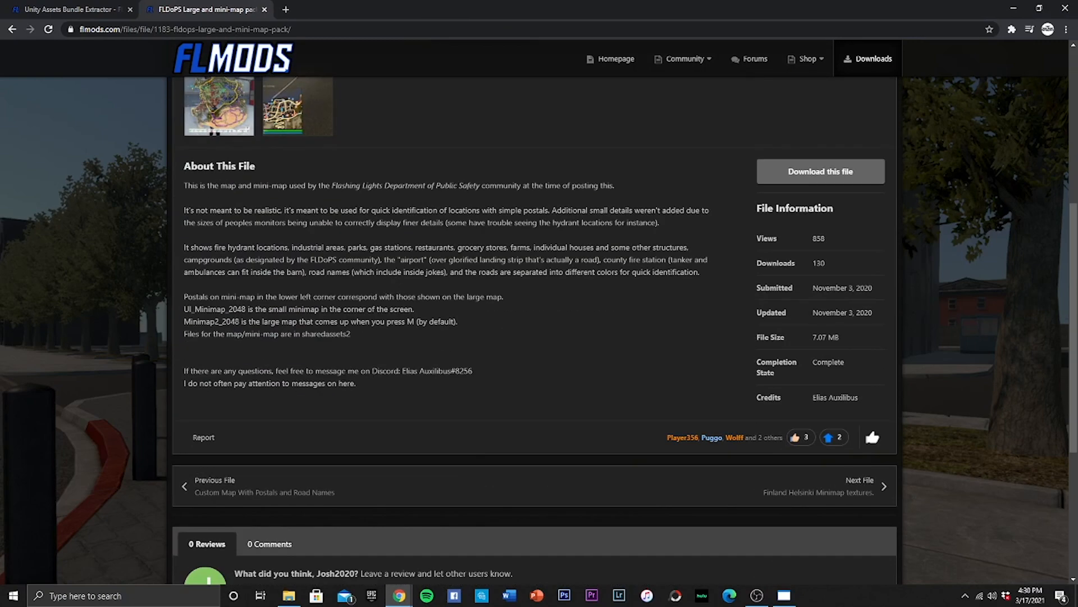
{"action": "left_click", "coordinate": [218, 105]}
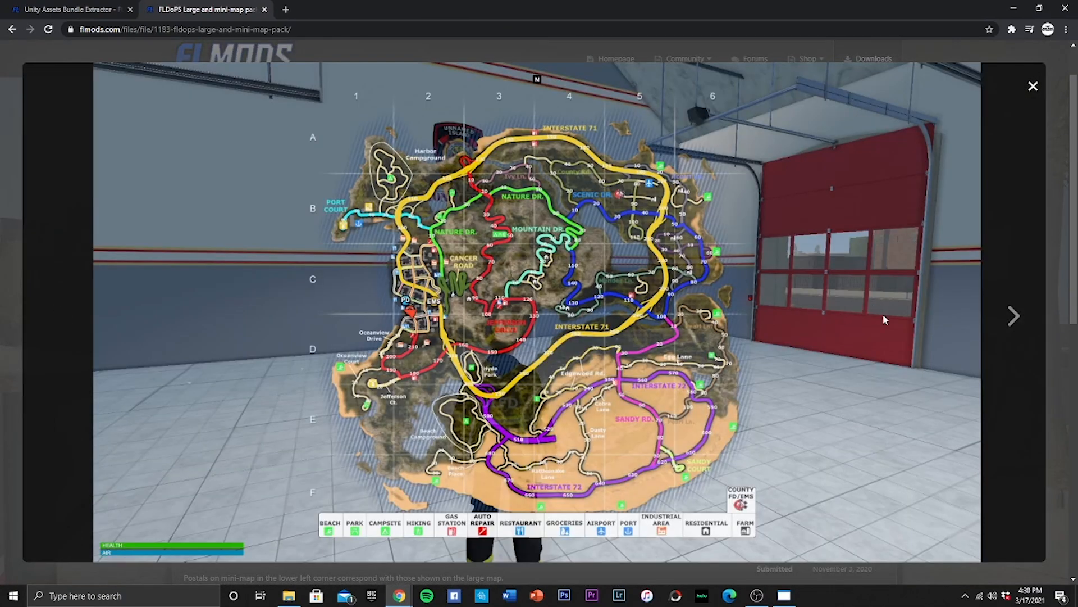
{"action": "left_click", "coordinate": [1014, 315]}
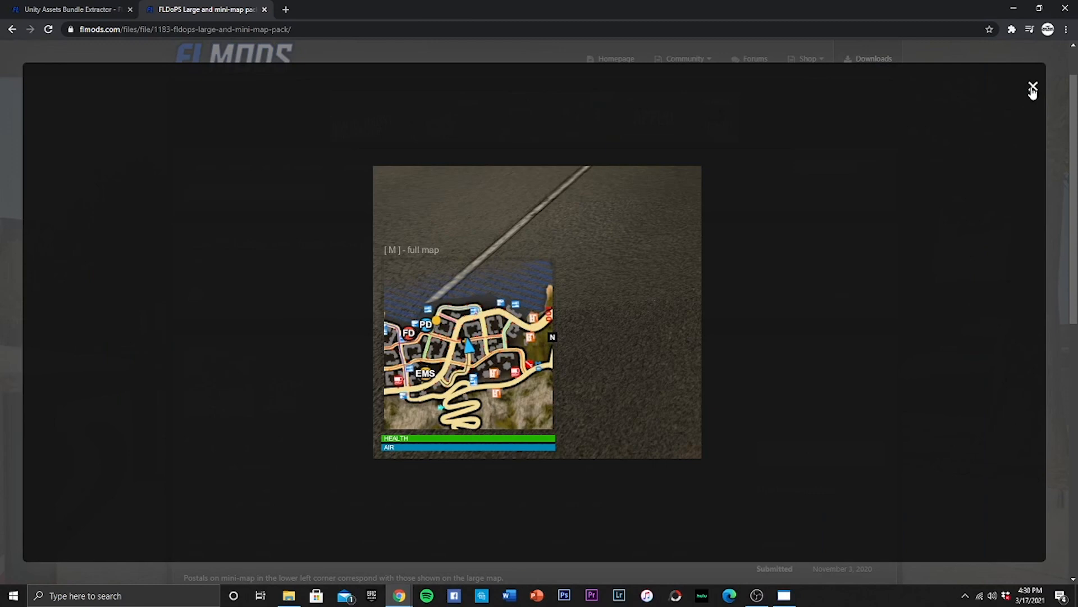
{"action": "left_click", "coordinate": [1032, 90]}
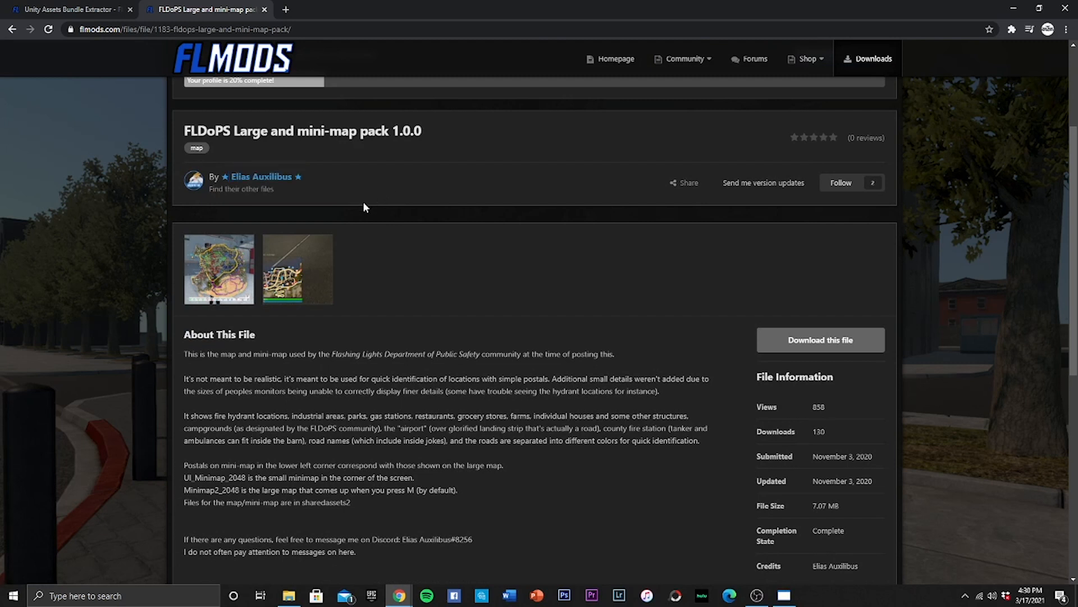
{"action": "mouse_move", "coordinate": [326, 230]}
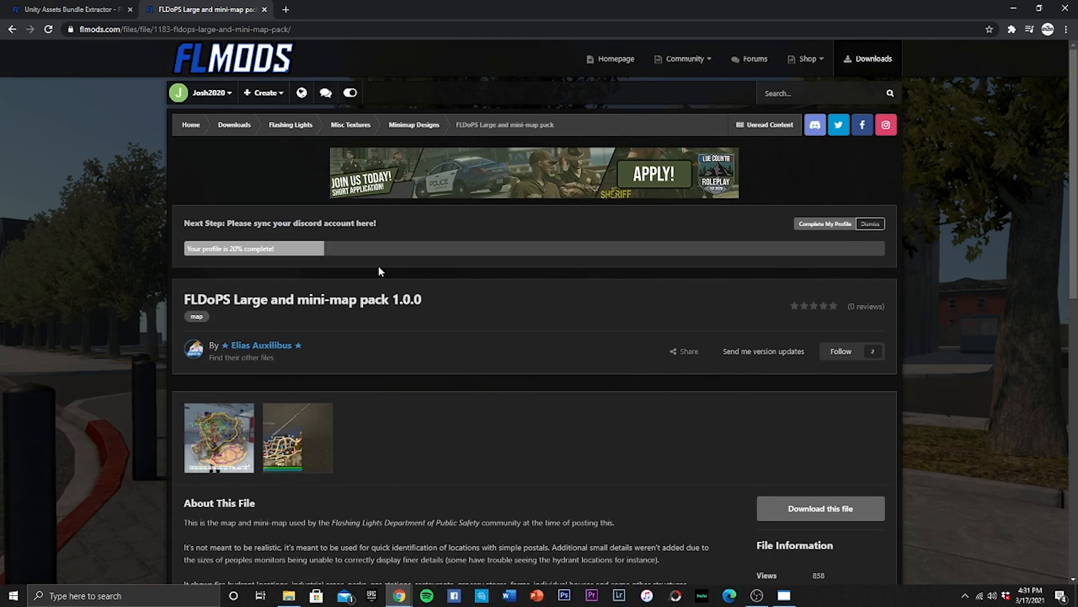
{"action": "scroll", "scroll_direction": "down", "scroll_amount": 3}
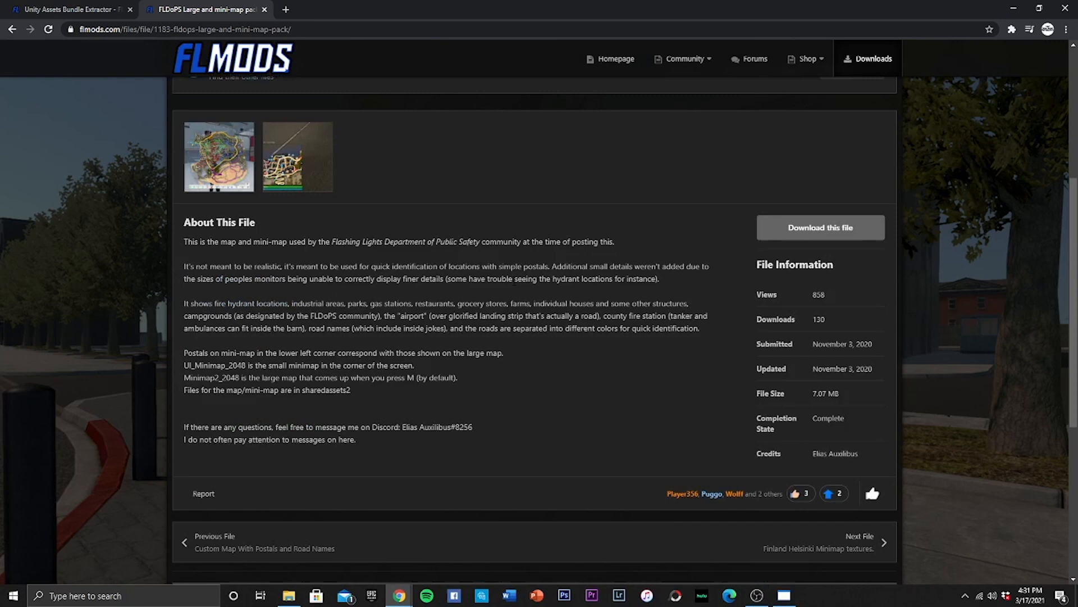
Accept the download terms and download 840934687_EliasMinimap.zip
{"action": "left_click", "coordinate": [820, 227]}
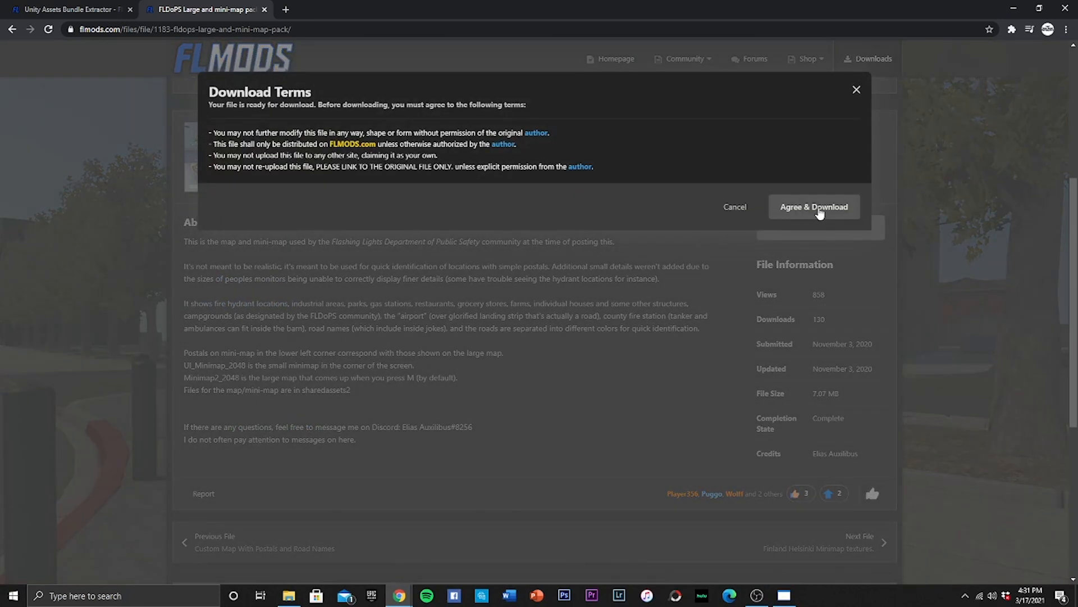
{"action": "left_click", "coordinate": [814, 206]}
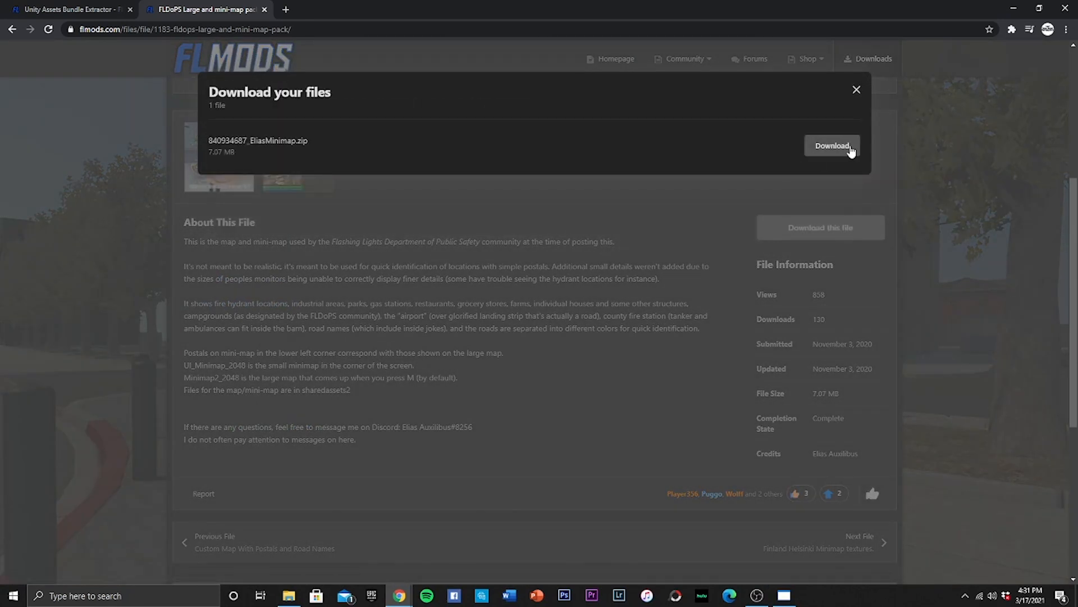
{"action": "left_click", "coordinate": [832, 146]}
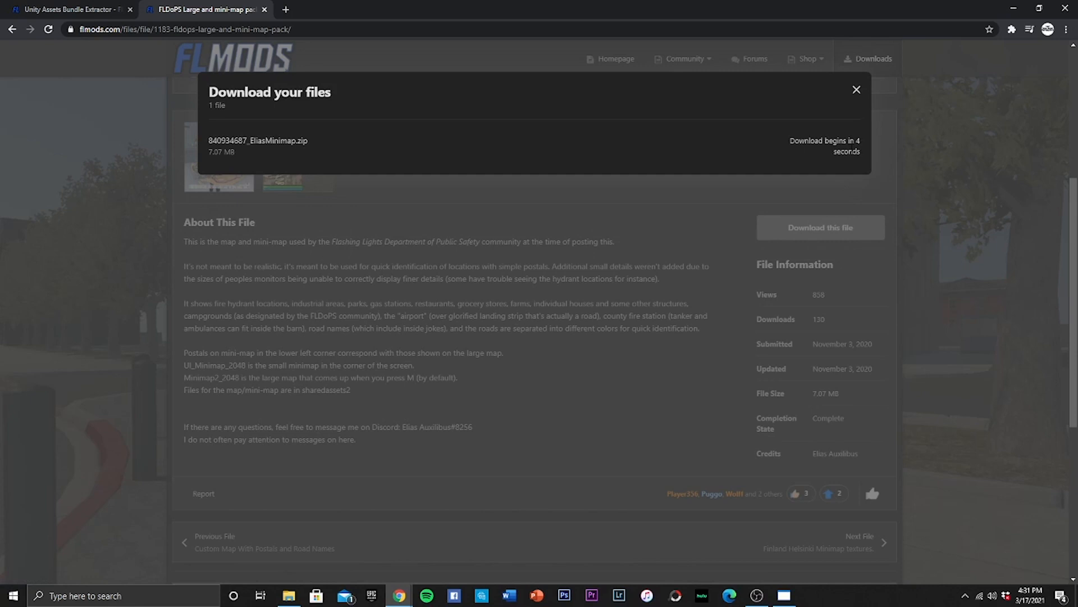
{"action": "mouse_move", "coordinate": [773, 105]}
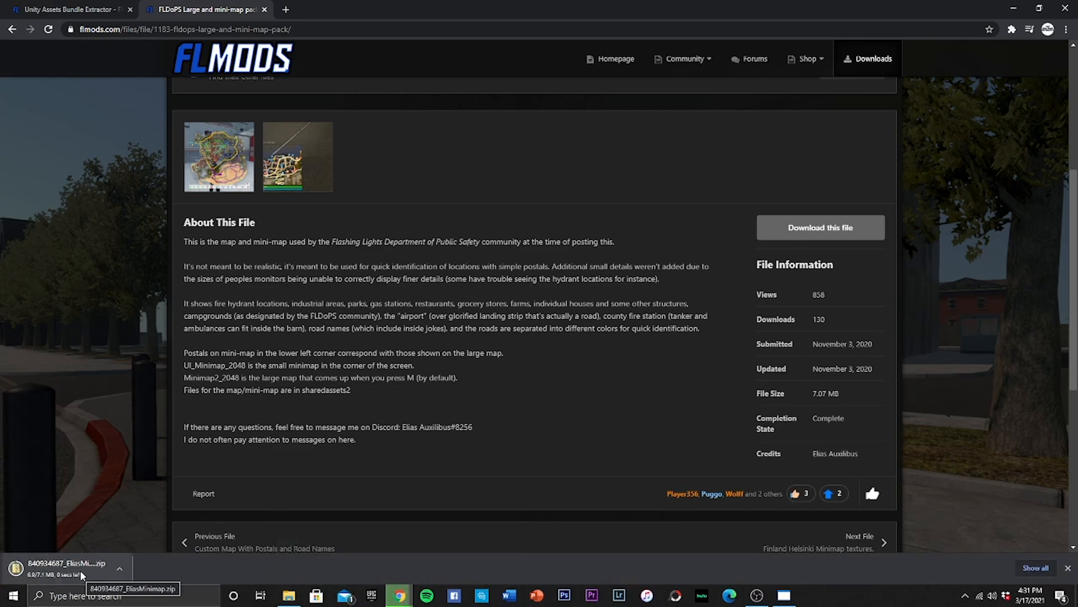
Extract the EliasMinimap zip, replacing existing files, then close the zip window
{"action": "left_click", "coordinate": [67, 566]}
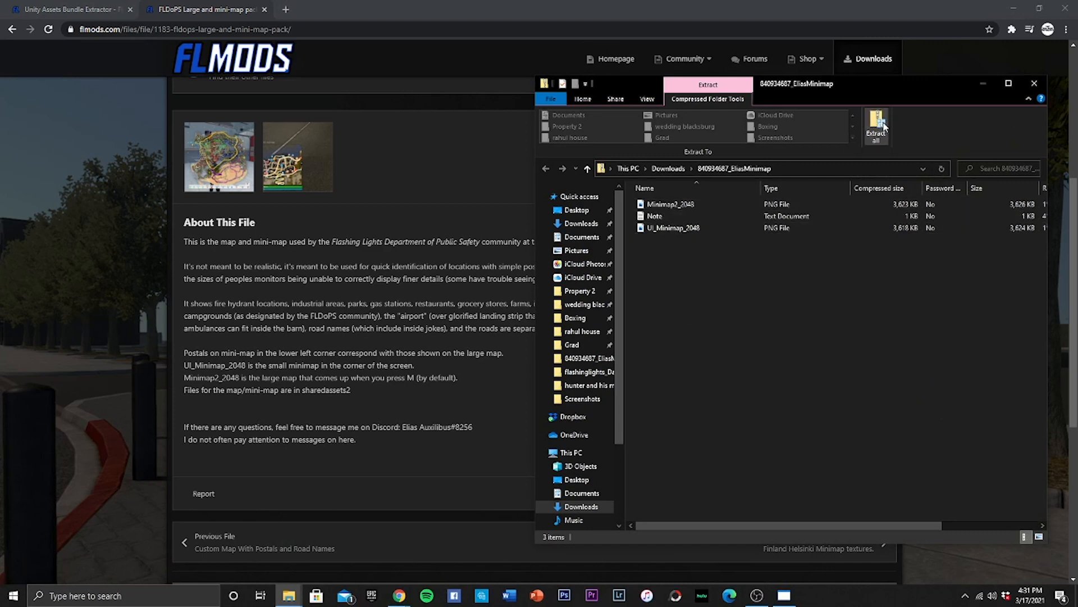
{"action": "left_click", "coordinate": [875, 126]}
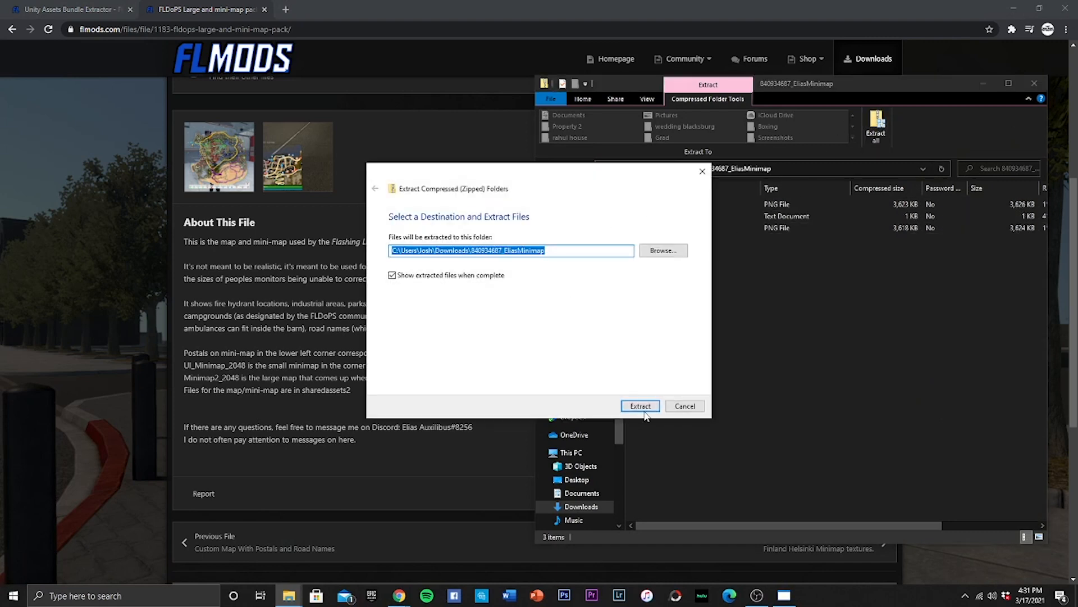
{"action": "left_click", "coordinate": [639, 405]}
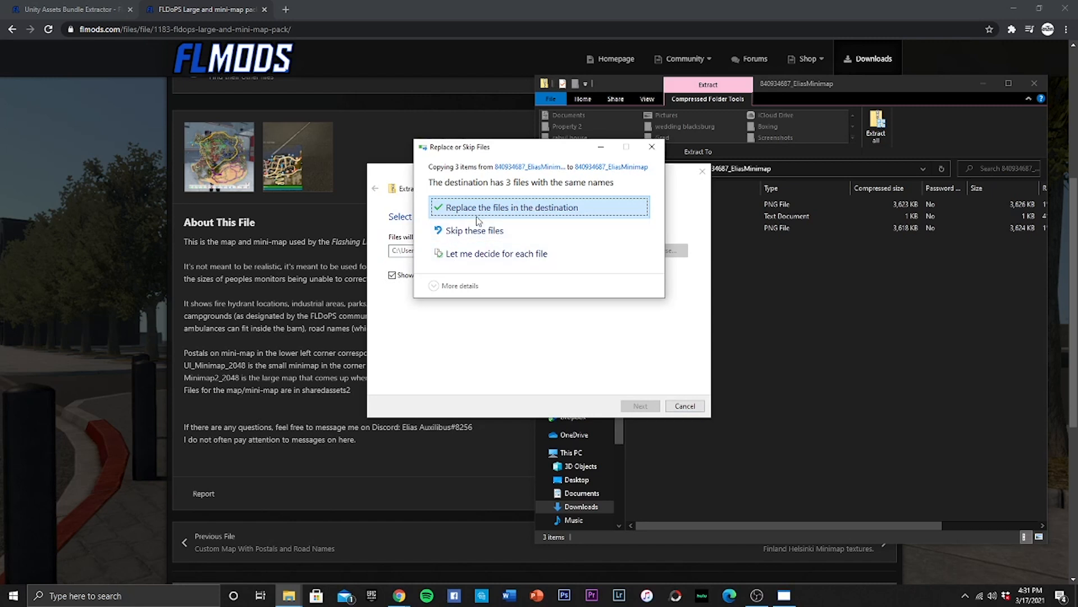
{"action": "left_click", "coordinate": [508, 207]}
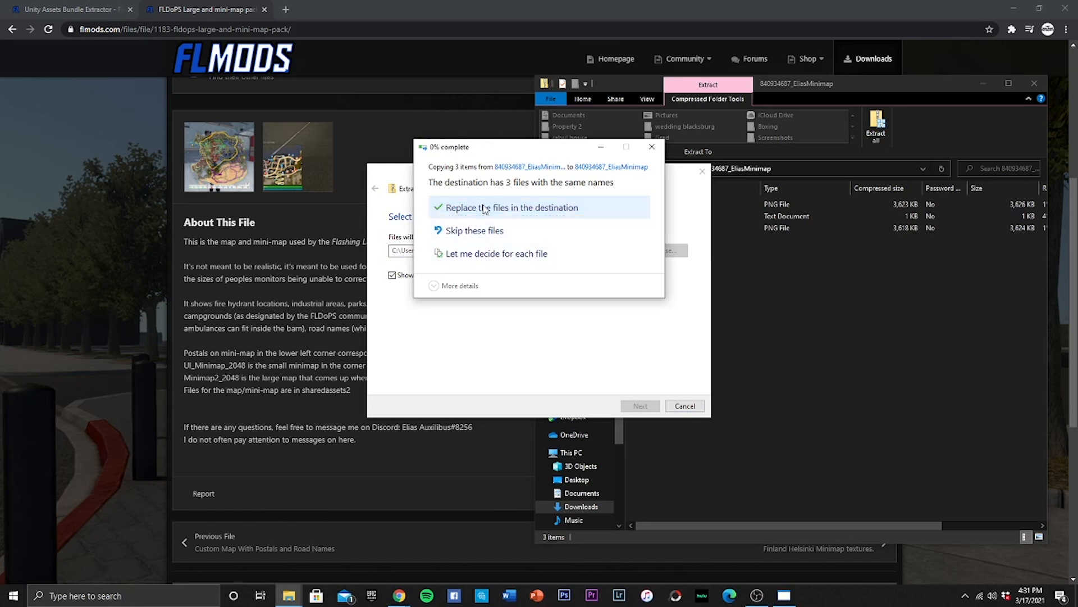
{"action": "left_click", "coordinate": [512, 208]}
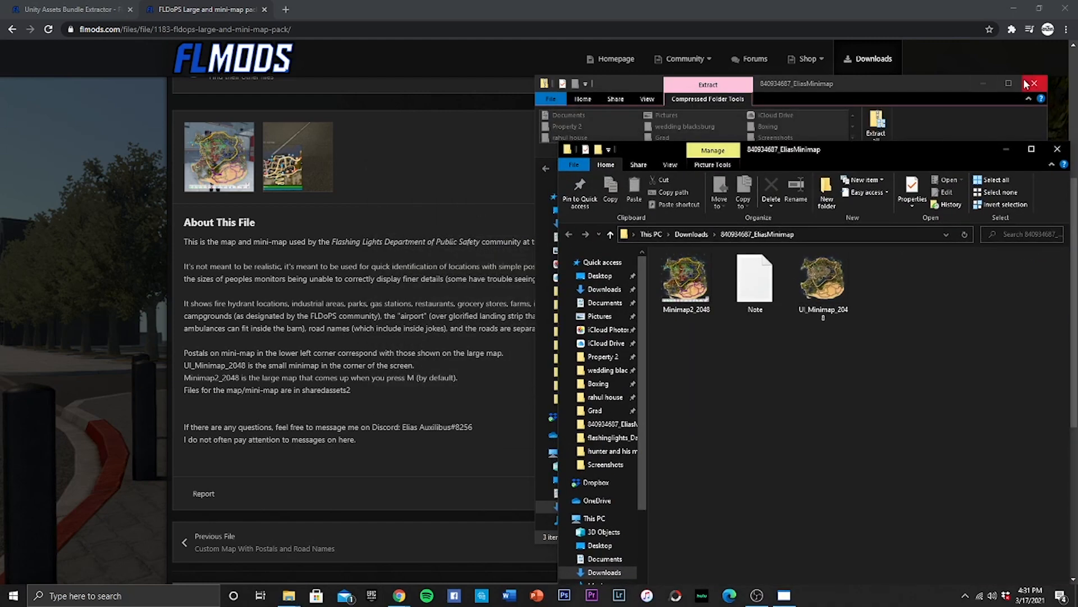
{"action": "left_click", "coordinate": [1033, 83]}
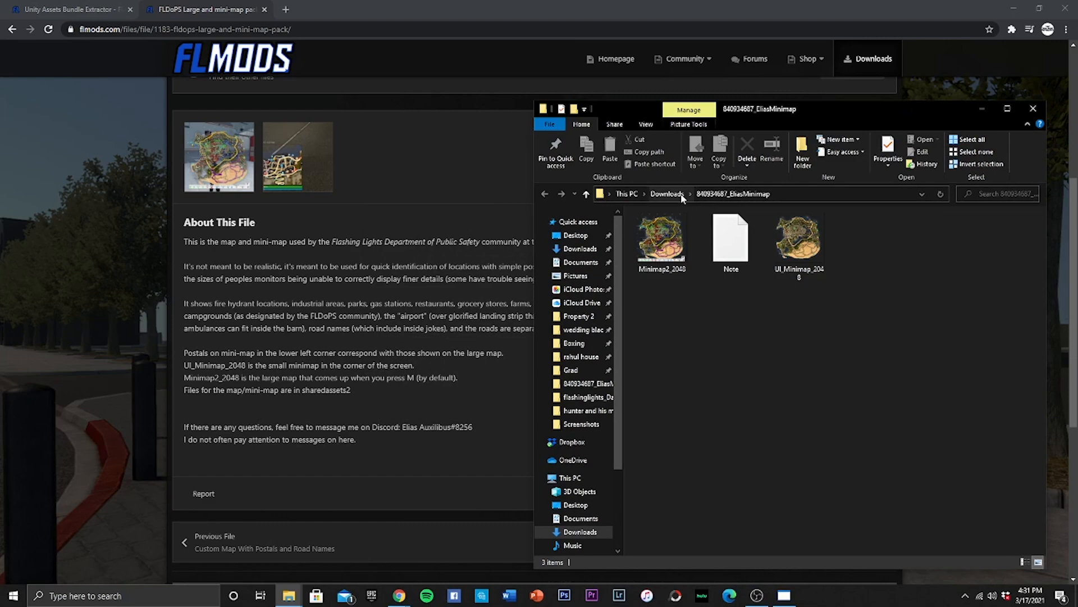
Close the Photos previews of UI_Minimap_2048.png and Minimap2_2048.png
{"action": "left_click", "coordinate": [661, 238]}
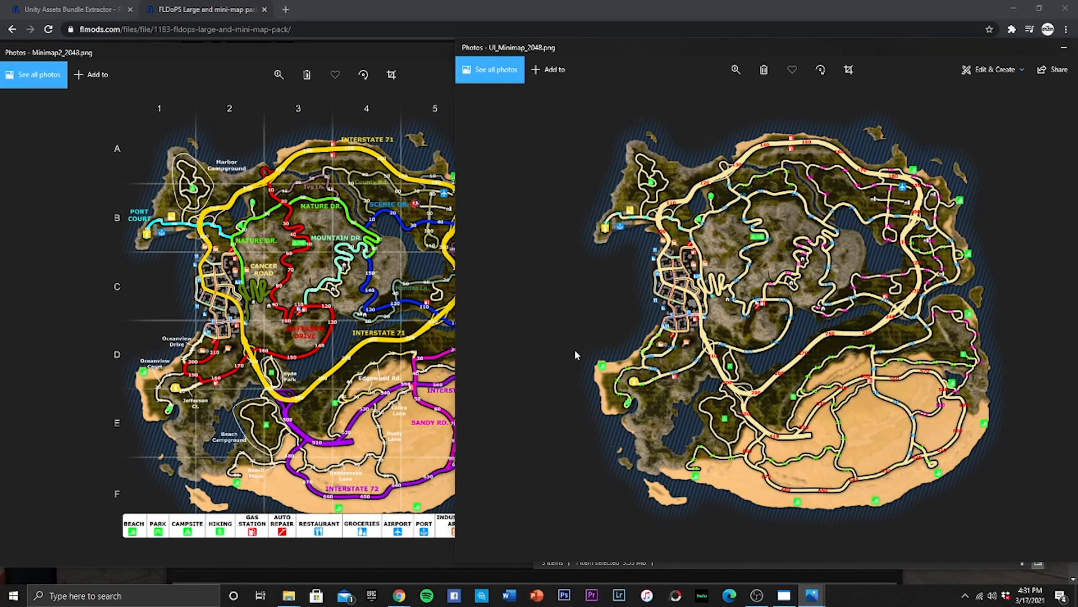
{"action": "mouse_move", "coordinate": [330, 114]}
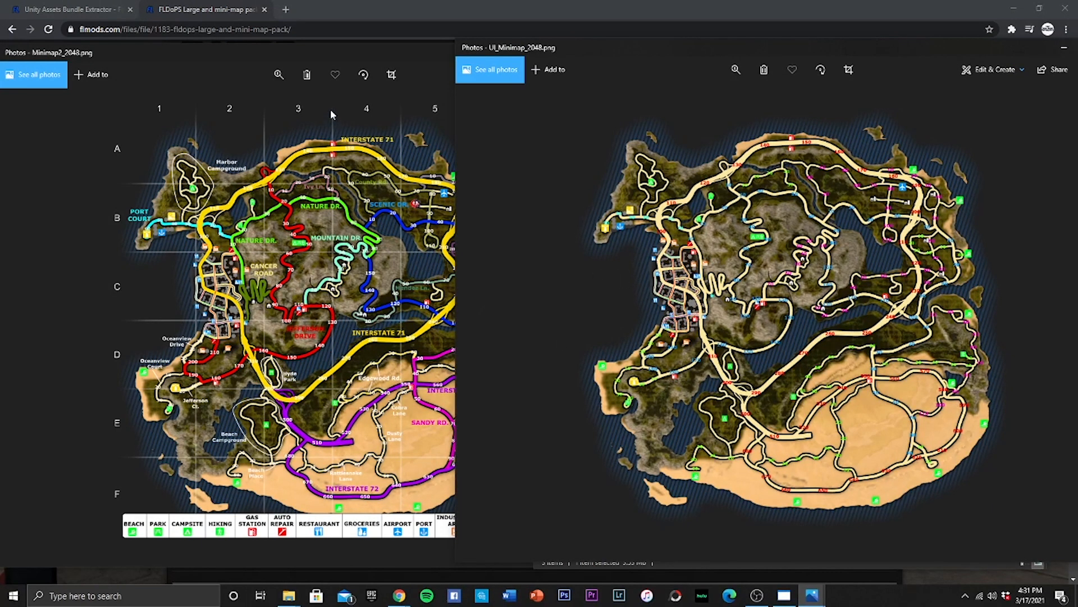
{"action": "mouse_move", "coordinate": [137, 178]}
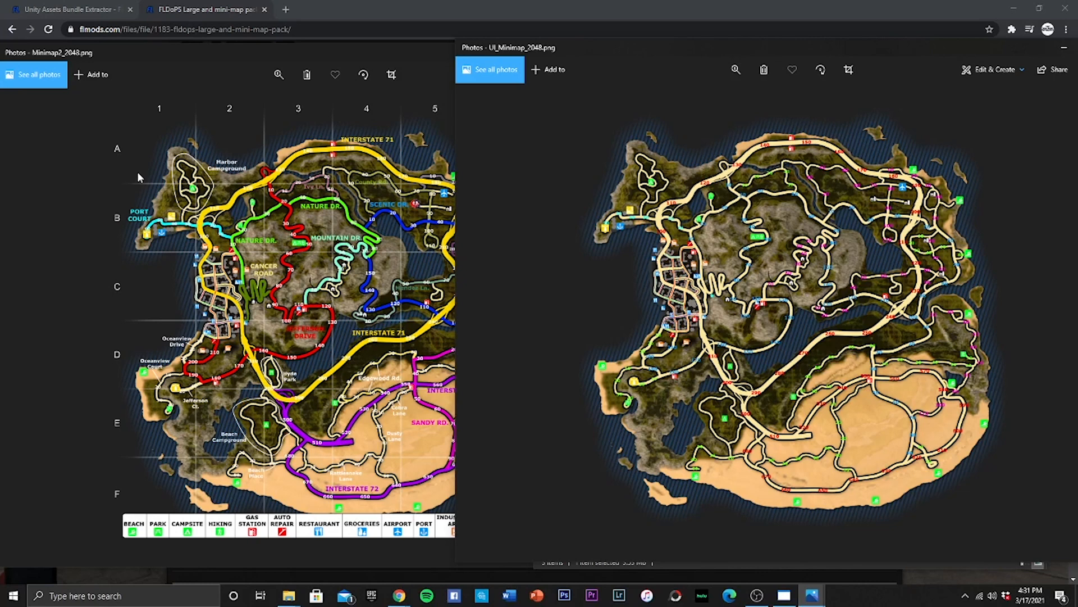
{"action": "mouse_move", "coordinate": [276, 337]}
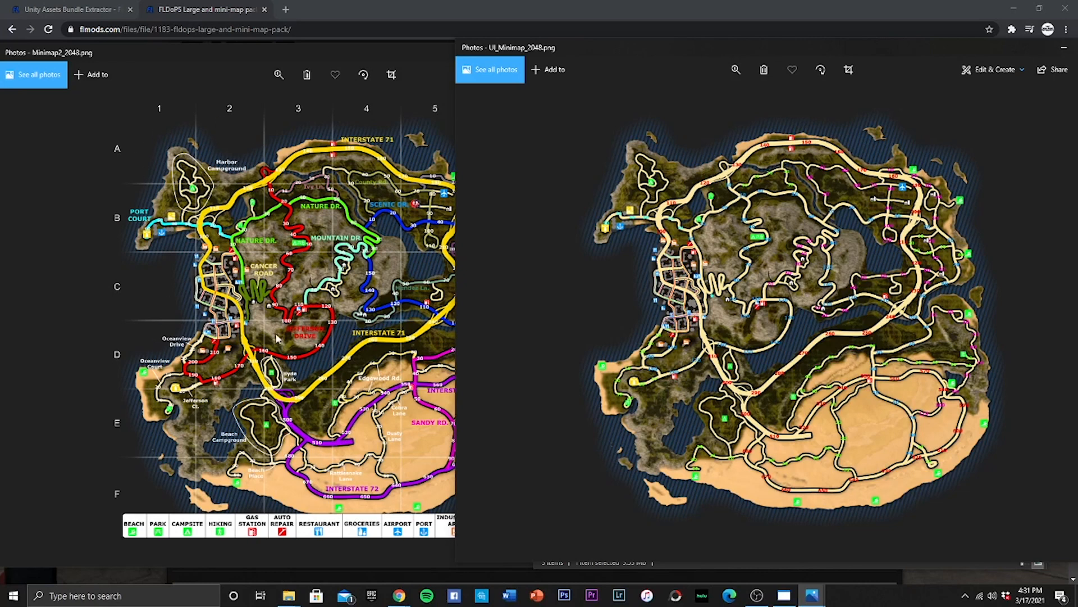
{"action": "mouse_move", "coordinate": [960, 298]}
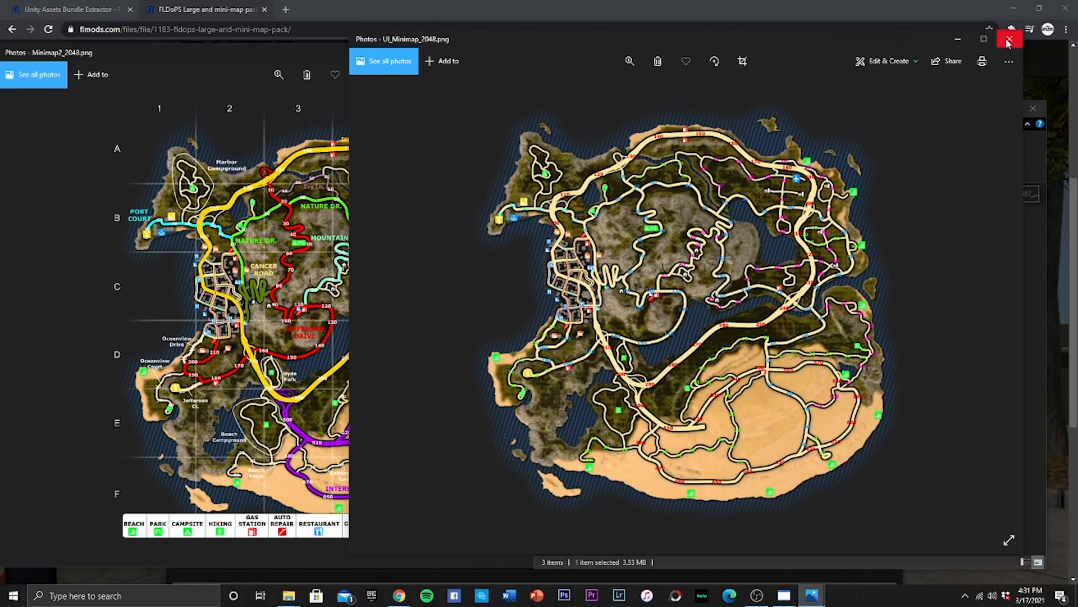
{"action": "left_click", "coordinate": [1010, 40]}
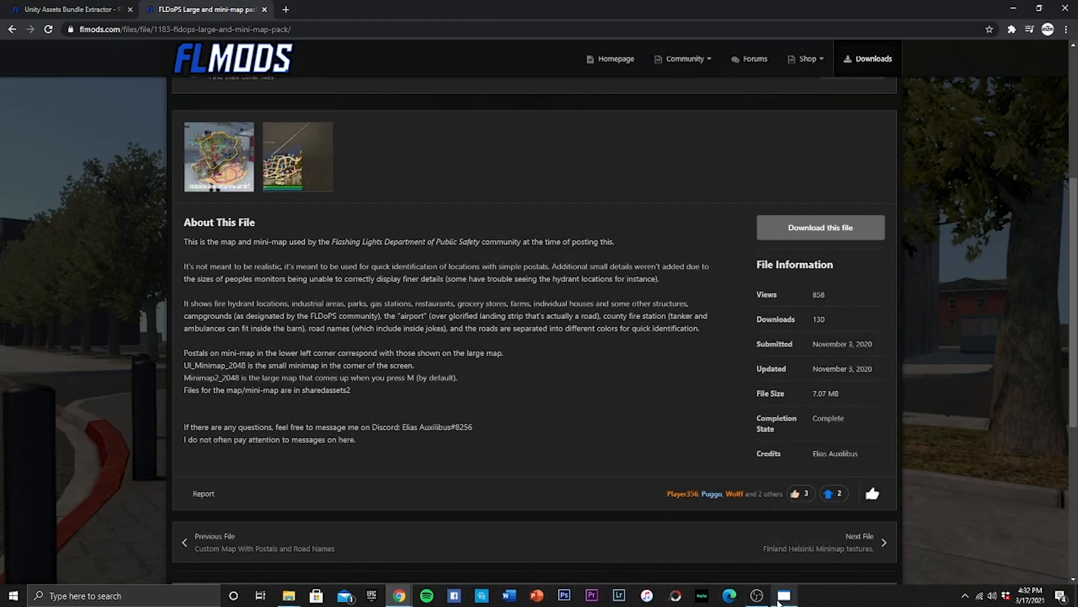
{"action": "left_click", "coordinate": [783, 595]}
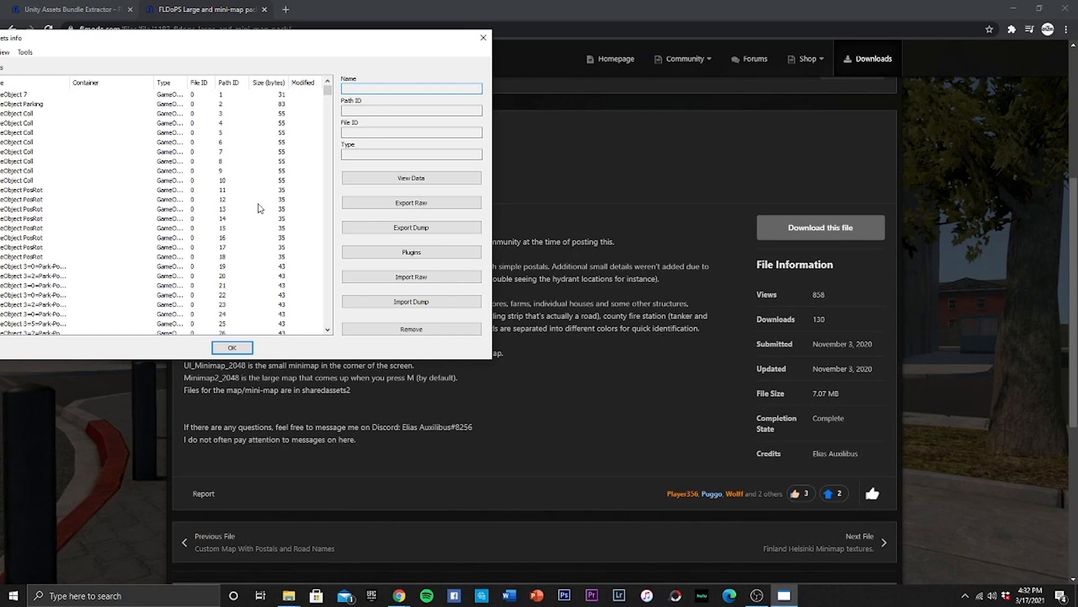
{"action": "mouse_move", "coordinate": [271, 68]}
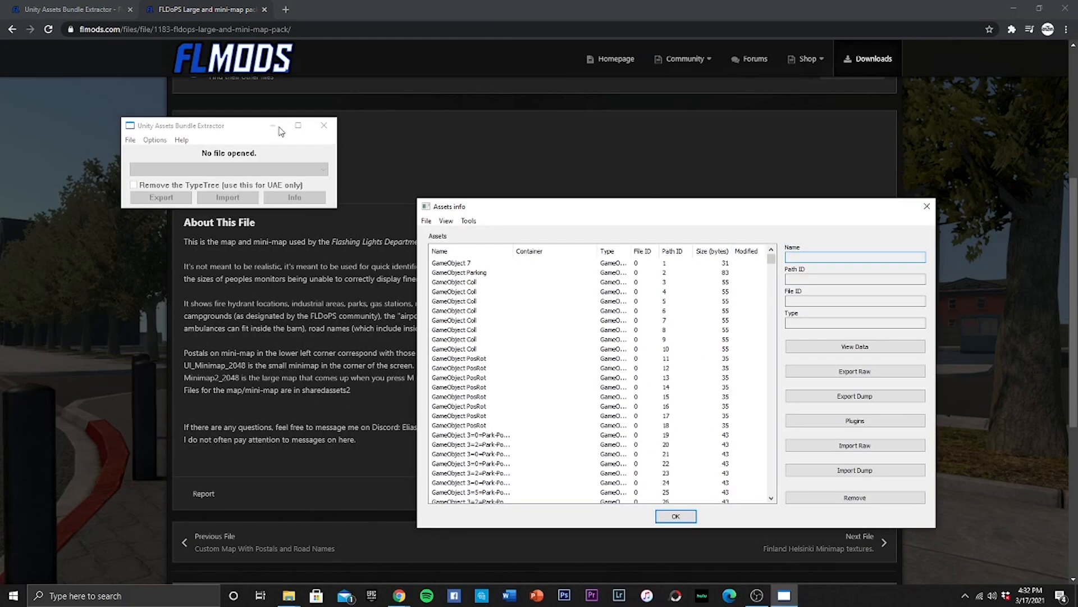
{"action": "left_click", "coordinate": [675, 516]}
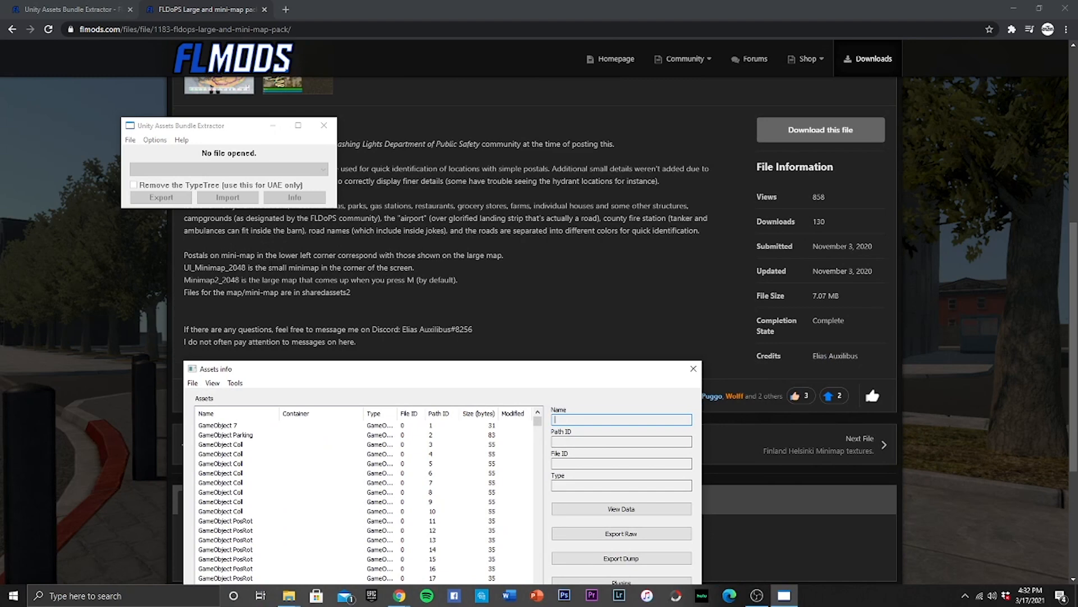
{"action": "scroll", "scroll_direction": "down", "scroll_amount": 3}
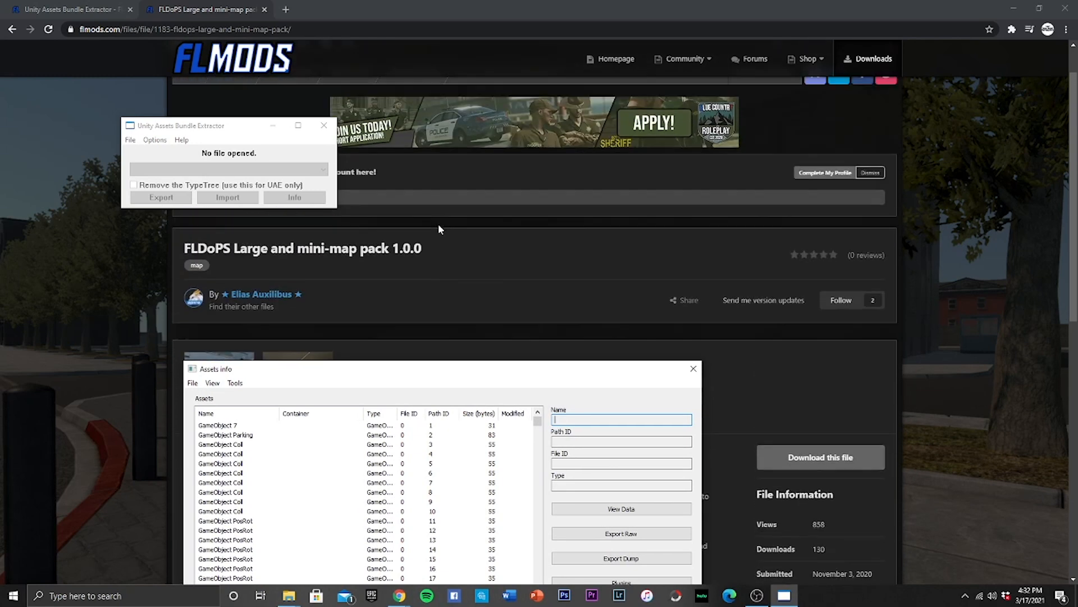
{"action": "scroll", "scroll_direction": "down", "scroll_amount": 3}
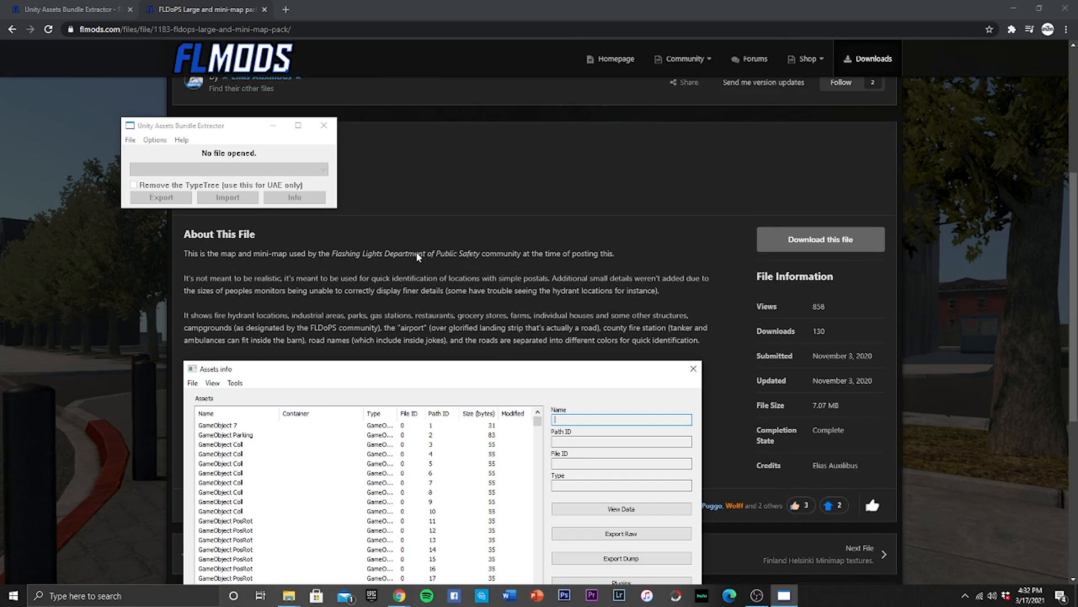
{"action": "scroll", "scroll_direction": "down", "scroll_amount": 3}
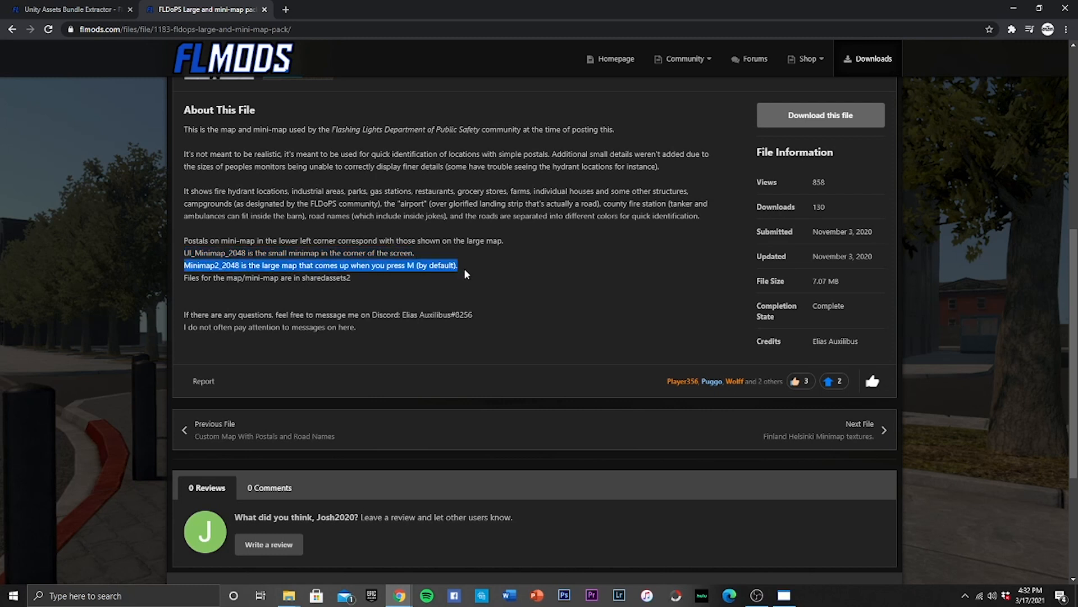
{"action": "mouse_move", "coordinate": [752, 520]}
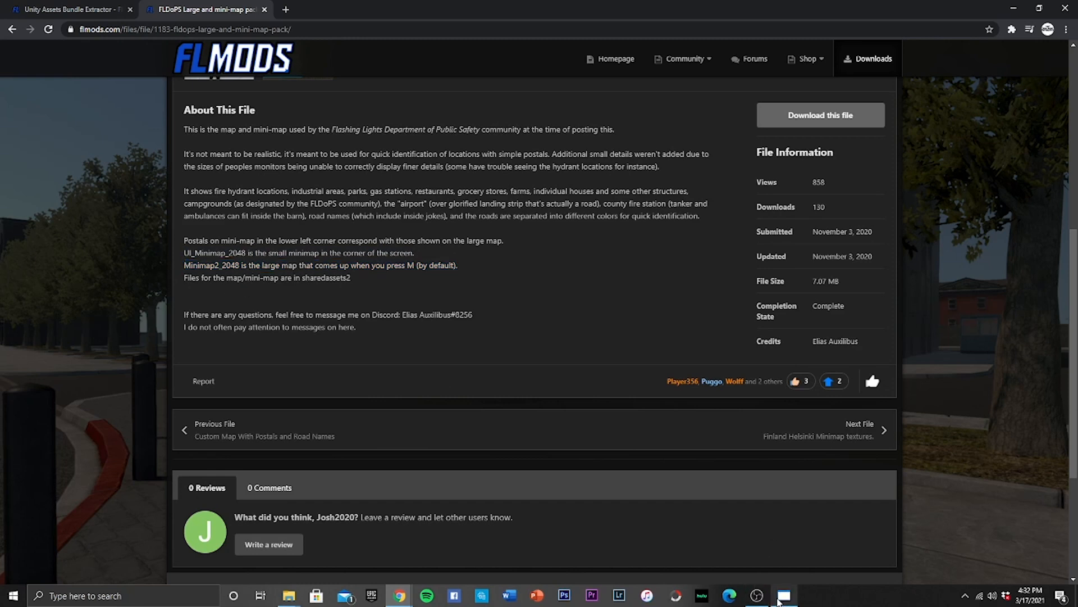
Restore UABE, sort Assets info by Name, and select UI_Minimap_2048 (Texture2D)
{"action": "left_click", "coordinate": [783, 594]}
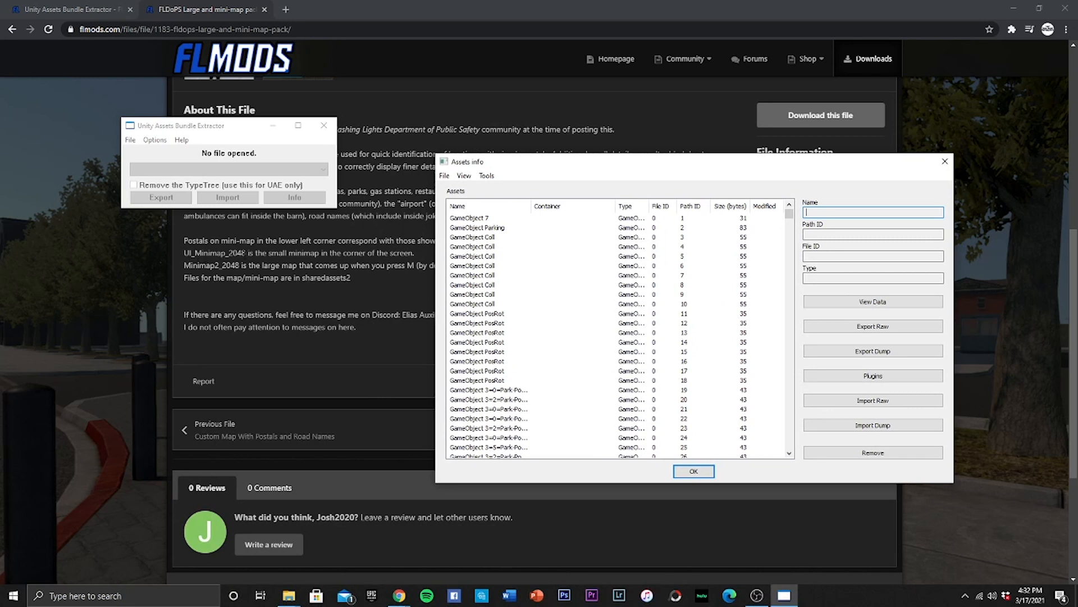
{"action": "left_click", "coordinate": [457, 206]}
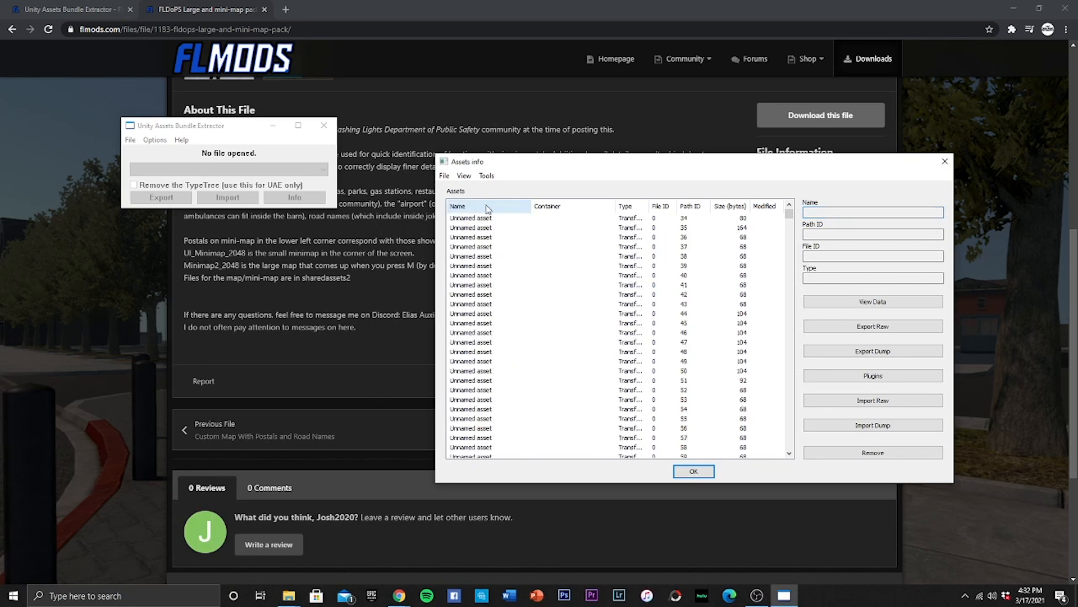
{"action": "left_click", "coordinate": [458, 205]}
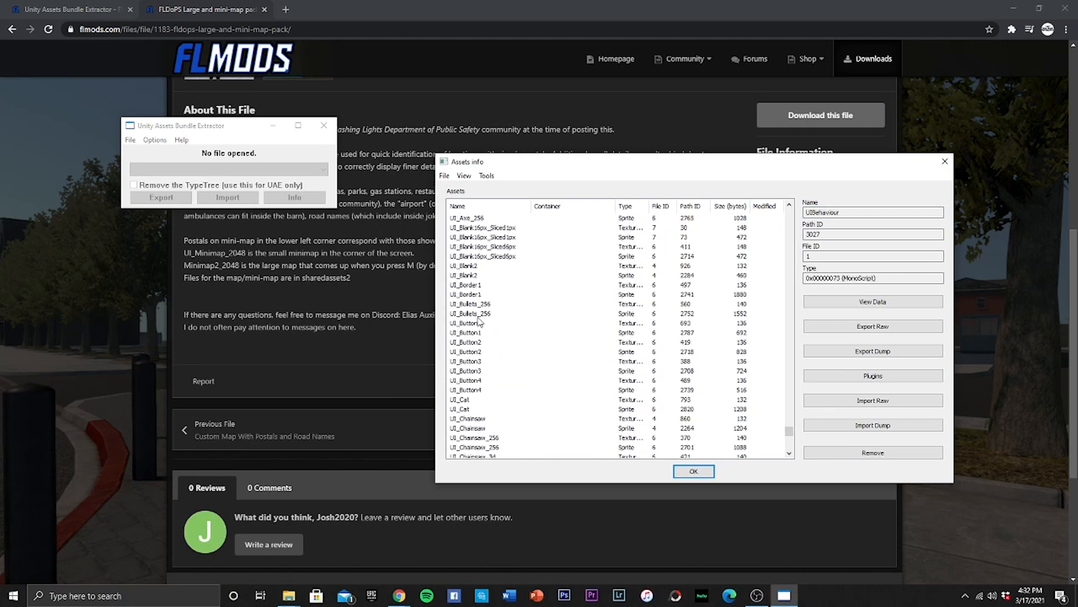
{"action": "scroll", "scroll_direction": "down", "scroll_amount": 3}
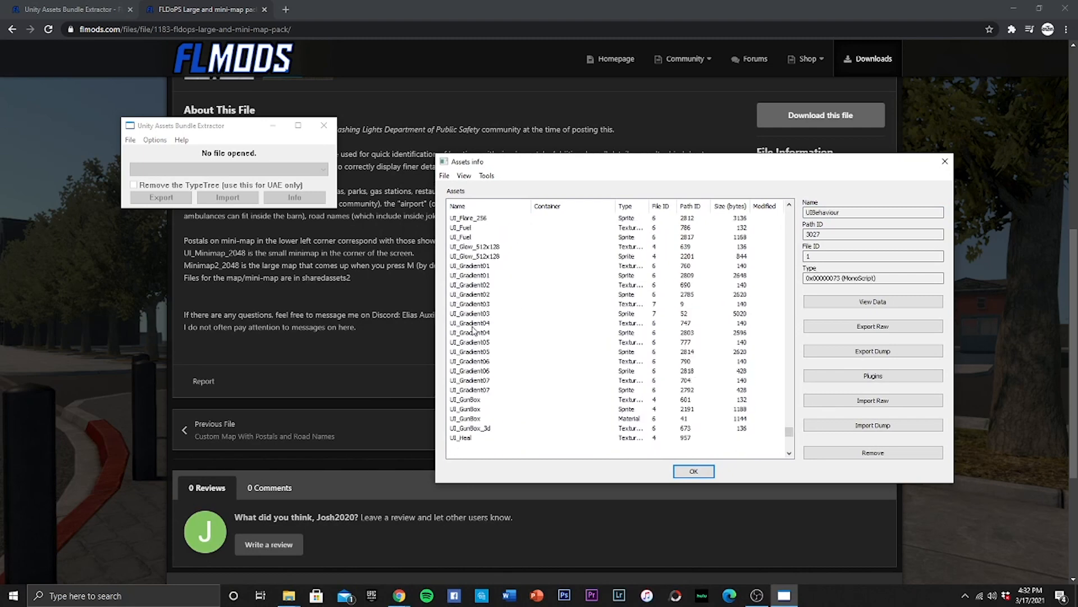
{"action": "scroll", "scroll_direction": "down", "scroll_amount": 3}
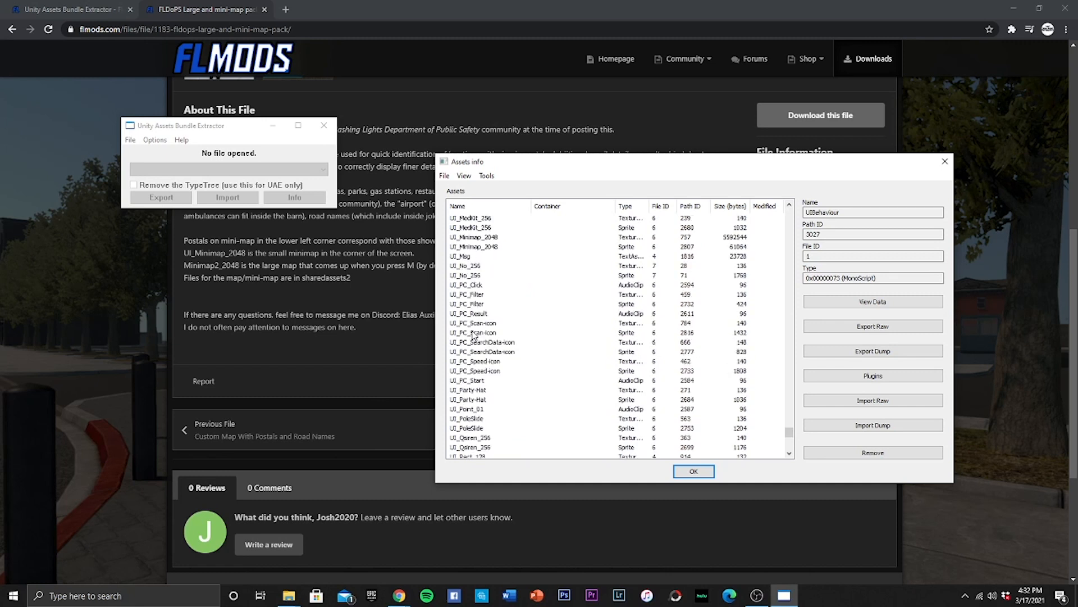
{"action": "left_click", "coordinate": [474, 266]}
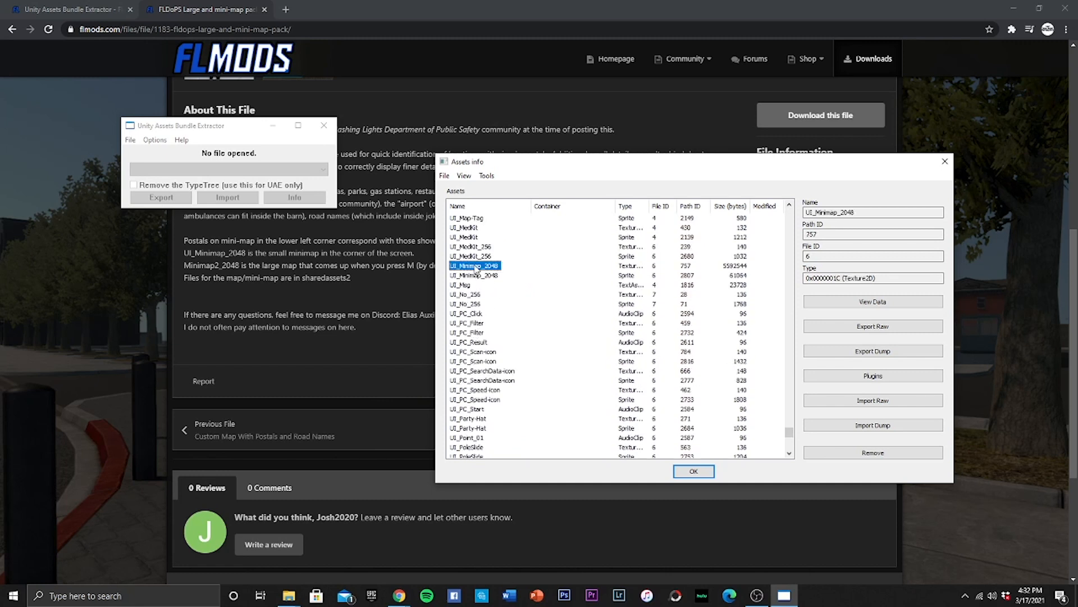
{"action": "mouse_move", "coordinate": [631, 272]}
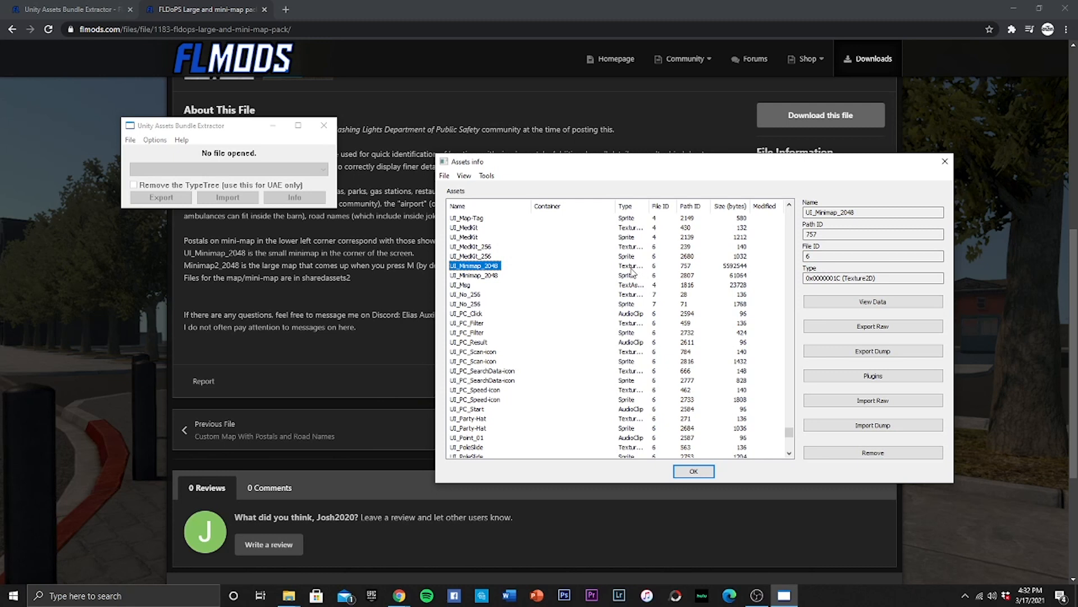
{"action": "mouse_move", "coordinate": [631, 272]}
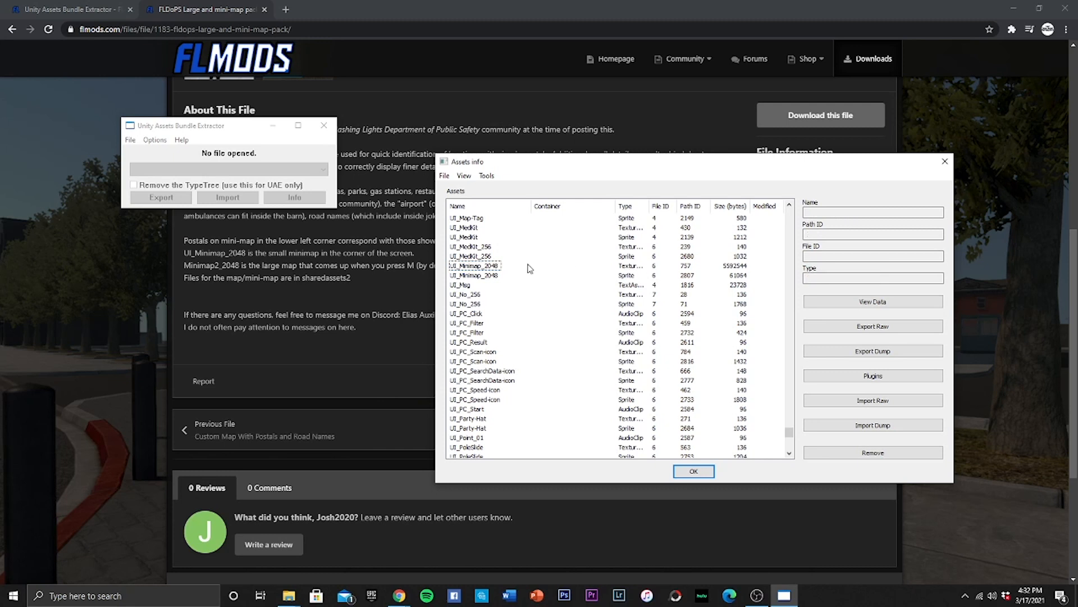
{"action": "left_click", "coordinate": [473, 266]}
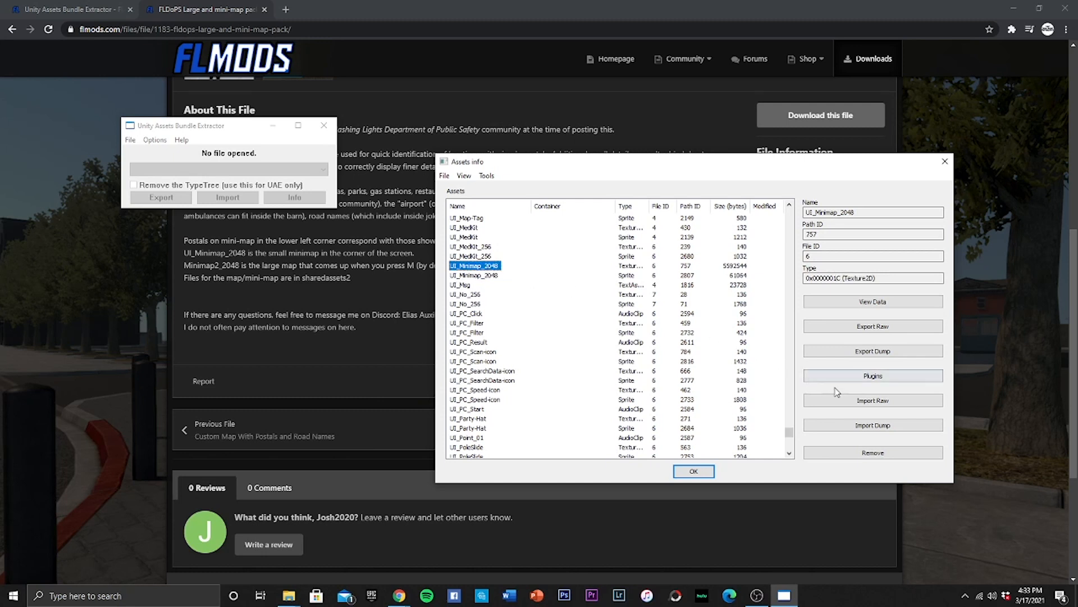
Load Downloads\840934687_EliasMinimap\UI_Minimap_2048 into the texture via the Edit plugin, accepting normal quality
{"action": "left_click", "coordinate": [873, 375]}
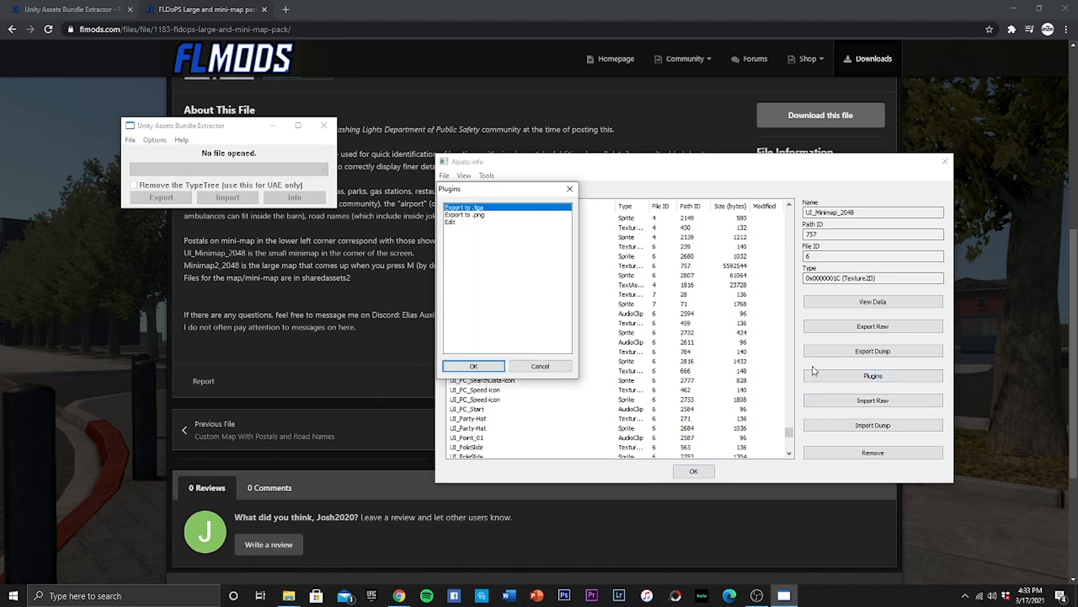
{"action": "left_click", "coordinate": [450, 221]}
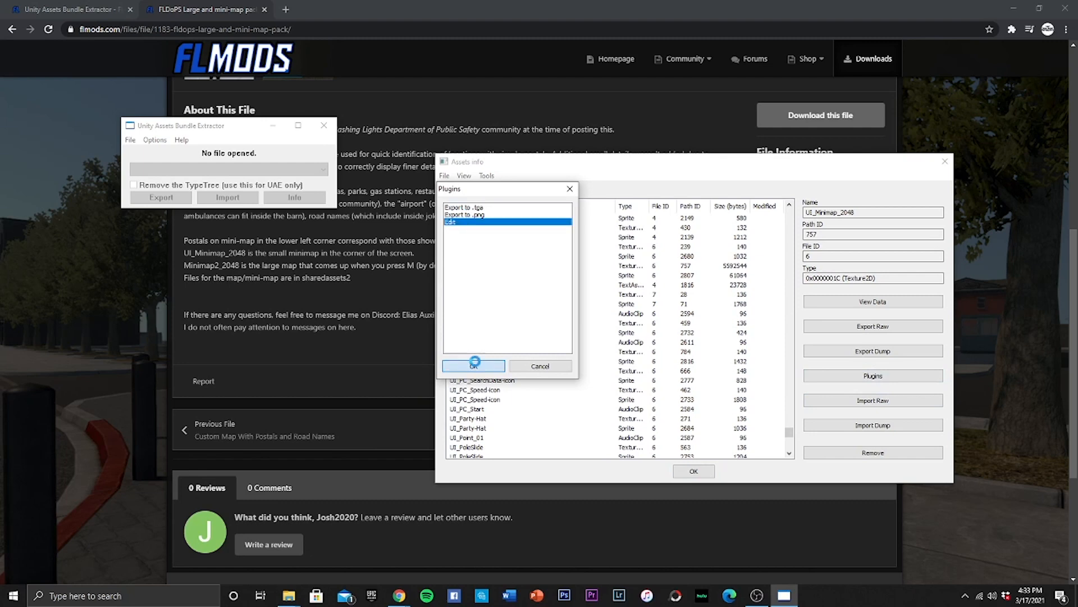
{"action": "left_click", "coordinate": [473, 365]}
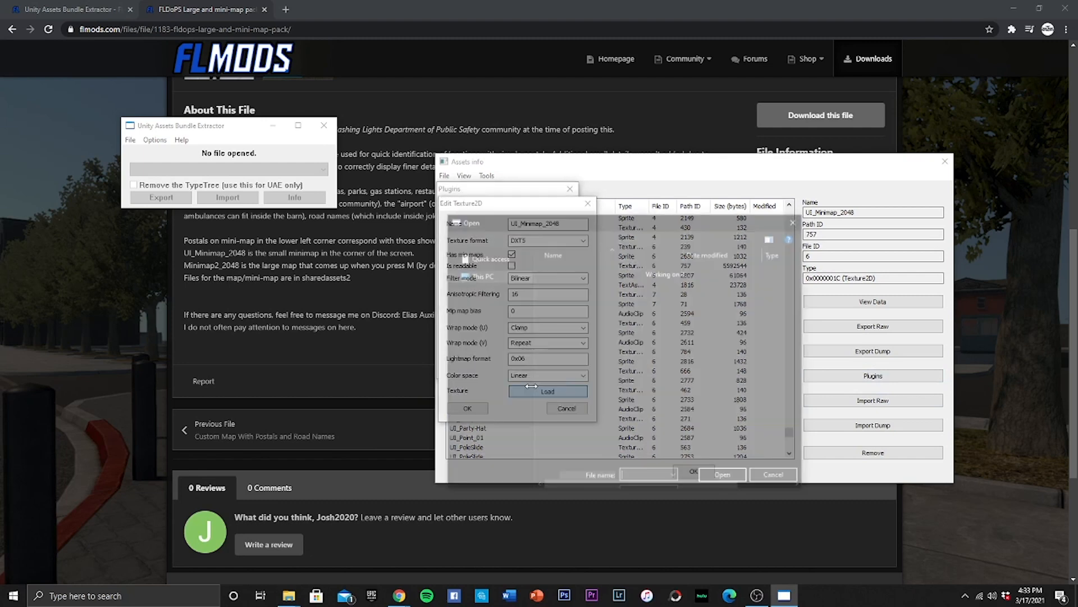
{"action": "left_click", "coordinate": [547, 391]}
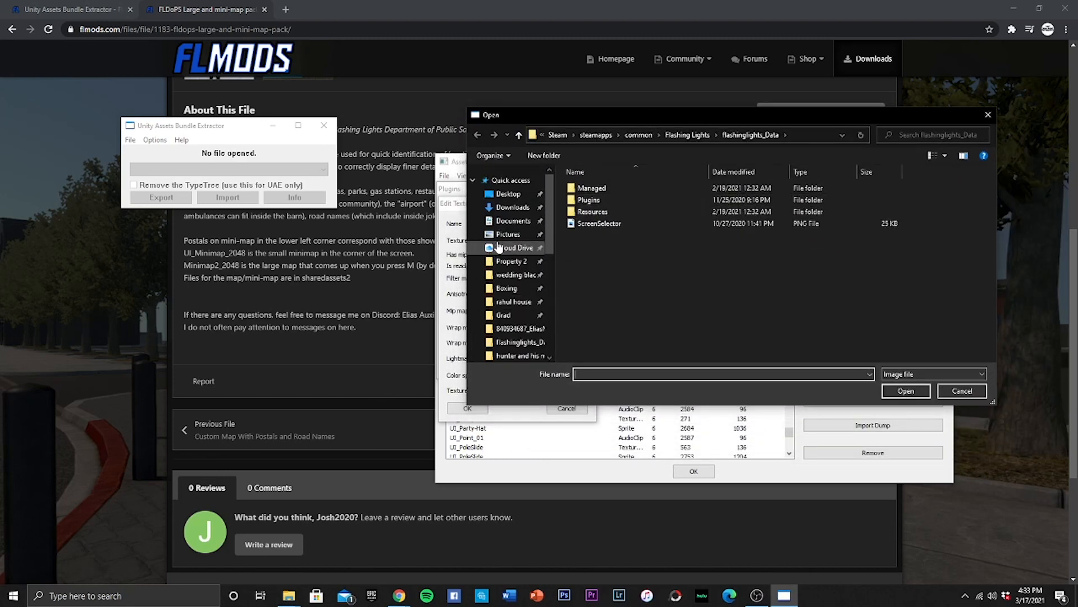
{"action": "left_click", "coordinate": [512, 207]}
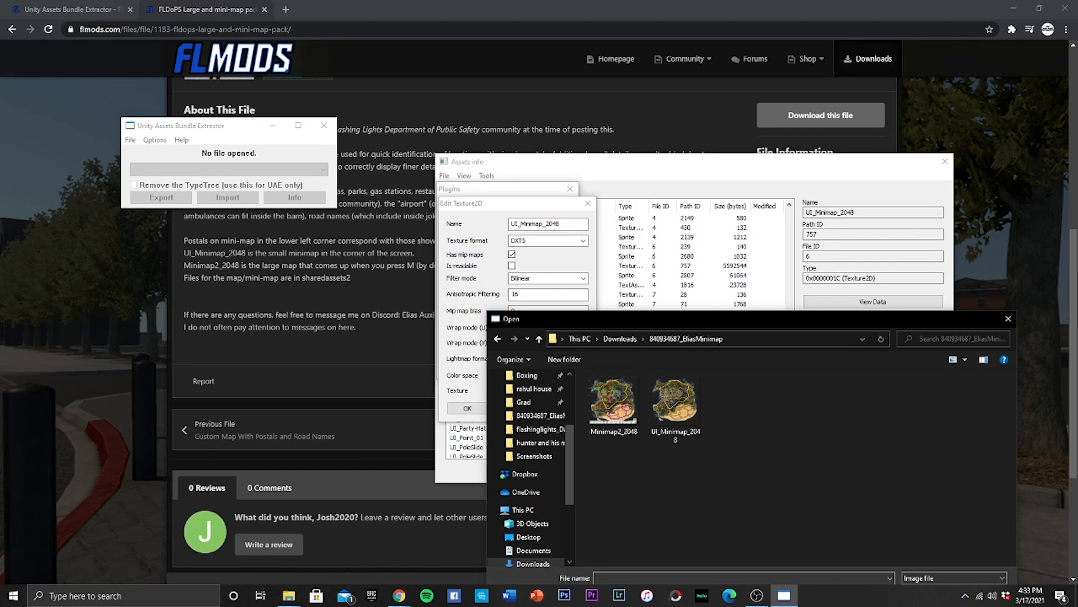
{"action": "left_click_drag", "start_coordinate": [507, 318], "coordinate": [554, 194]}
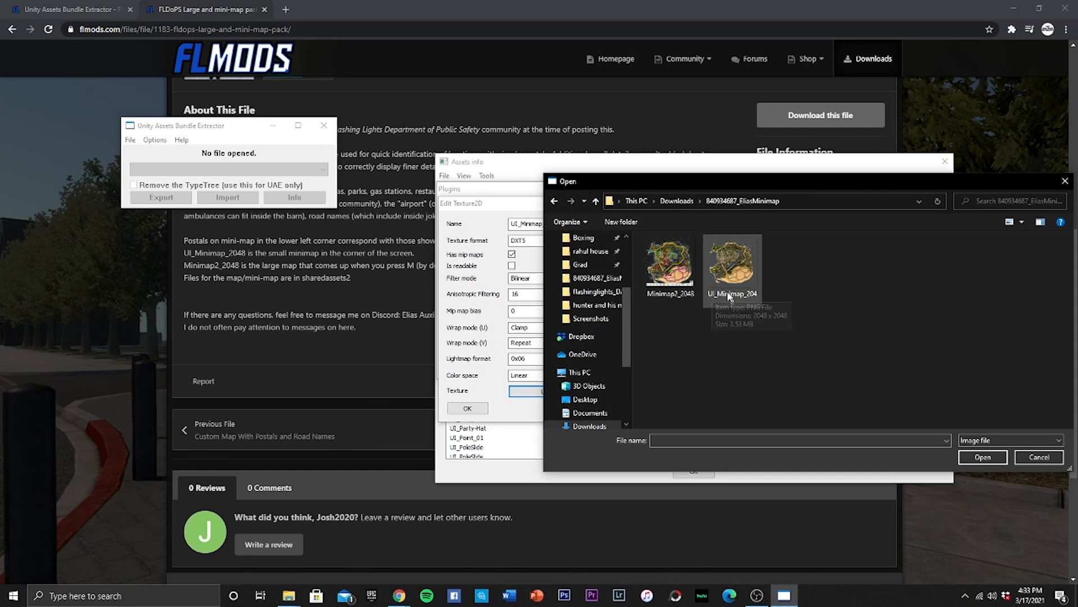
{"action": "left_click", "coordinate": [731, 263]}
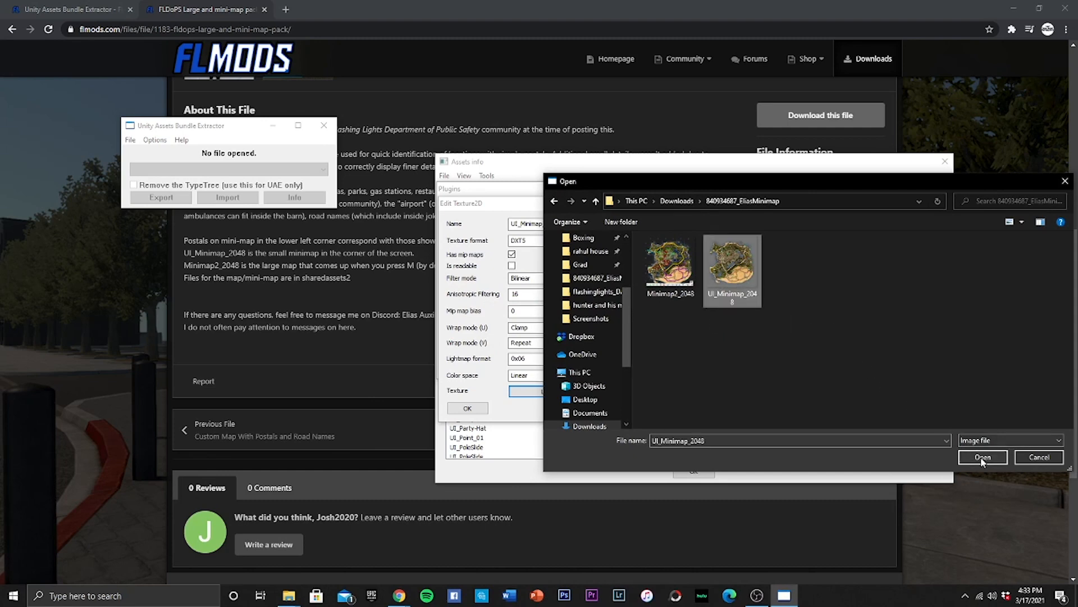
{"action": "left_click", "coordinate": [982, 457]}
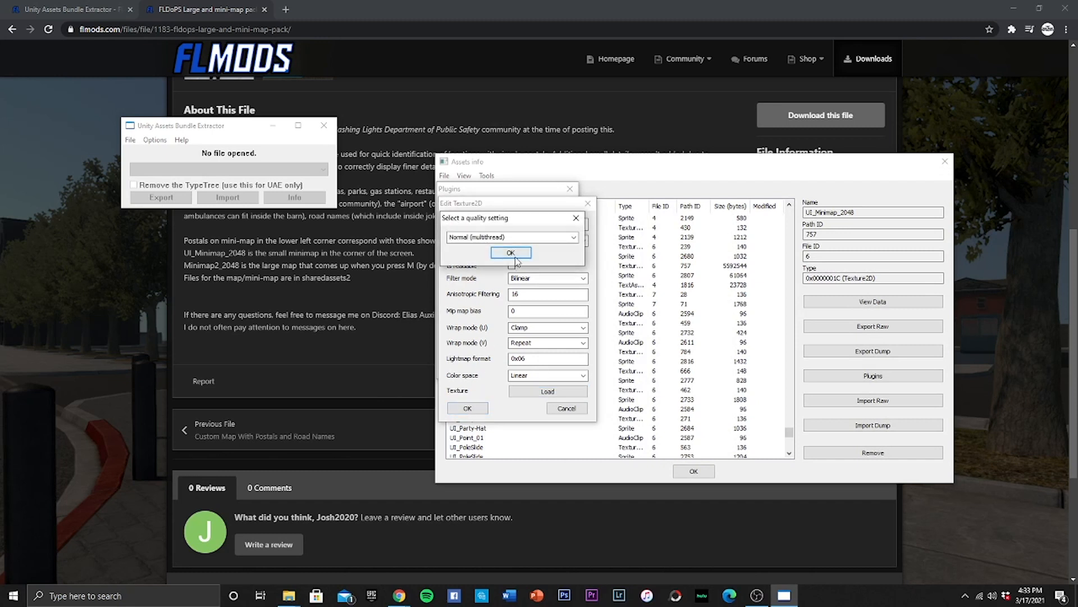
{"action": "left_click", "coordinate": [511, 252]}
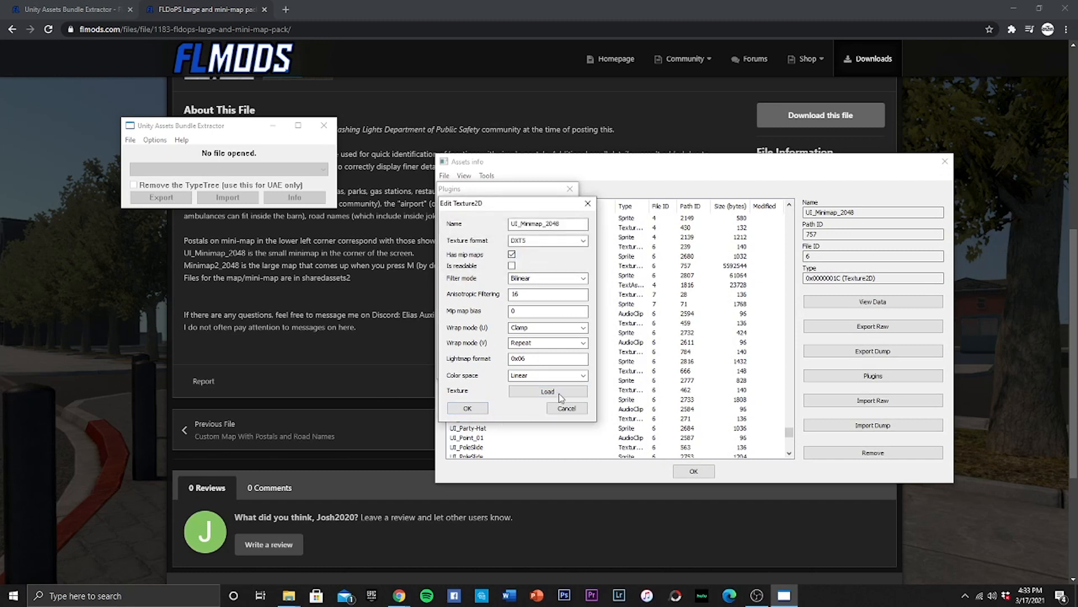
{"action": "left_click", "coordinate": [565, 408]}
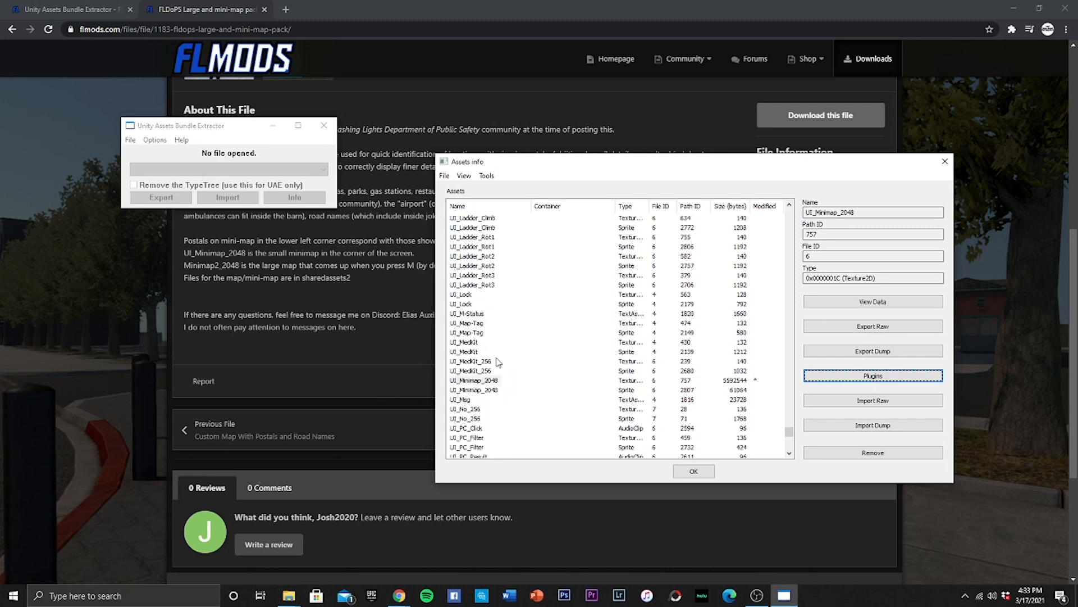
{"action": "mouse_move", "coordinate": [247, 290]}
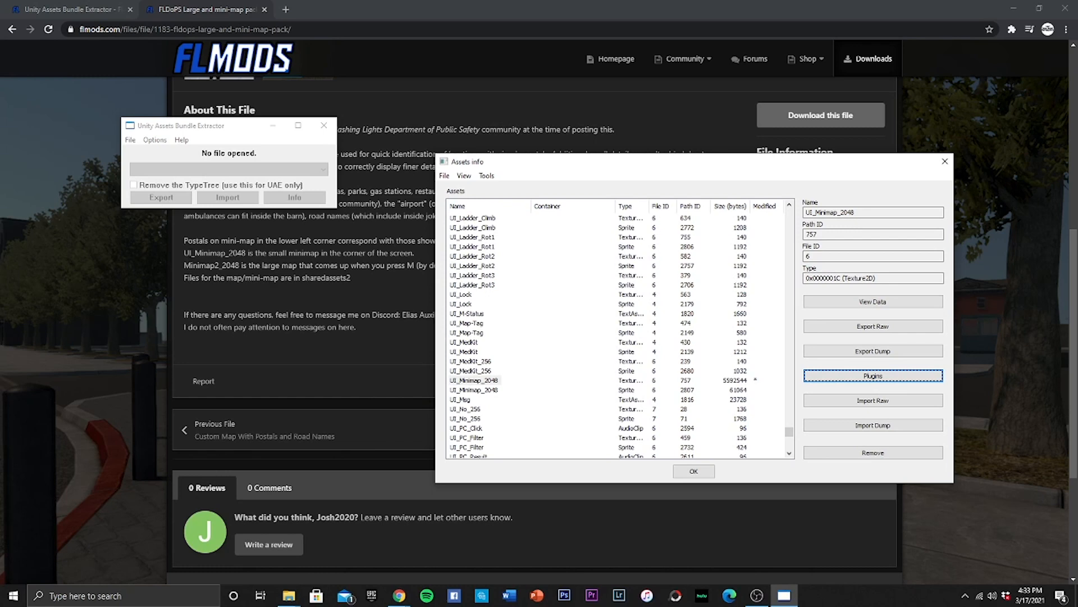
Select Minimap2_2048 and load the Minimap2_2048 PNG into it, accepting the quality setting
{"action": "left_click", "coordinate": [457, 206]}
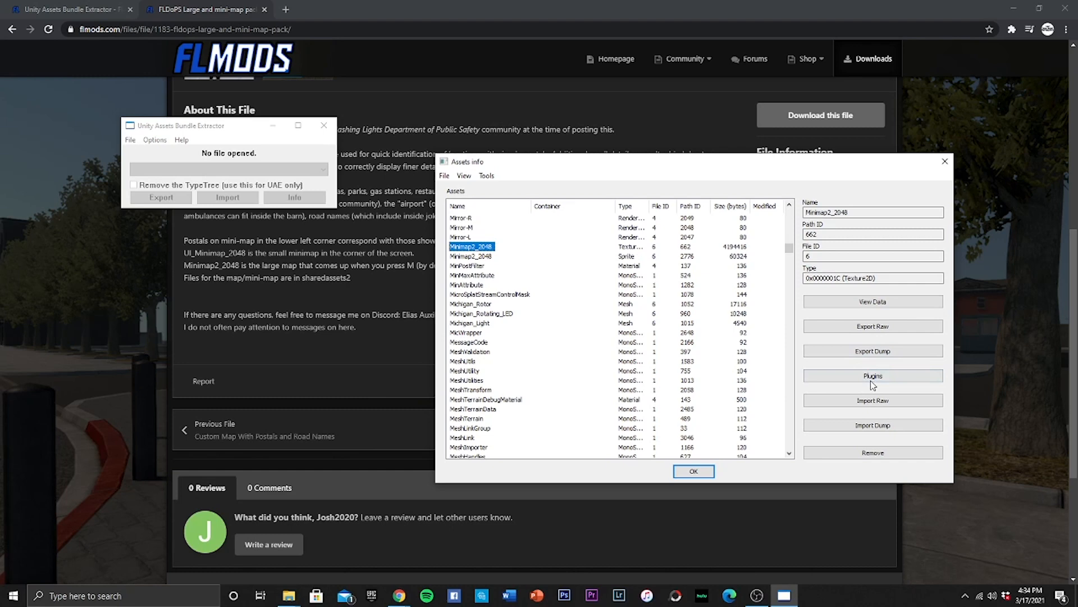
{"action": "left_click", "coordinate": [872, 376]}
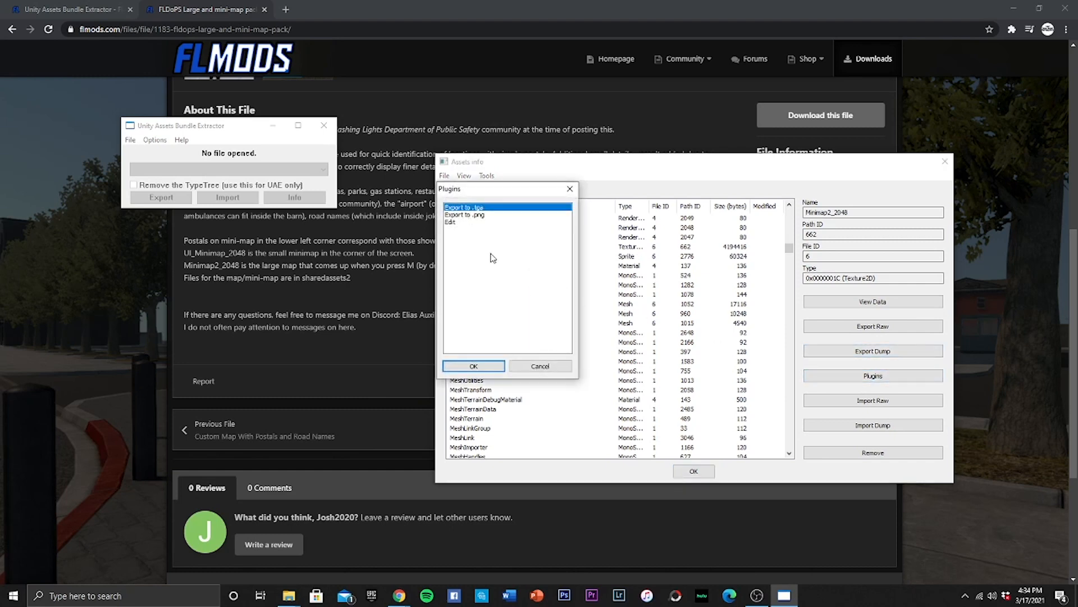
{"action": "left_click", "coordinate": [473, 365]}
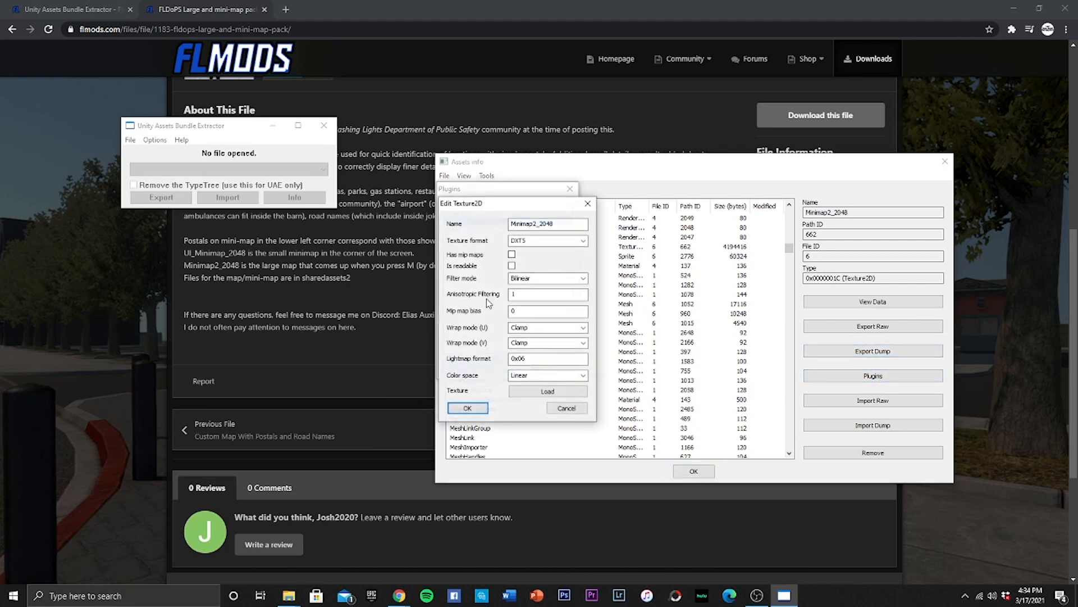
{"action": "left_click", "coordinate": [546, 391]}
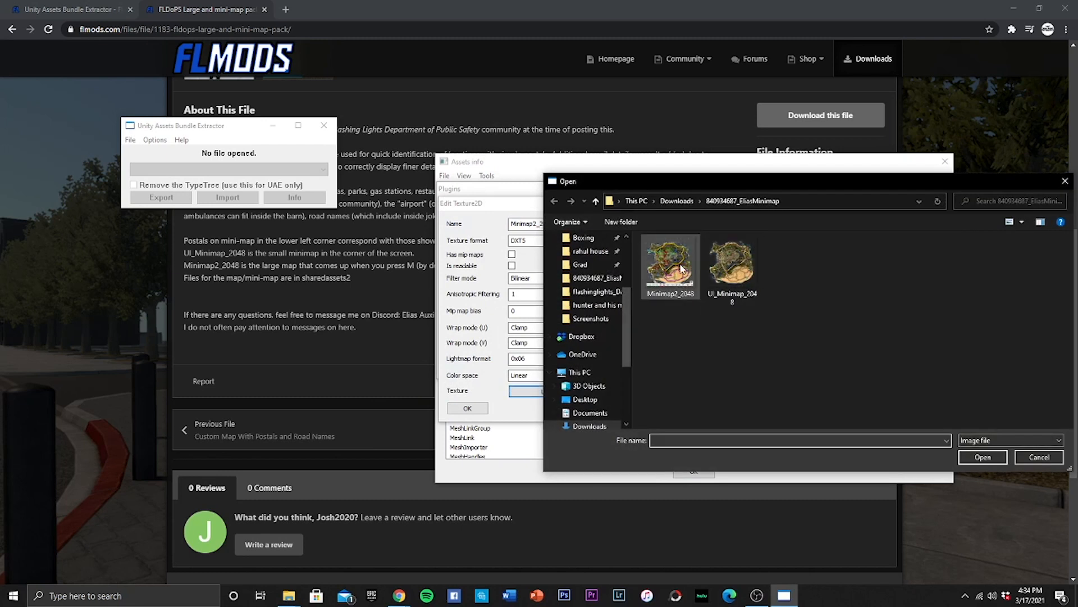
{"action": "mouse_move", "coordinate": [668, 268]}
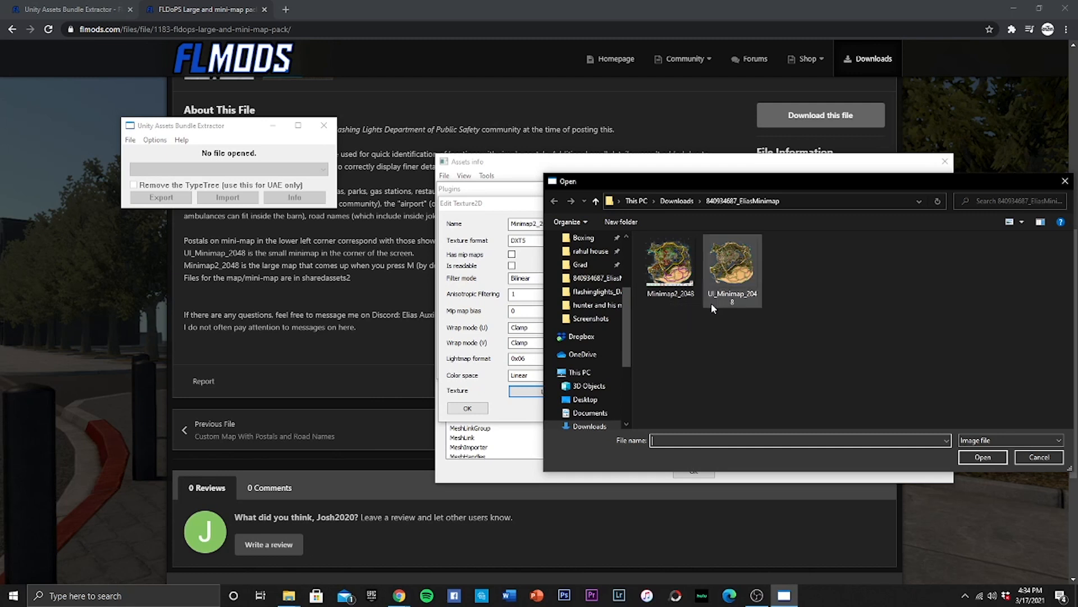
{"action": "mouse_move", "coordinate": [714, 303]}
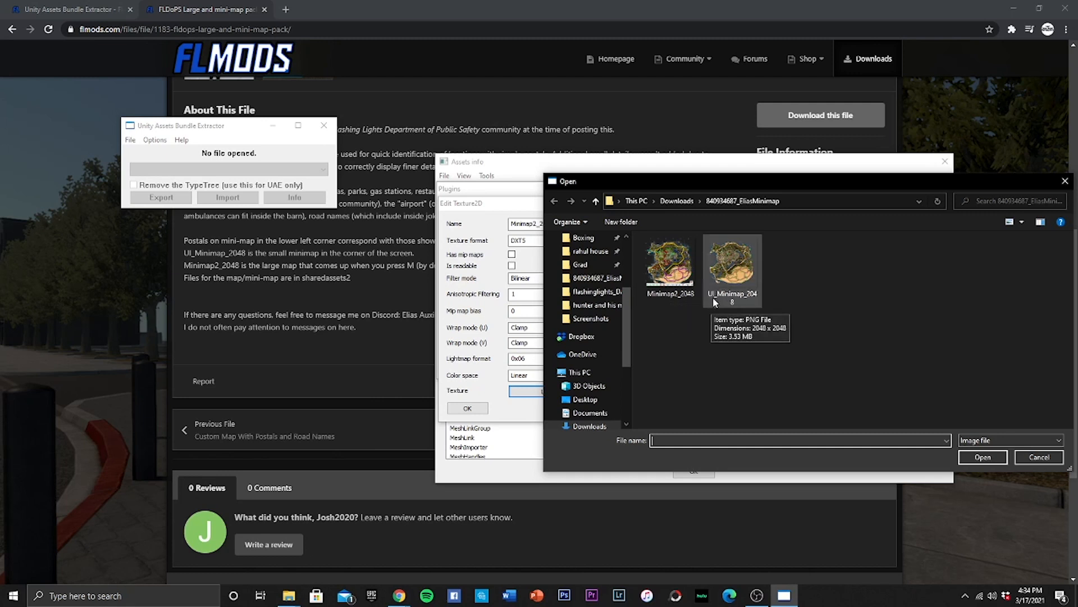
{"action": "mouse_move", "coordinate": [710, 305]}
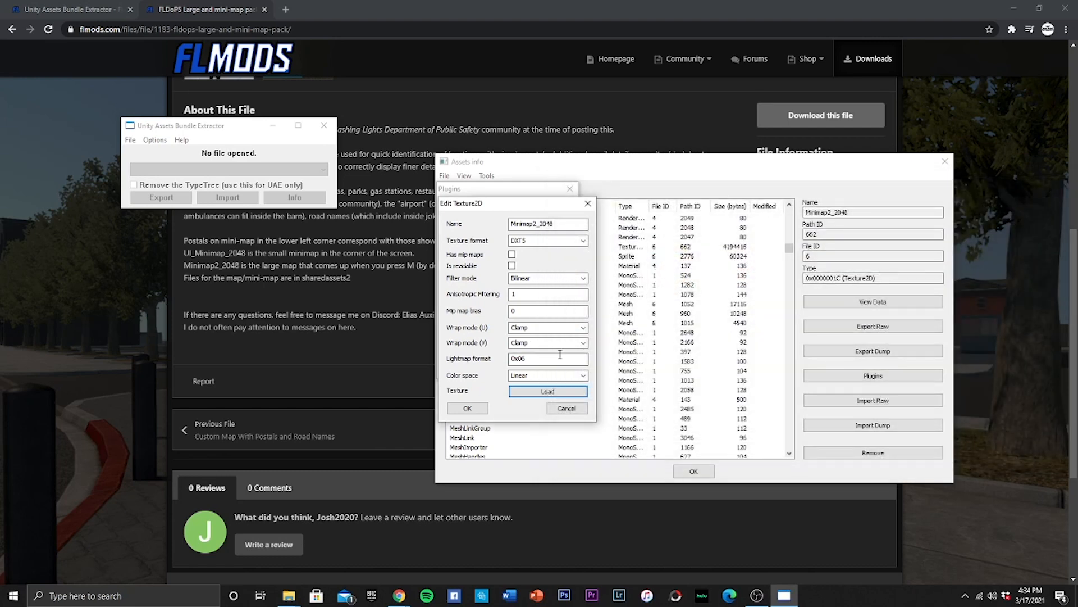
{"action": "left_click", "coordinate": [548, 391]}
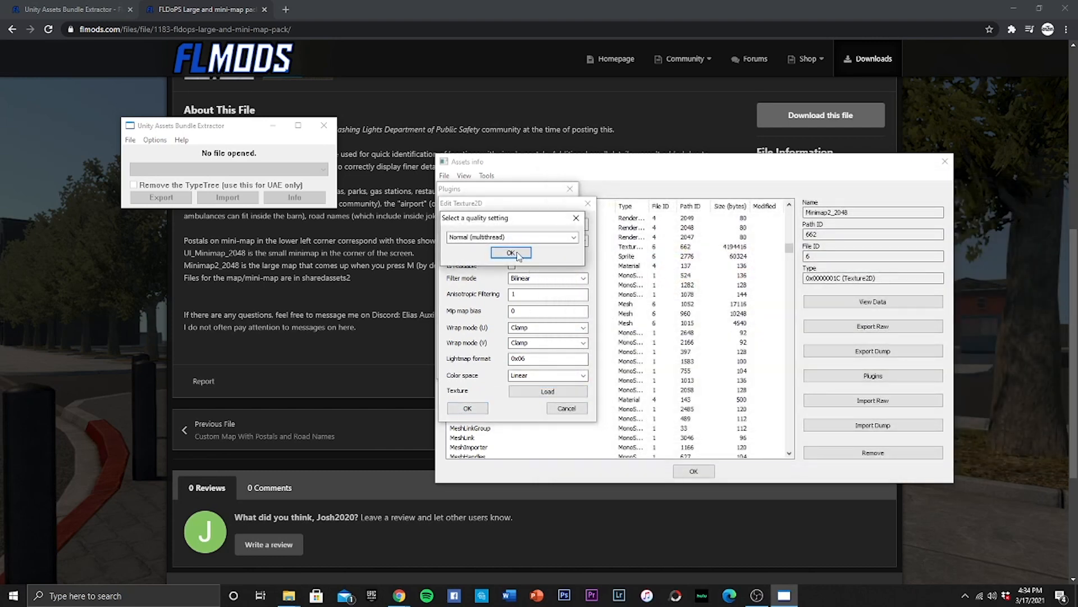
{"action": "left_click", "coordinate": [510, 252]}
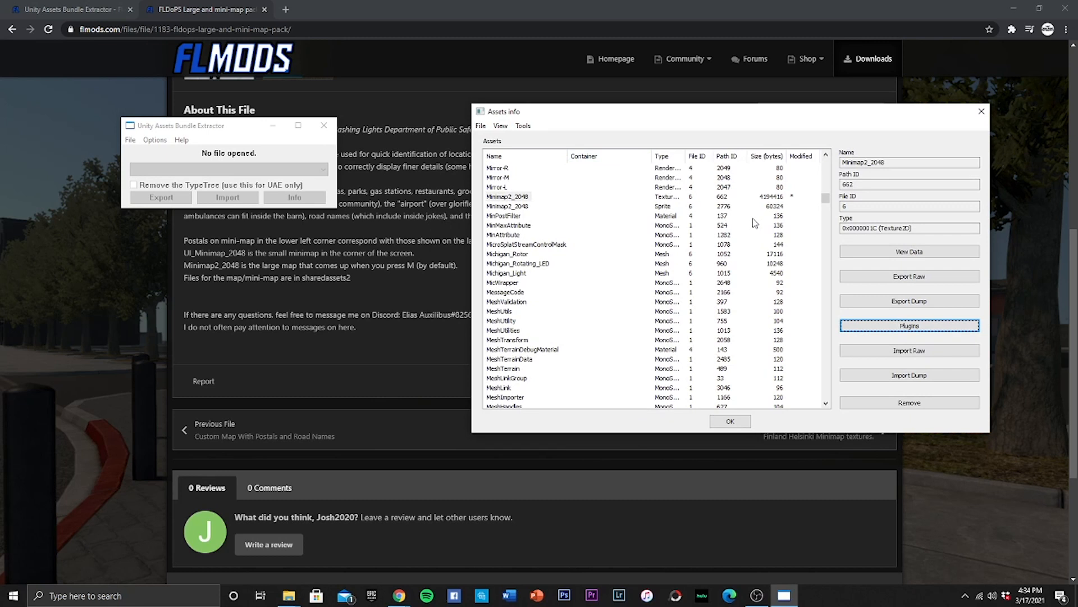
Close Assets info, agree to save changes, and save the file as sharedassets2
{"action": "left_click", "coordinate": [730, 420]}
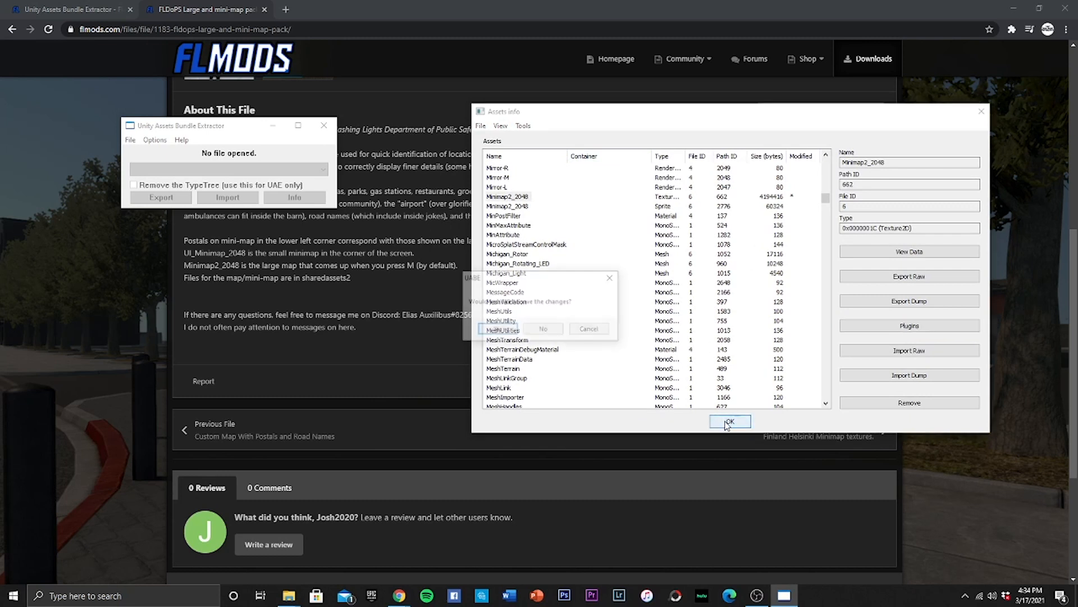
{"action": "left_click", "coordinate": [730, 421]}
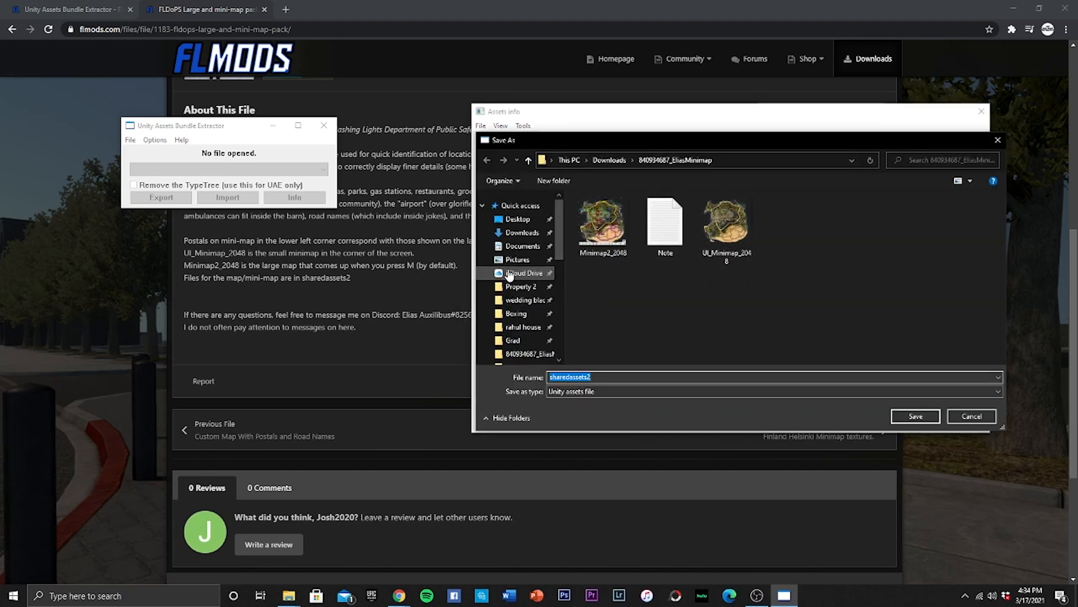
{"action": "left_click", "coordinate": [518, 218]}
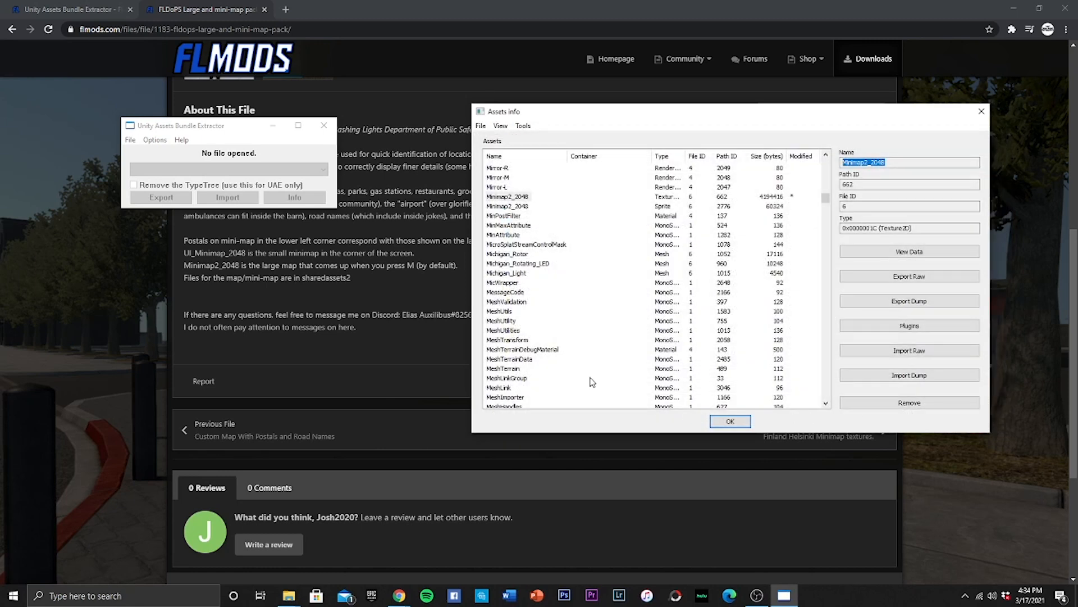
{"action": "mouse_move", "coordinate": [747, 384]}
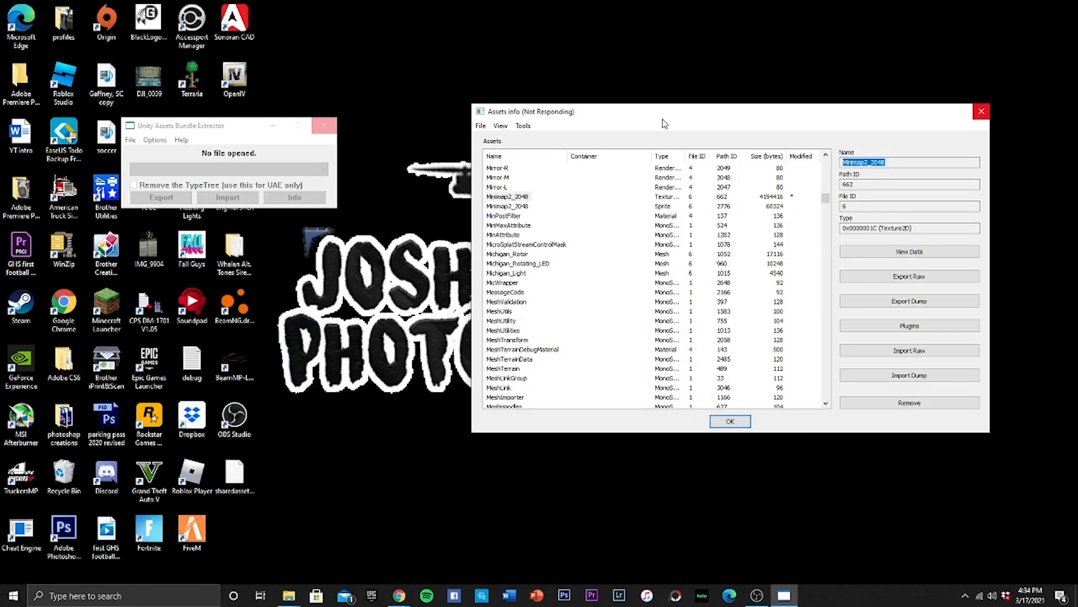
Browse File Explorer to C:\Program Files (x86)\Steam\steamapps\common\Flashing Lights\flashinglights_Data
{"action": "left_click", "coordinate": [981, 110]}
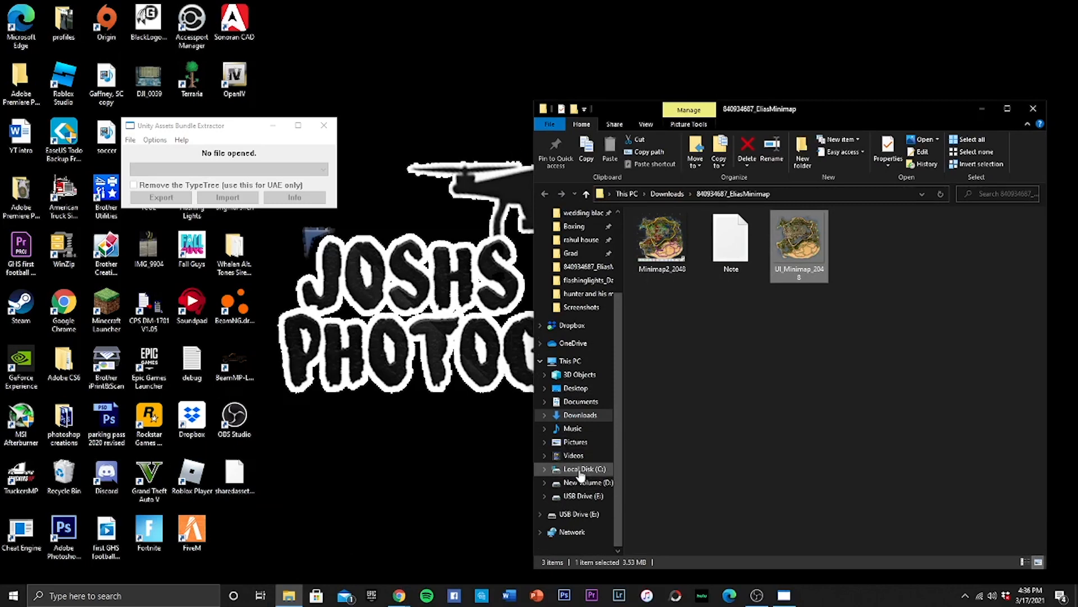
{"action": "left_click", "coordinate": [574, 468]}
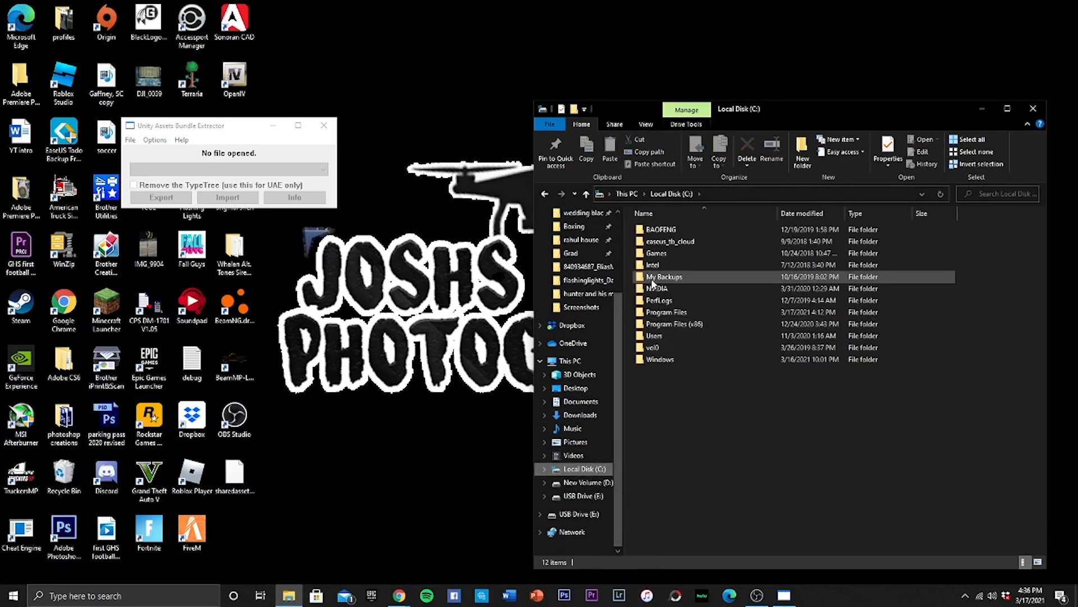
{"action": "double_click", "coordinate": [677, 323]}
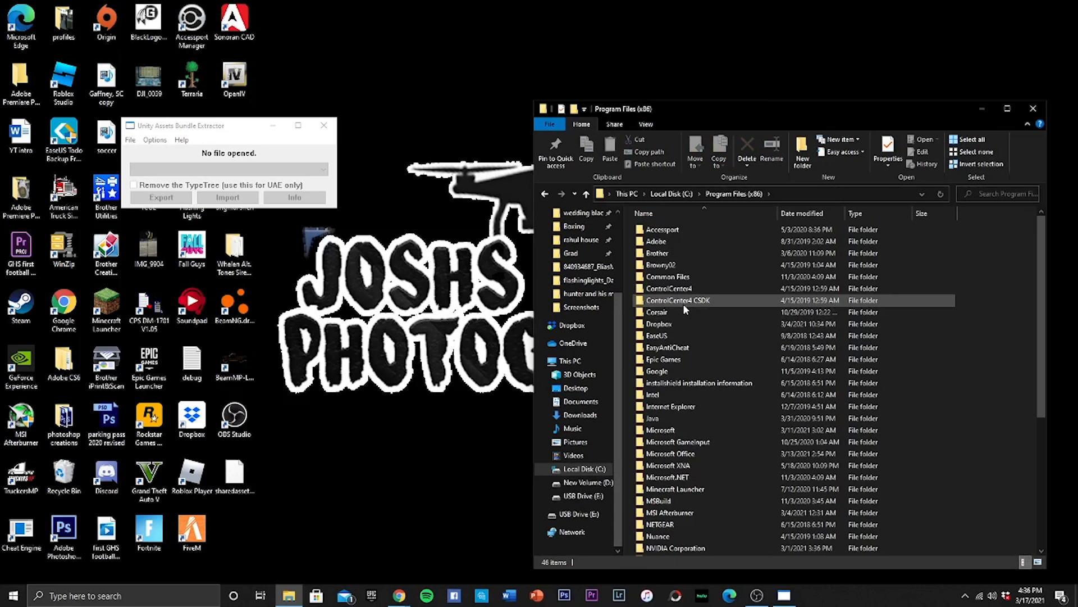
{"action": "scroll", "scroll_direction": "down", "scroll_amount": 3}
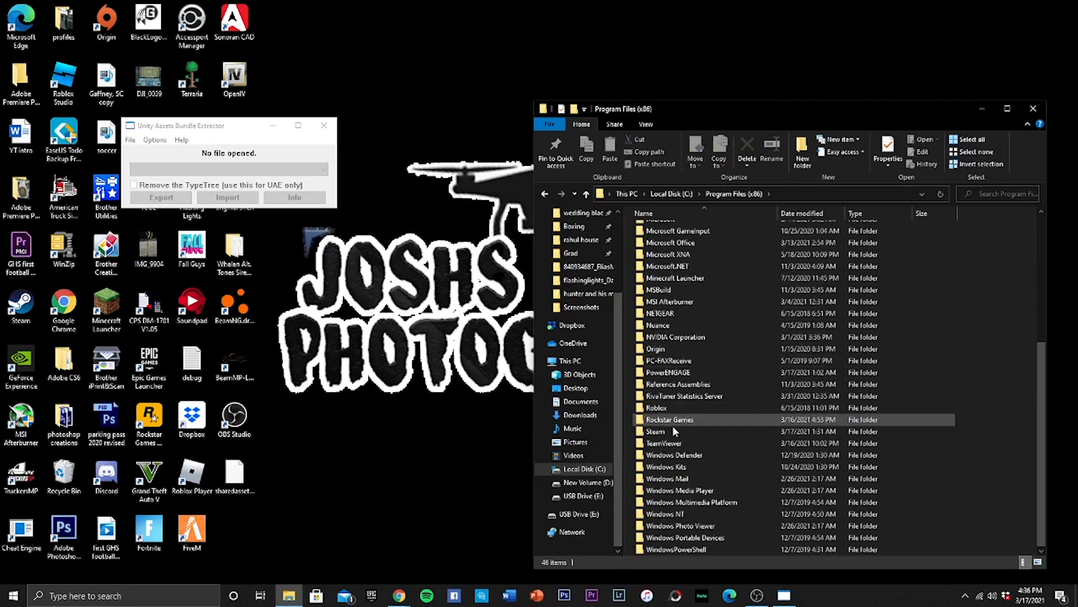
{"action": "scroll", "scroll_direction": "up", "scroll_amount": 3}
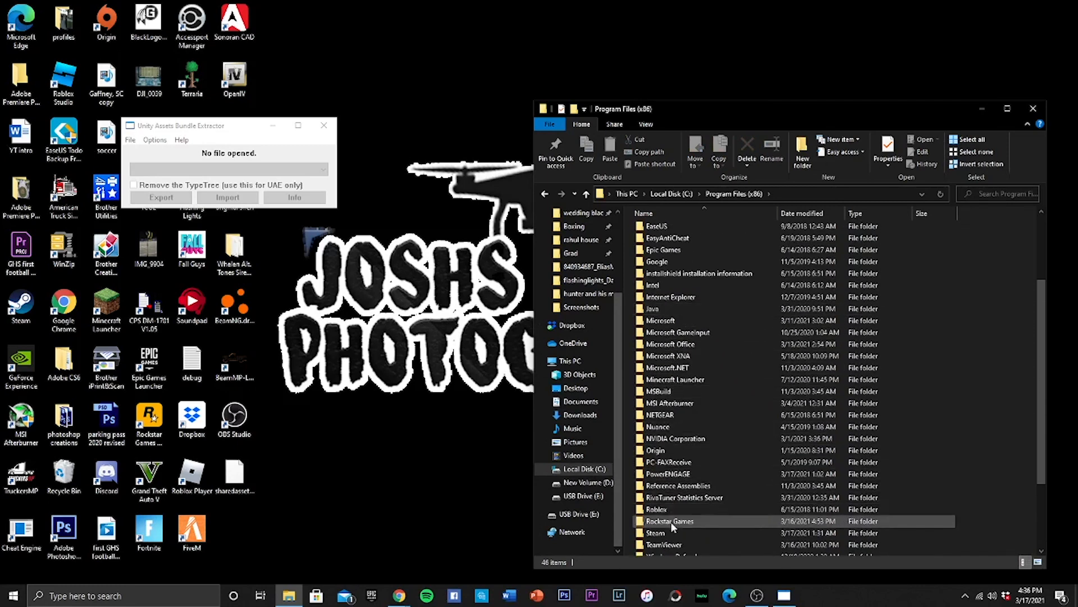
{"action": "double_click", "coordinate": [655, 533]}
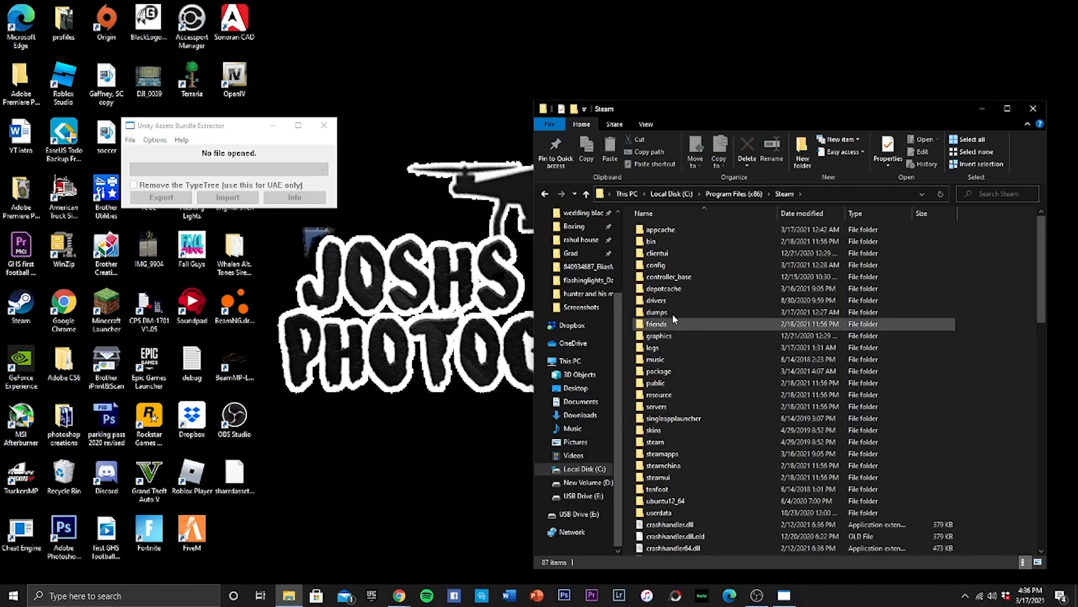
{"action": "double_click", "coordinate": [656, 441]}
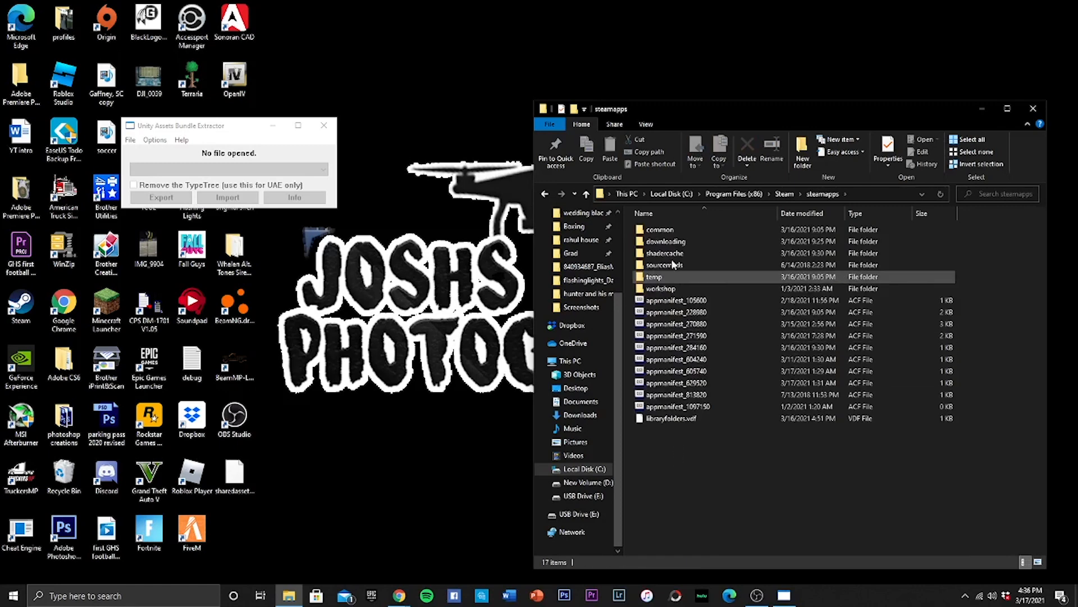
{"action": "double_click", "coordinate": [659, 229]}
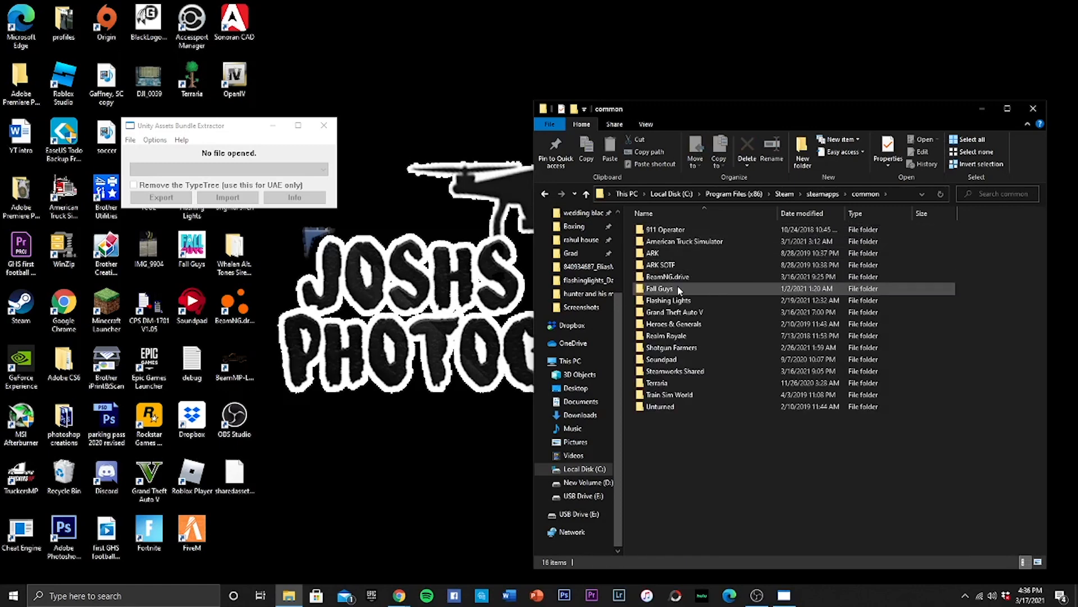
{"action": "double_click", "coordinate": [667, 300]}
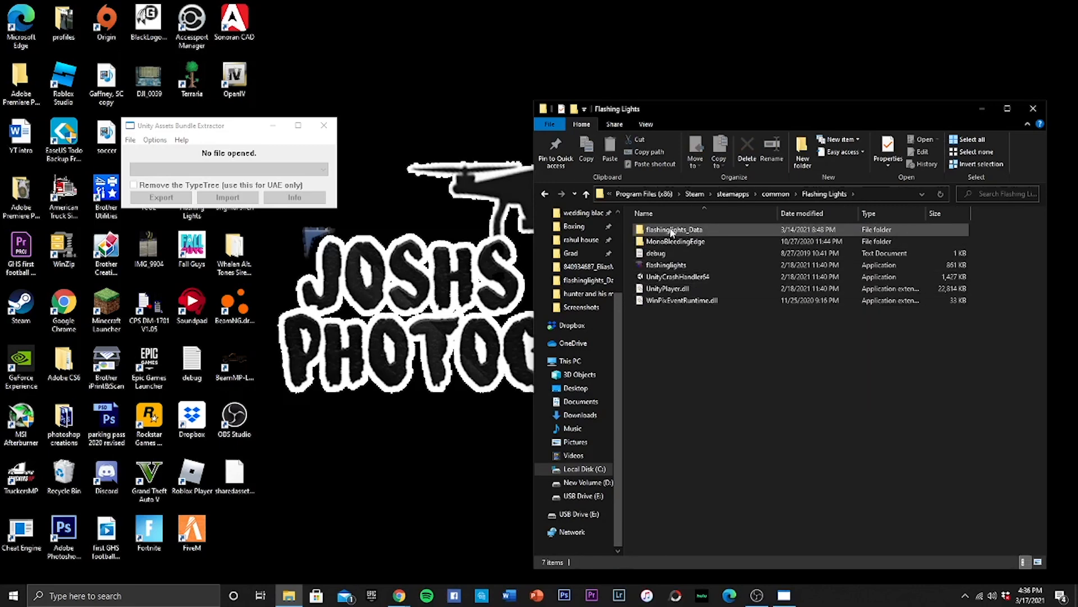
{"action": "double_click", "coordinate": [675, 229]}
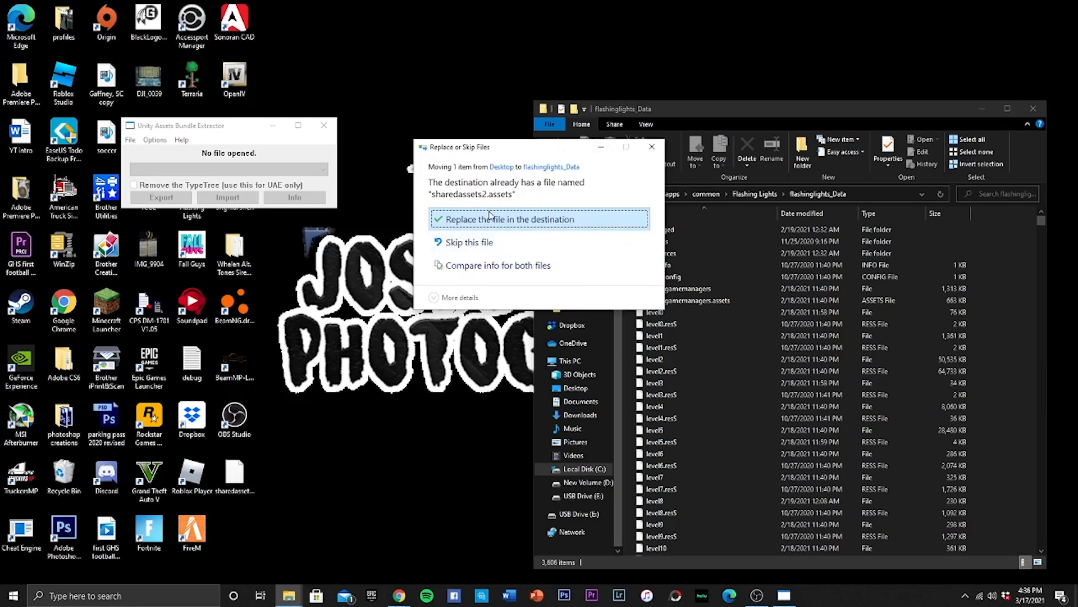
Replace the game's sharedassets2.assets with the modified file and launch Flashing Lights
{"action": "left_click", "coordinate": [511, 218]}
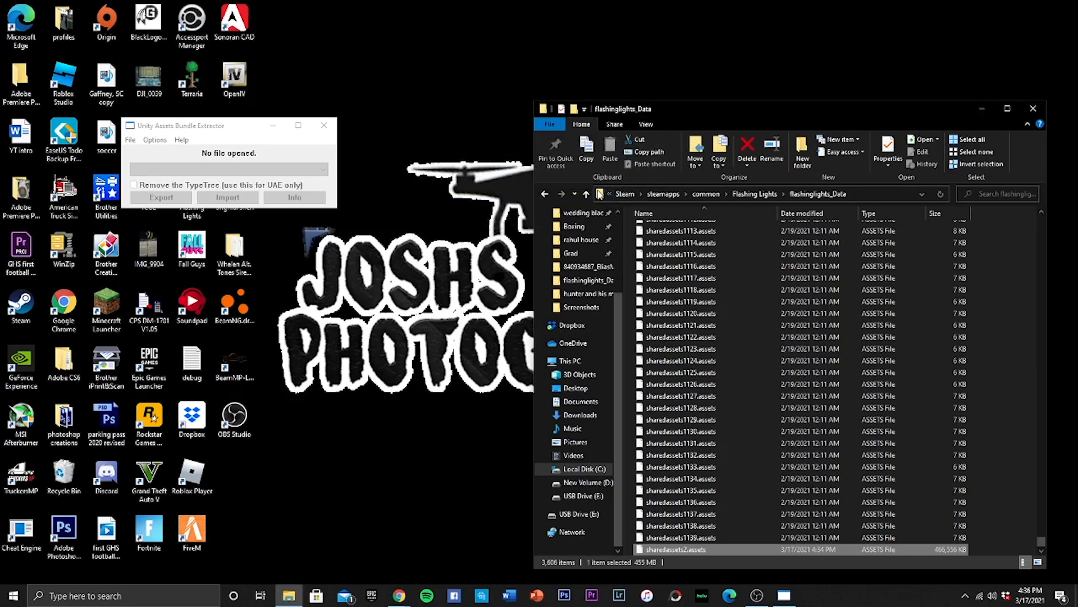
{"action": "mouse_move", "coordinate": [599, 195]}
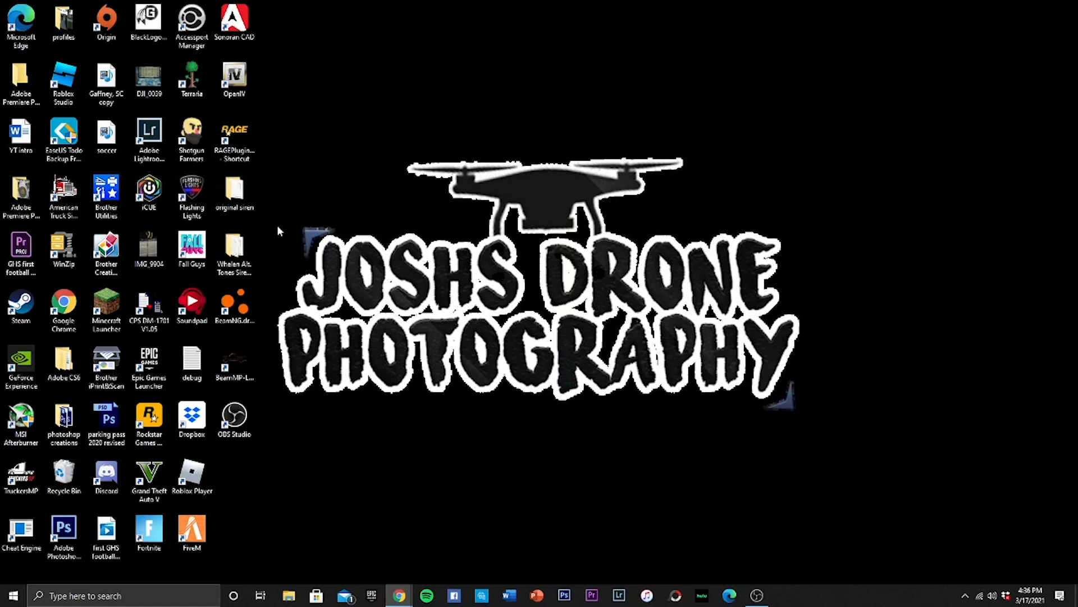
{"action": "left_click", "coordinate": [191, 196]}
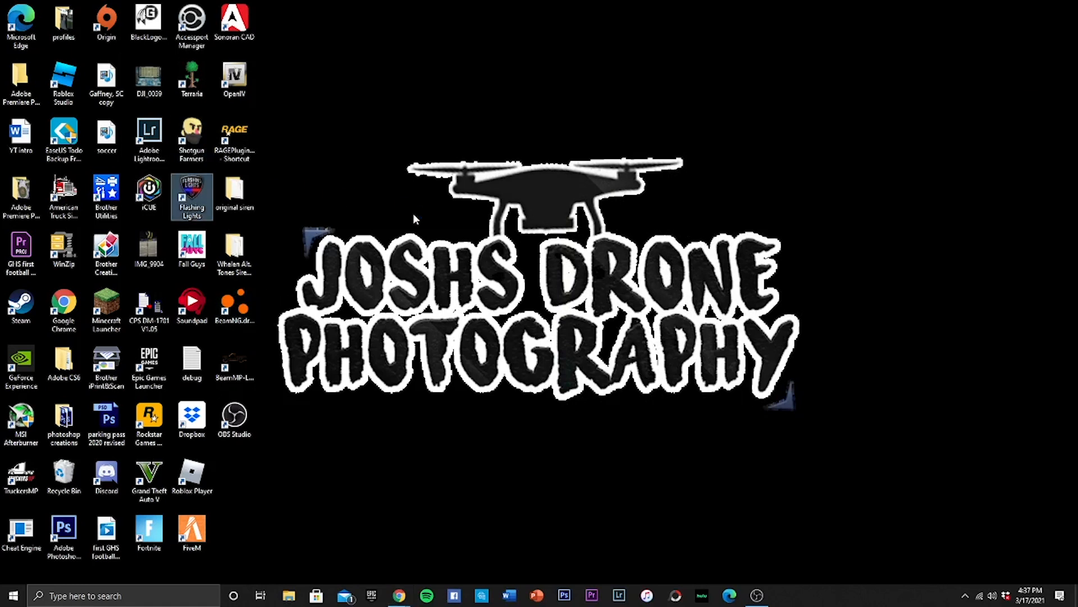
{"action": "left_click", "coordinate": [21, 306]}
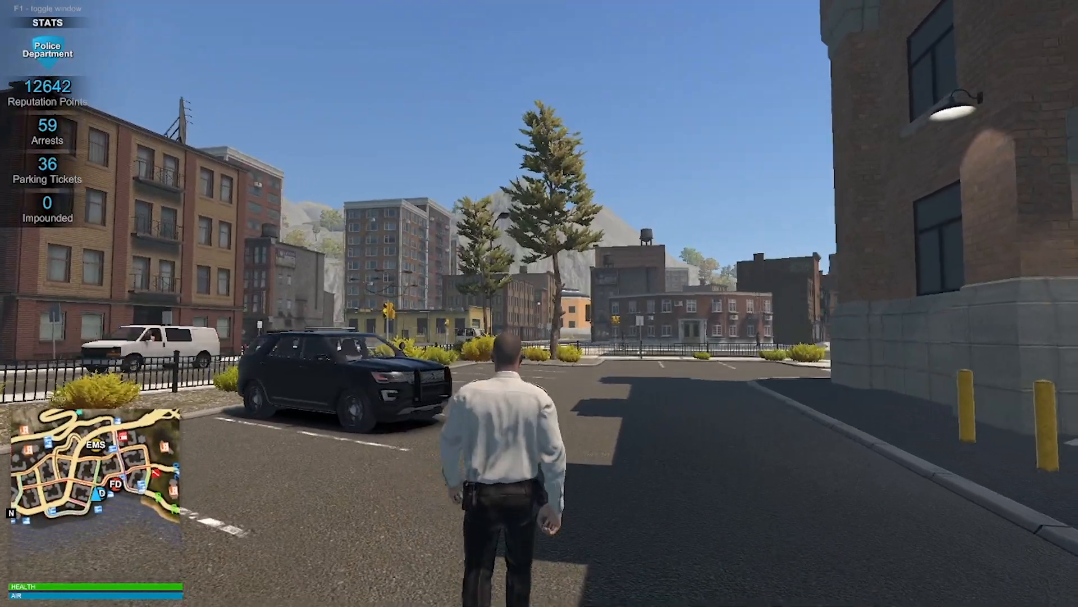
Open the full island map in game with M, then close it
{"action": "key", "text": "m"}
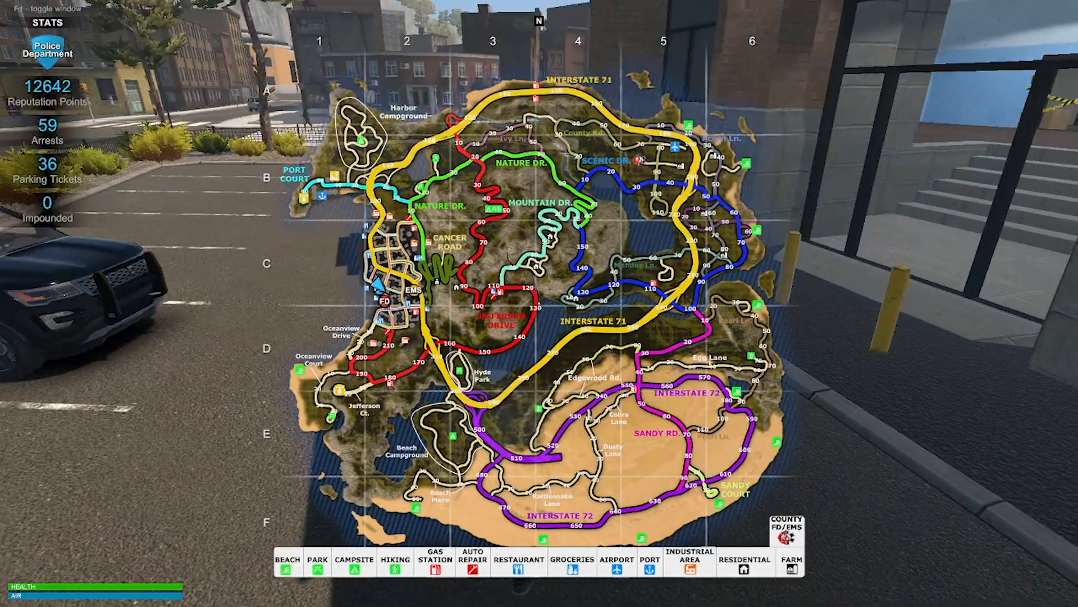
{"action": "key", "text": "m"}
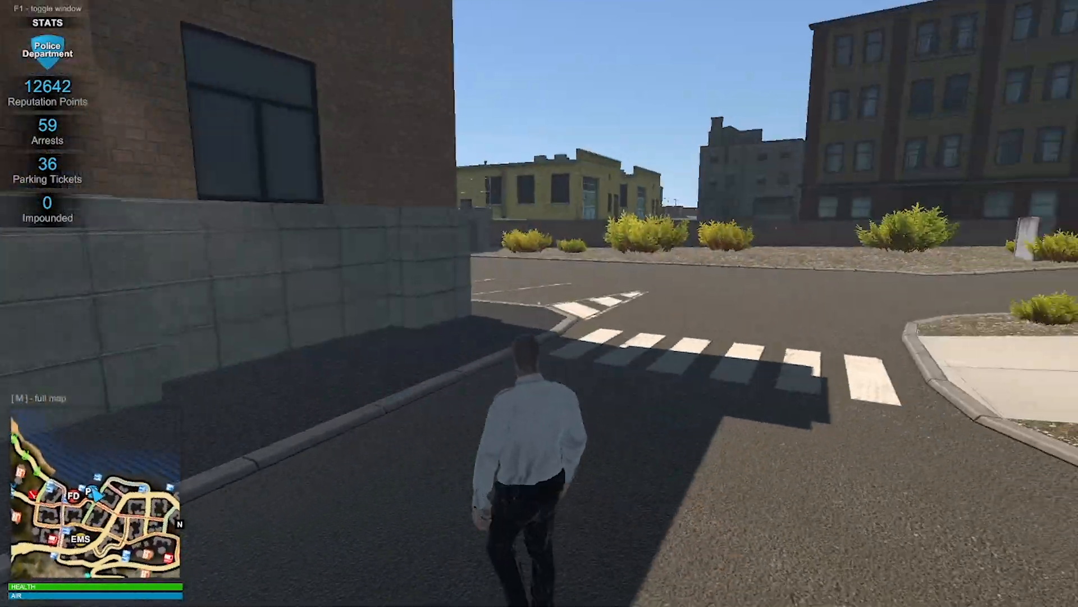